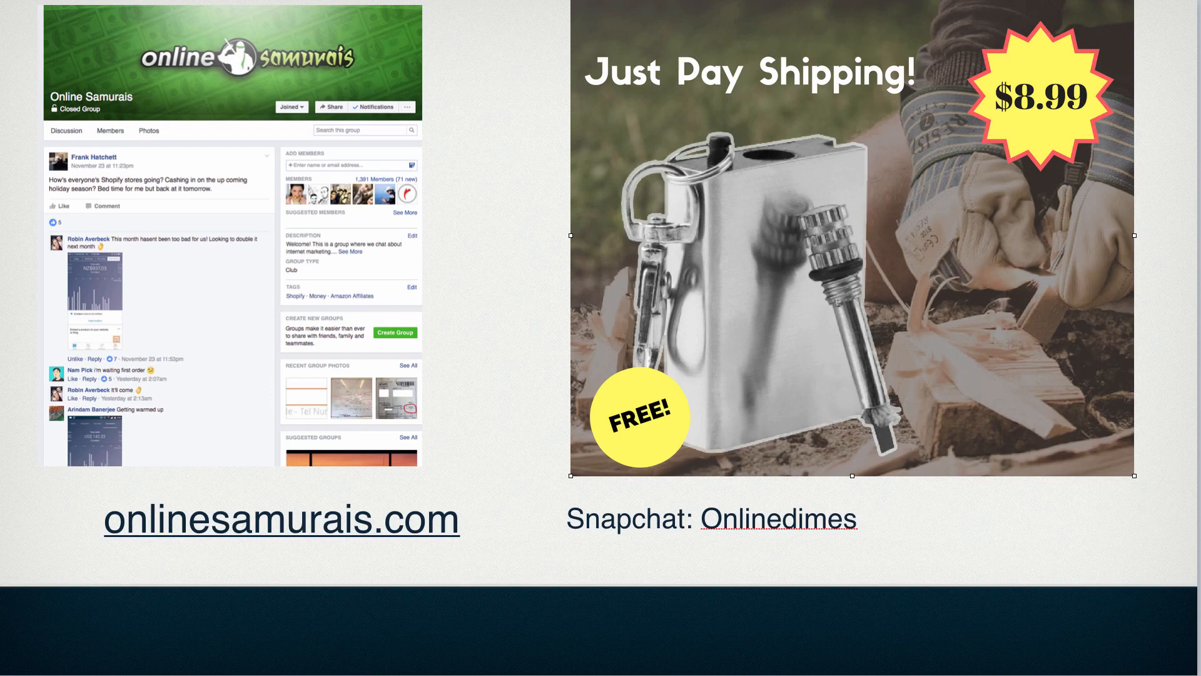
mouse_move(807, 198)
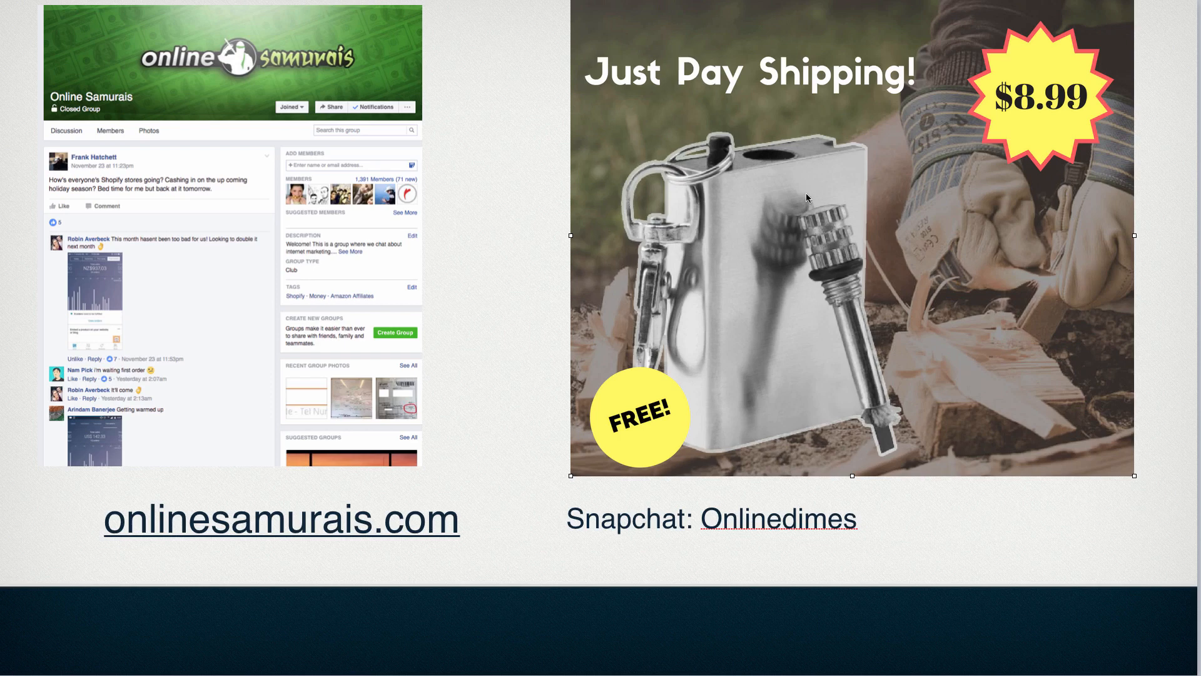
mouse_move(772, 232)
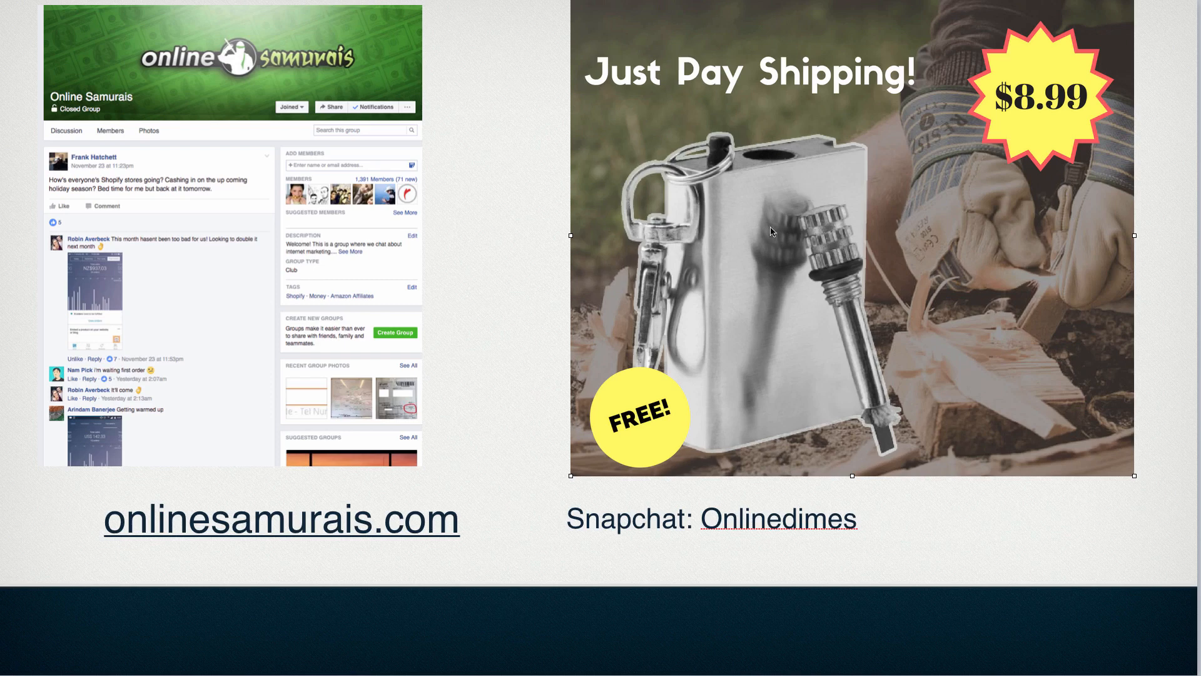
mouse_move(1014, 171)
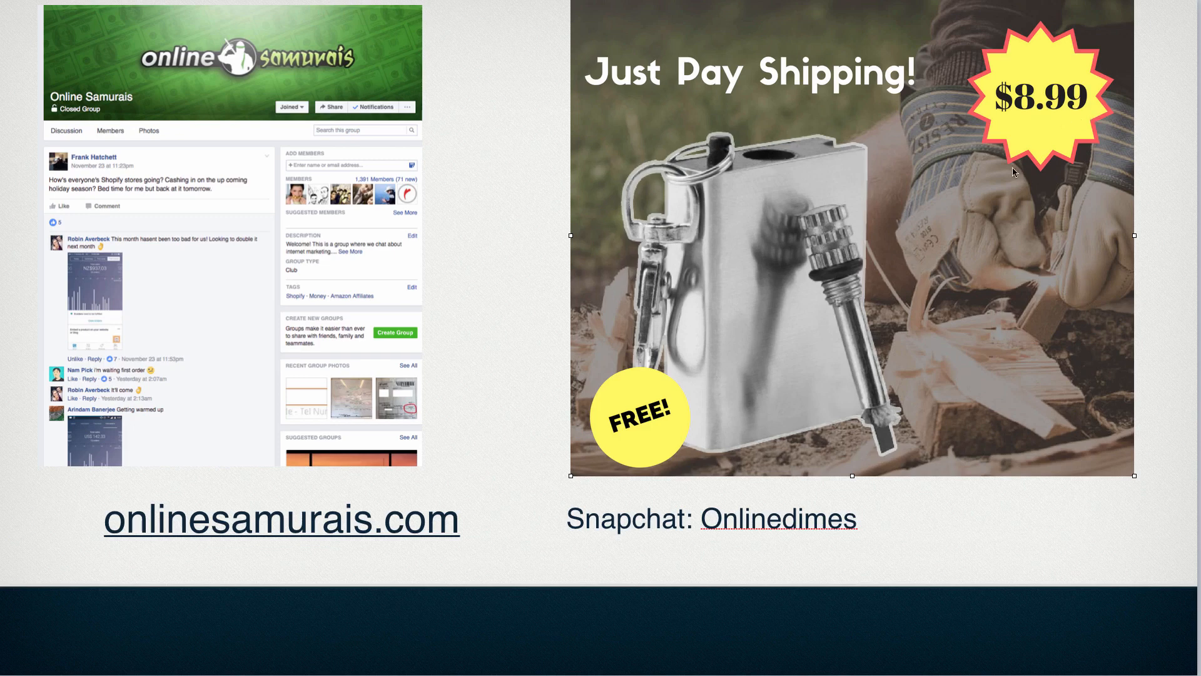
mouse_move(782, 387)
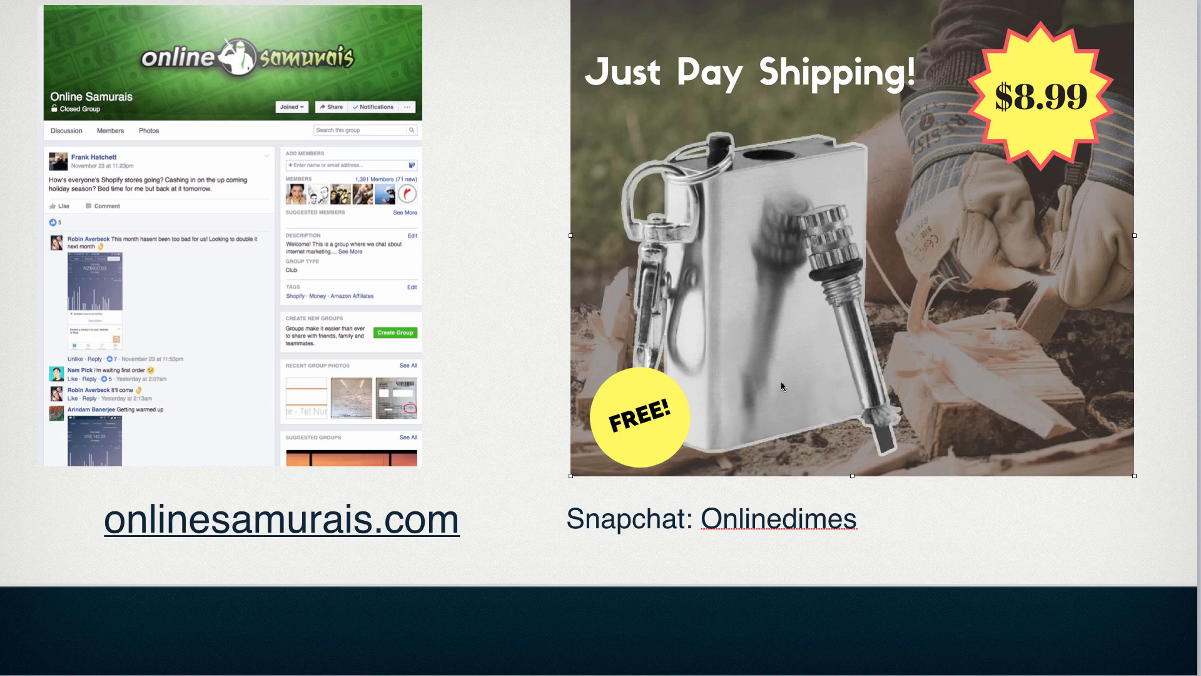
mouse_move(443, 612)
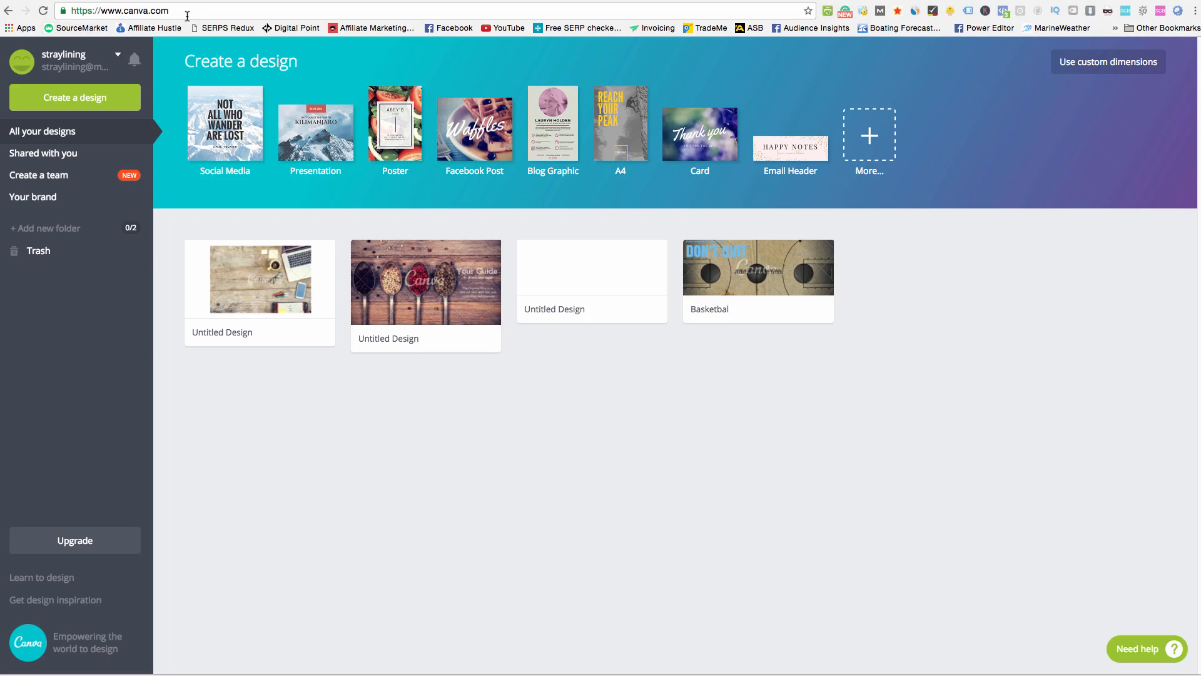
mouse_move(224, 124)
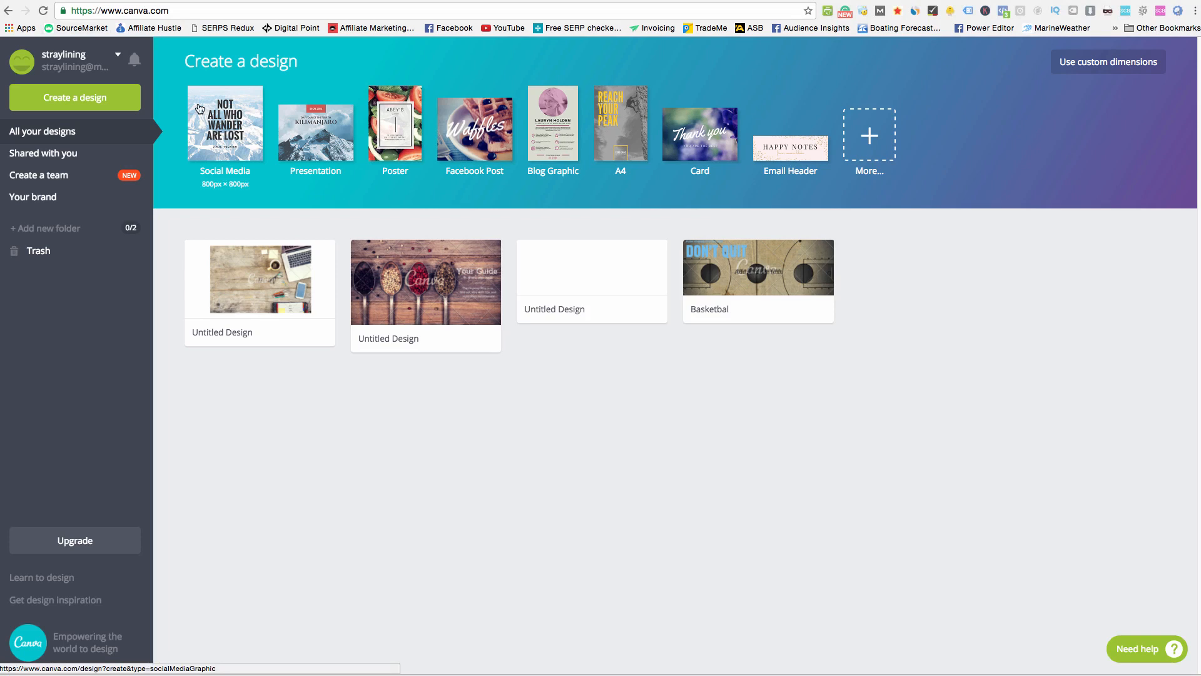
mouse_move(199, 108)
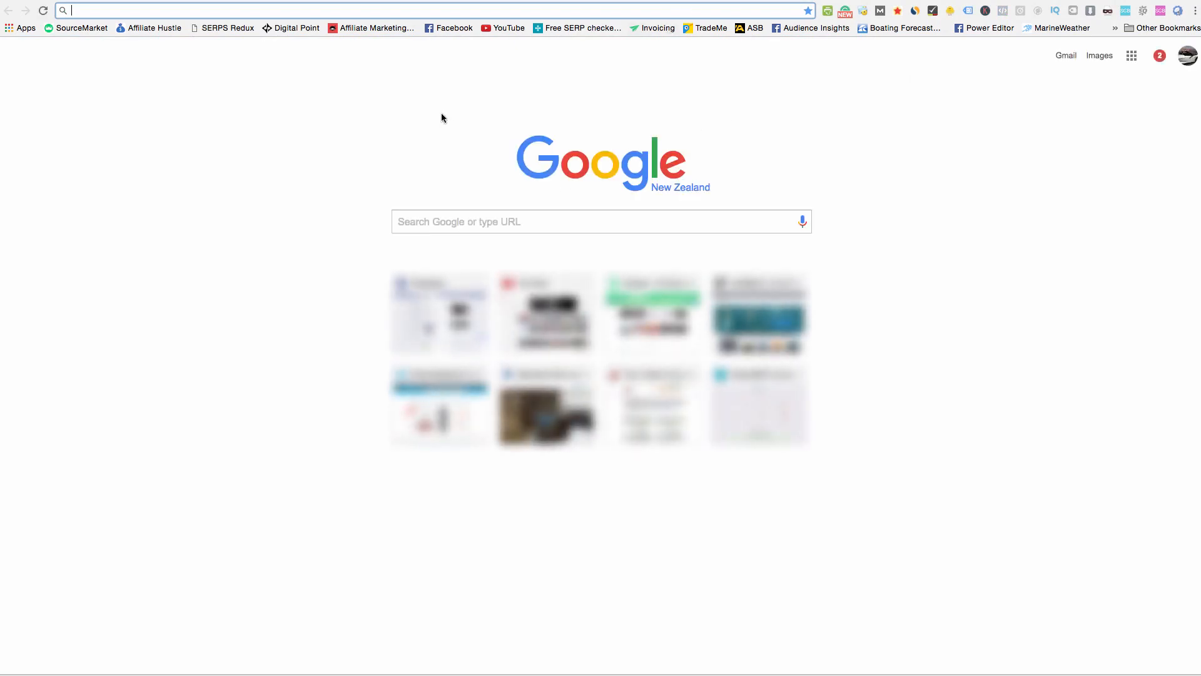
mouse_move(354, 100)
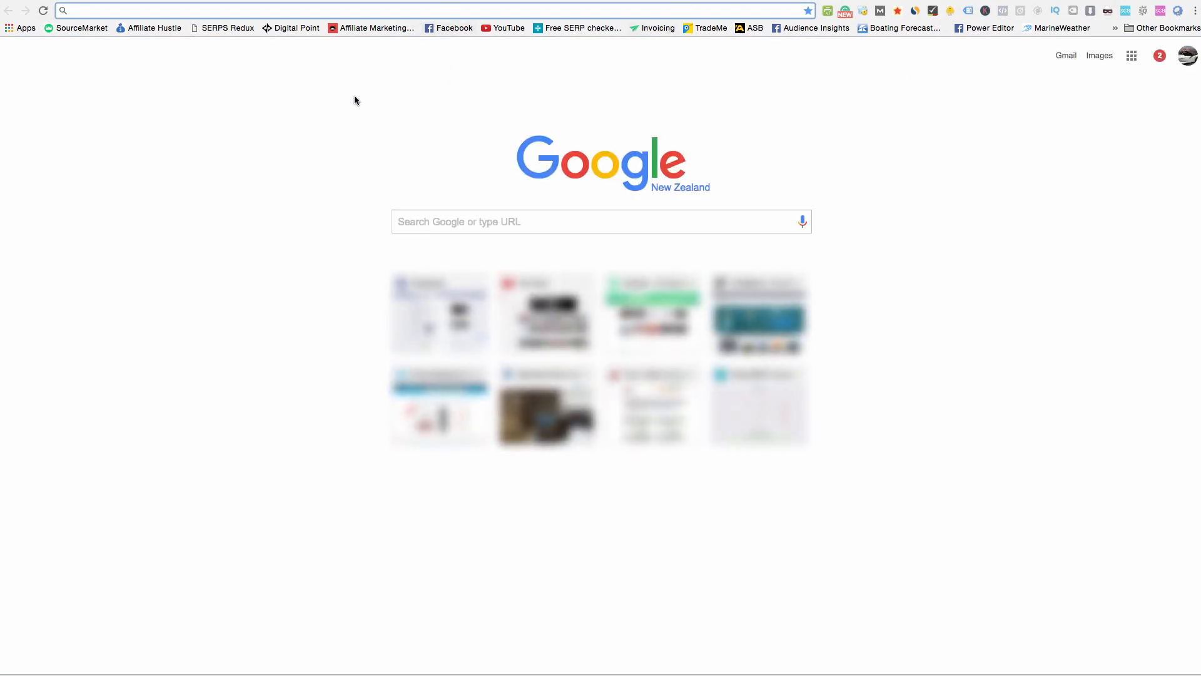
Search Google for 'survival royalty free images' and scroll the results
text(survivalgearexperts.net)
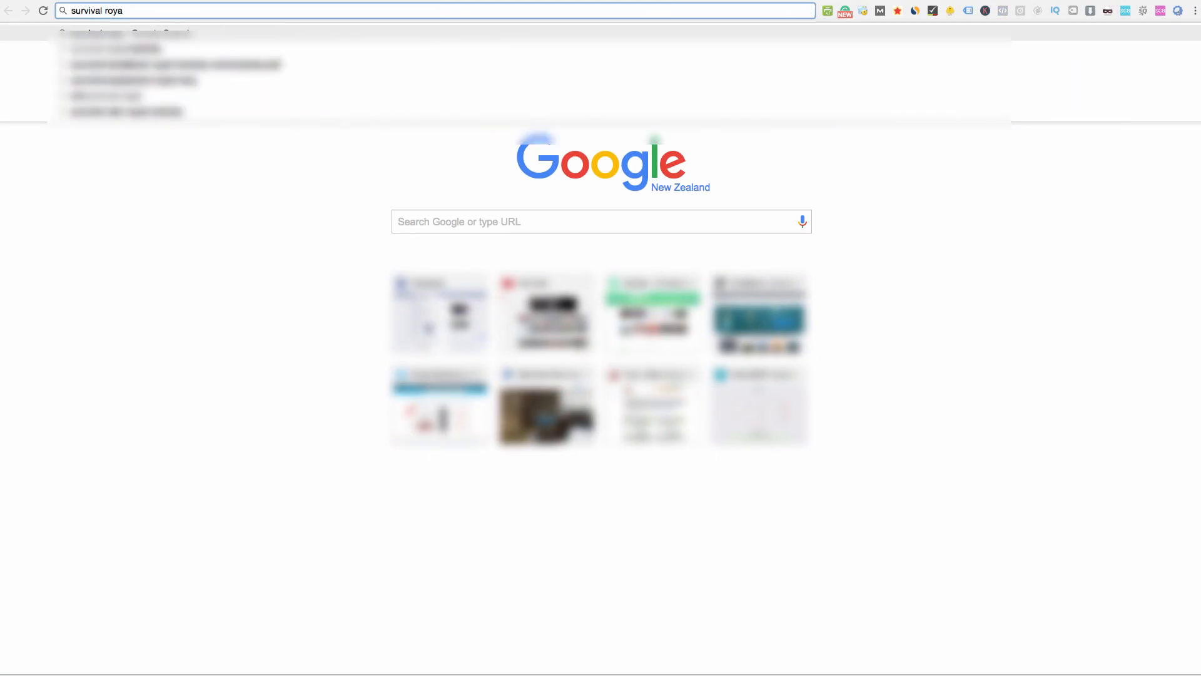
text(lty free ima)
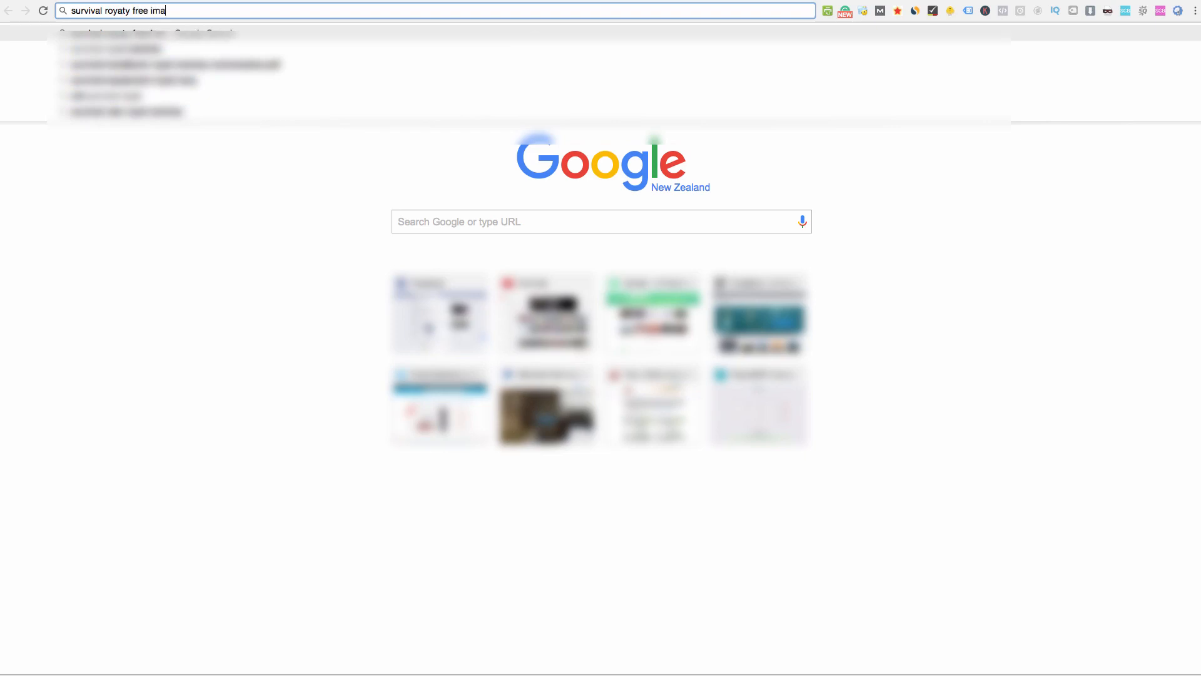
key(Return)
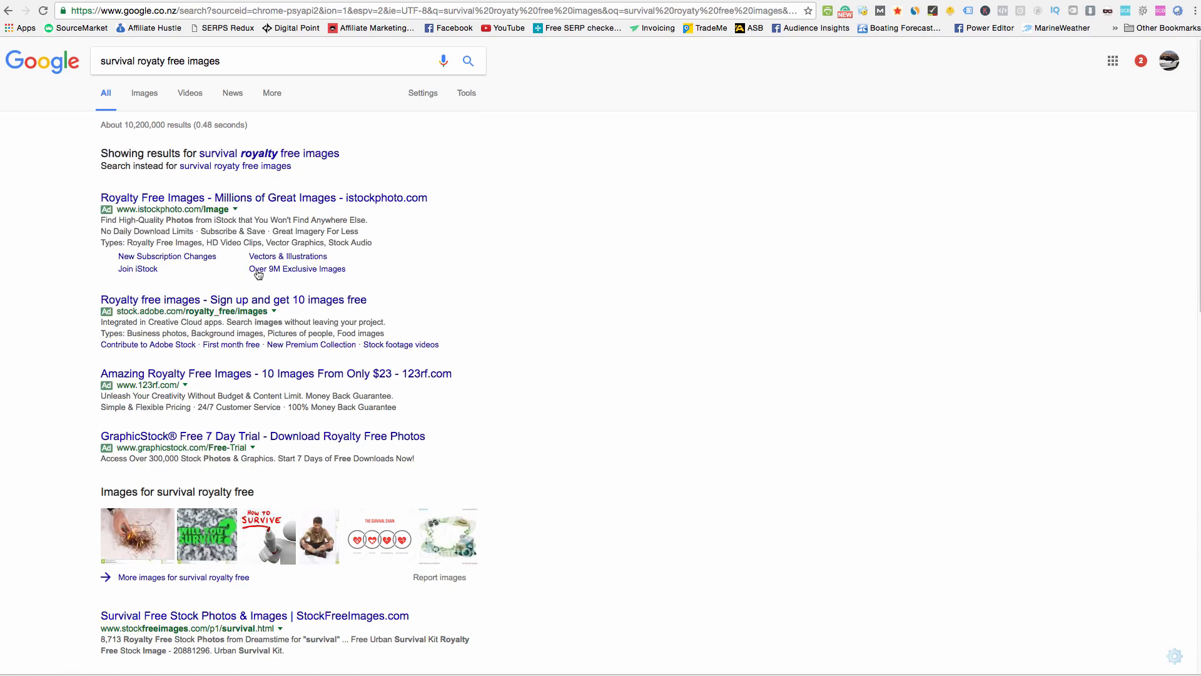
scroll(down, 3)
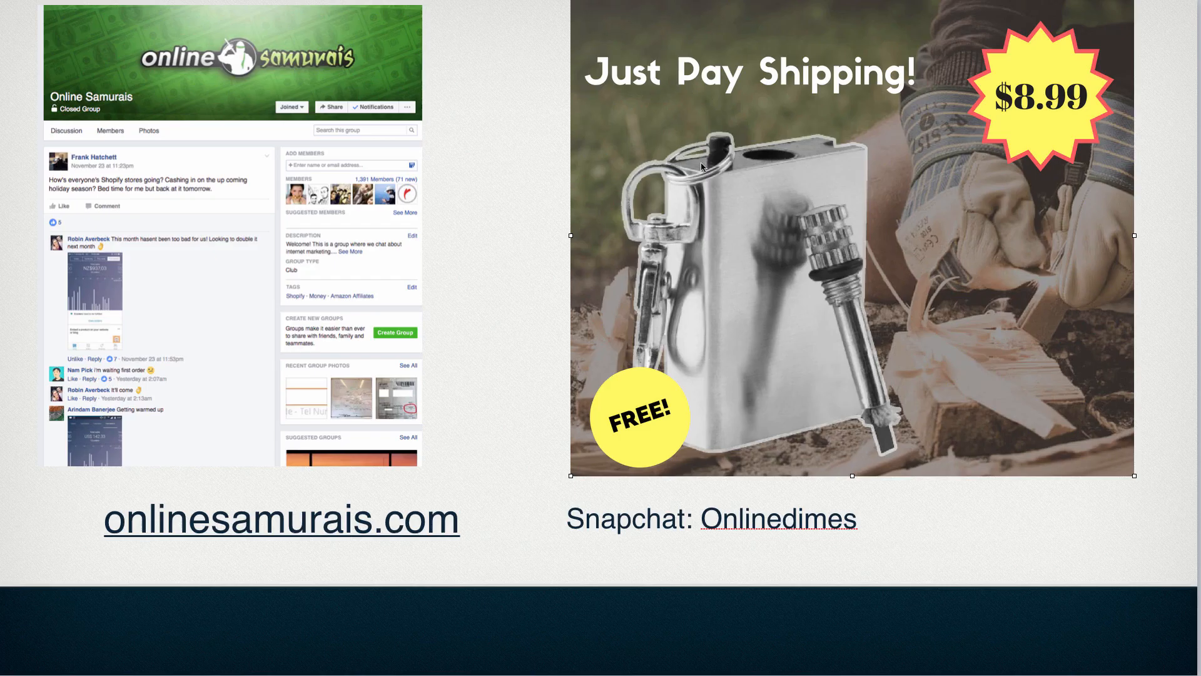
mouse_move(1028, 285)
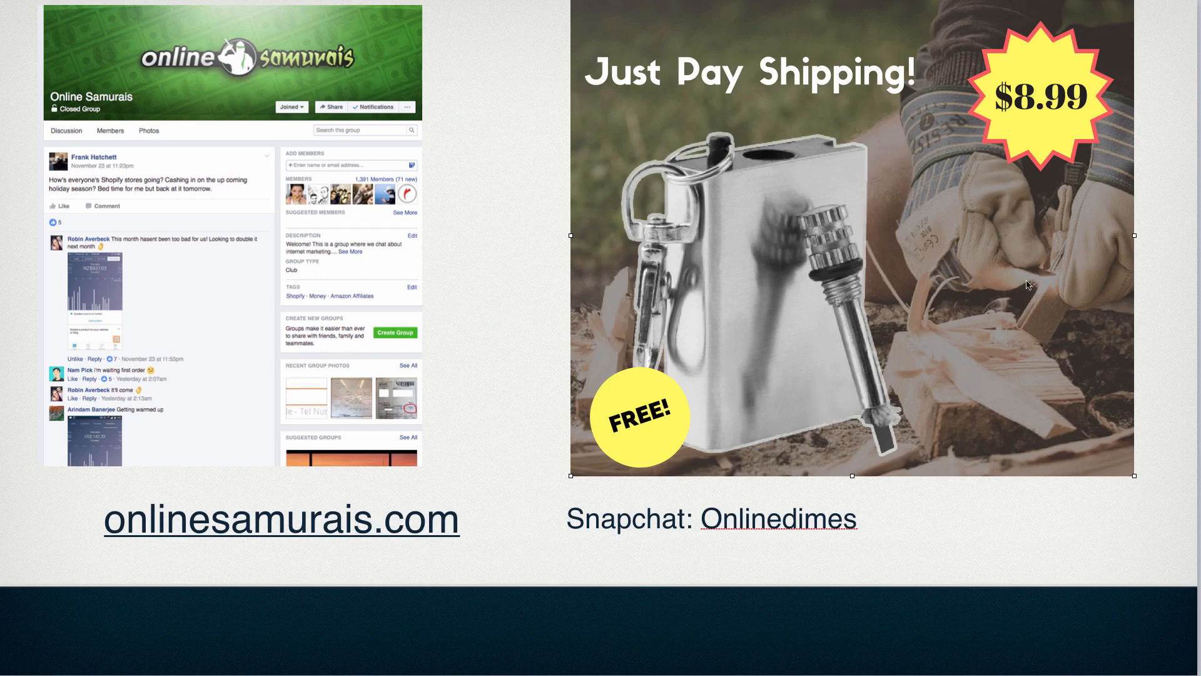
mouse_move(795, 242)
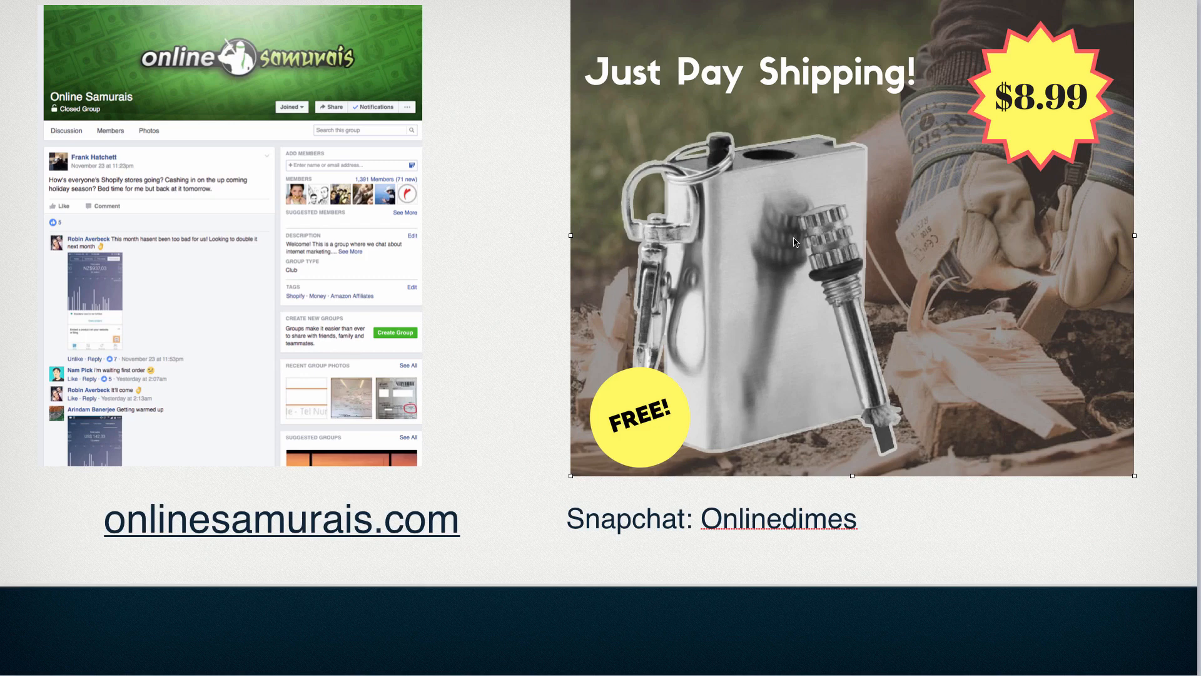
mouse_move(1034, 276)
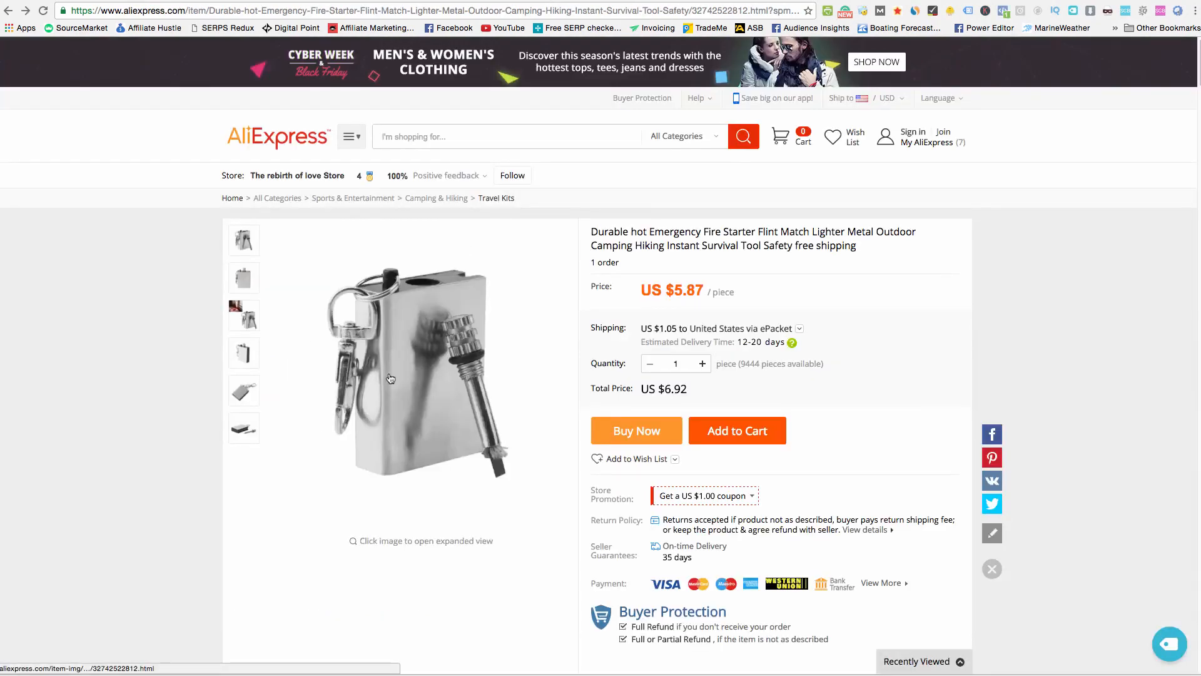
Enlarge the metal flint fire starter product photo on the AliExpress listing
click(244, 277)
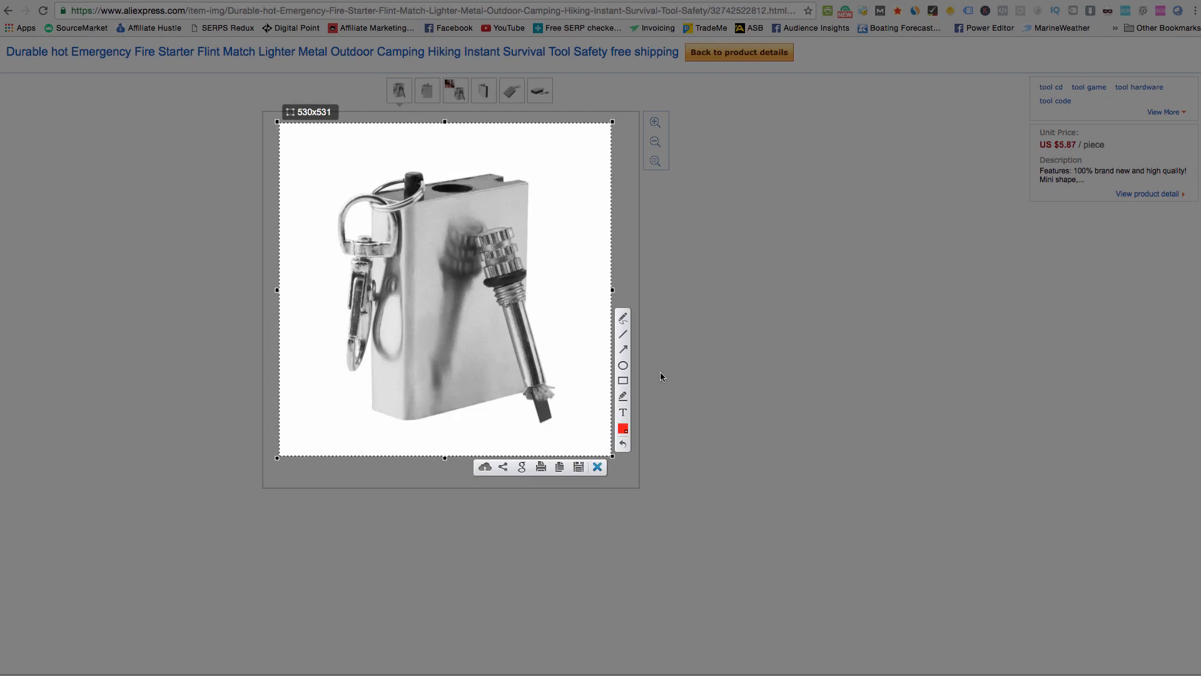
click(597, 466)
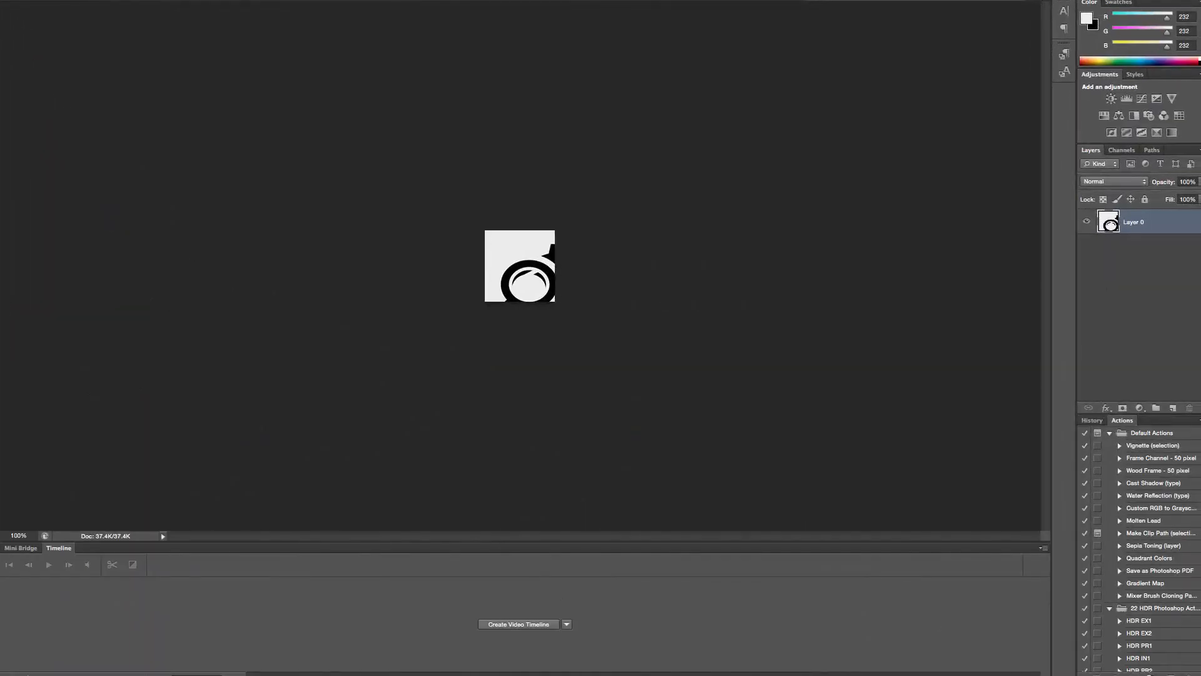
Open the JPEG photo of gloved hands striking a fire starter via File > Open
click(15, 6)
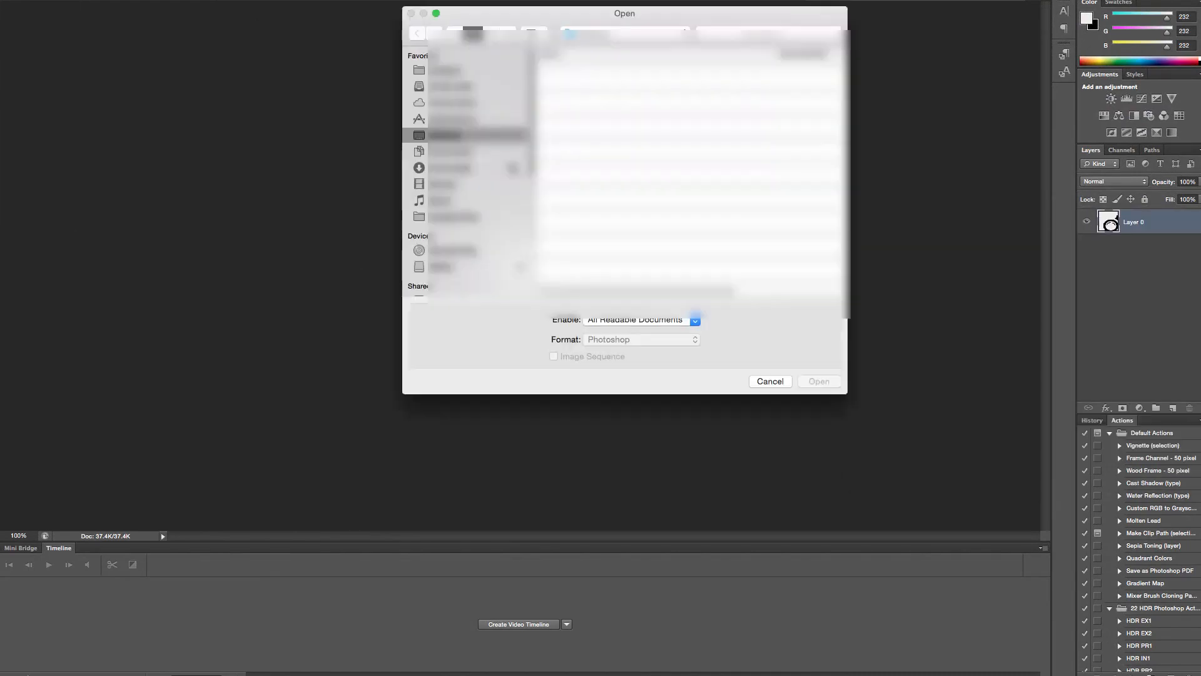
click(686, 80)
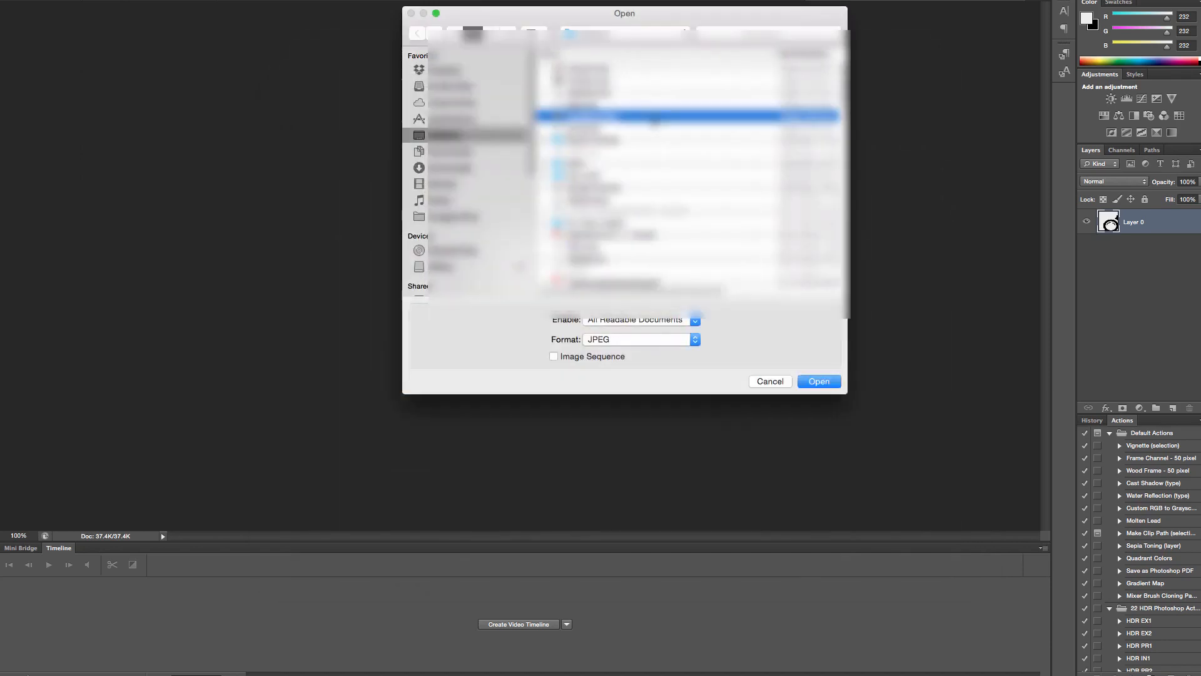
click(818, 381)
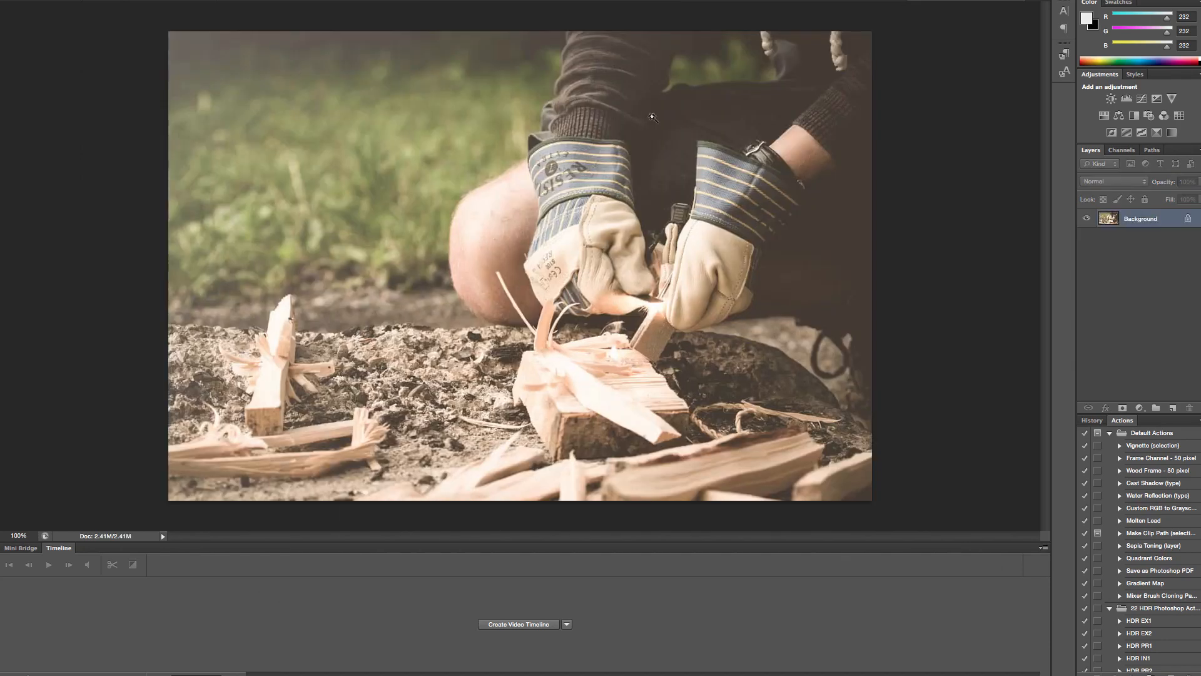
mouse_move(1118, 309)
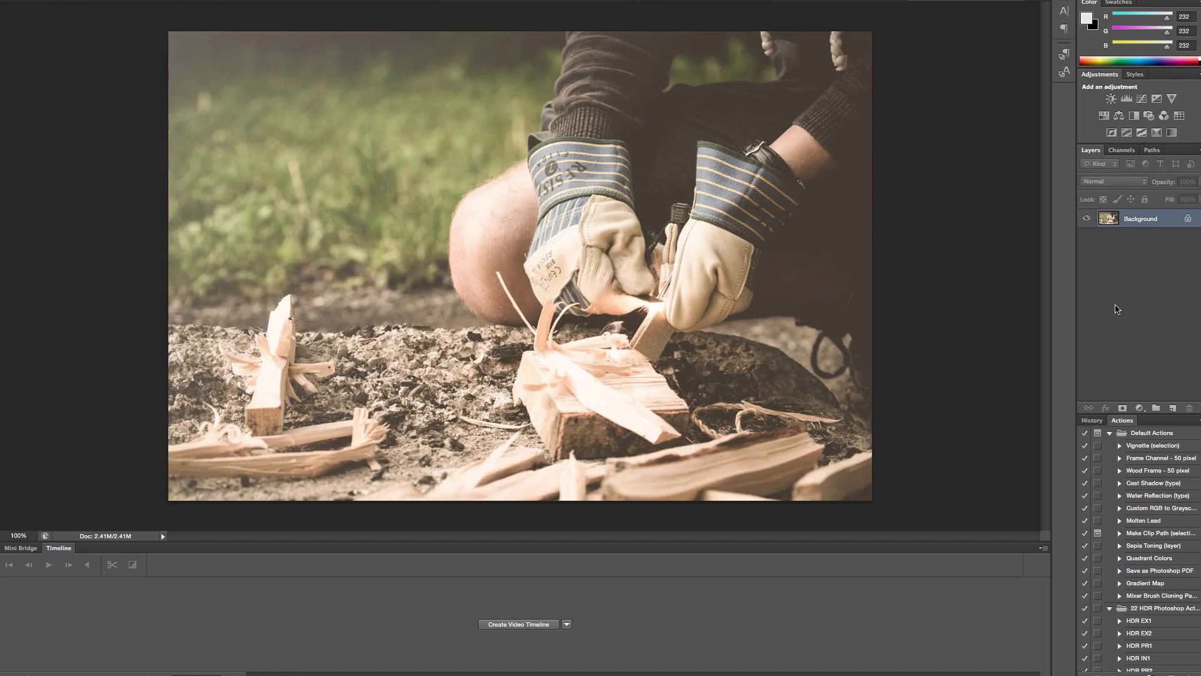
mouse_move(1190, 237)
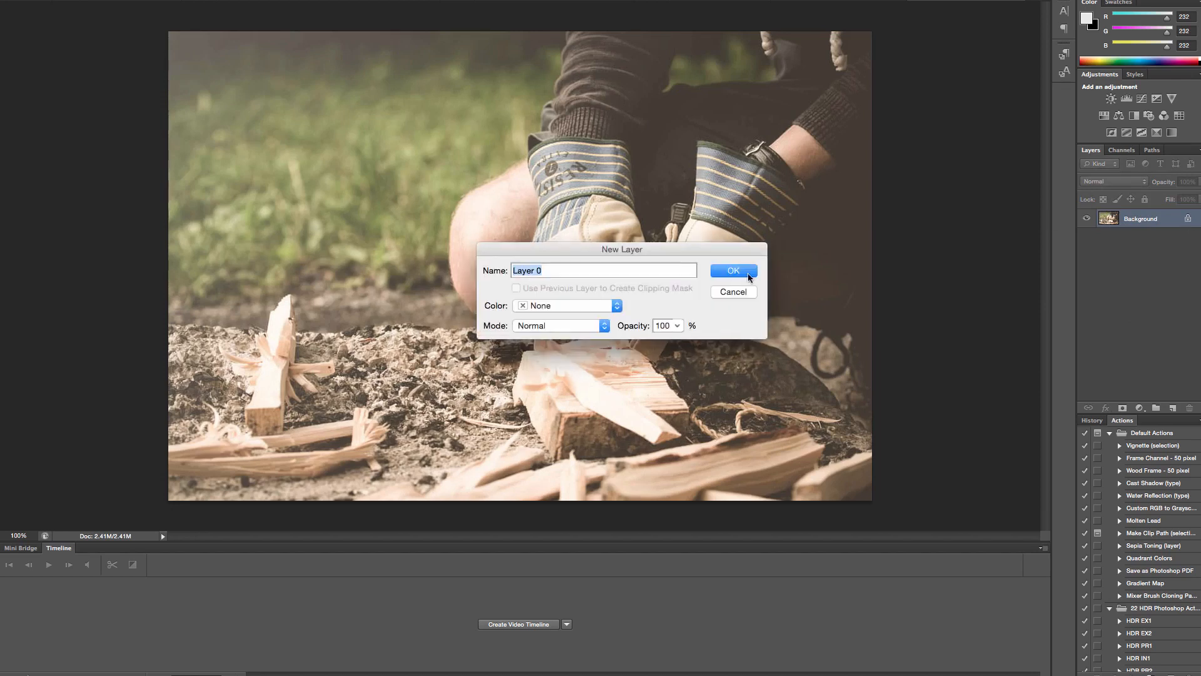
Unlock the background layer and apply a dark, partial-opacity Color Overlay layer style
click(732, 270)
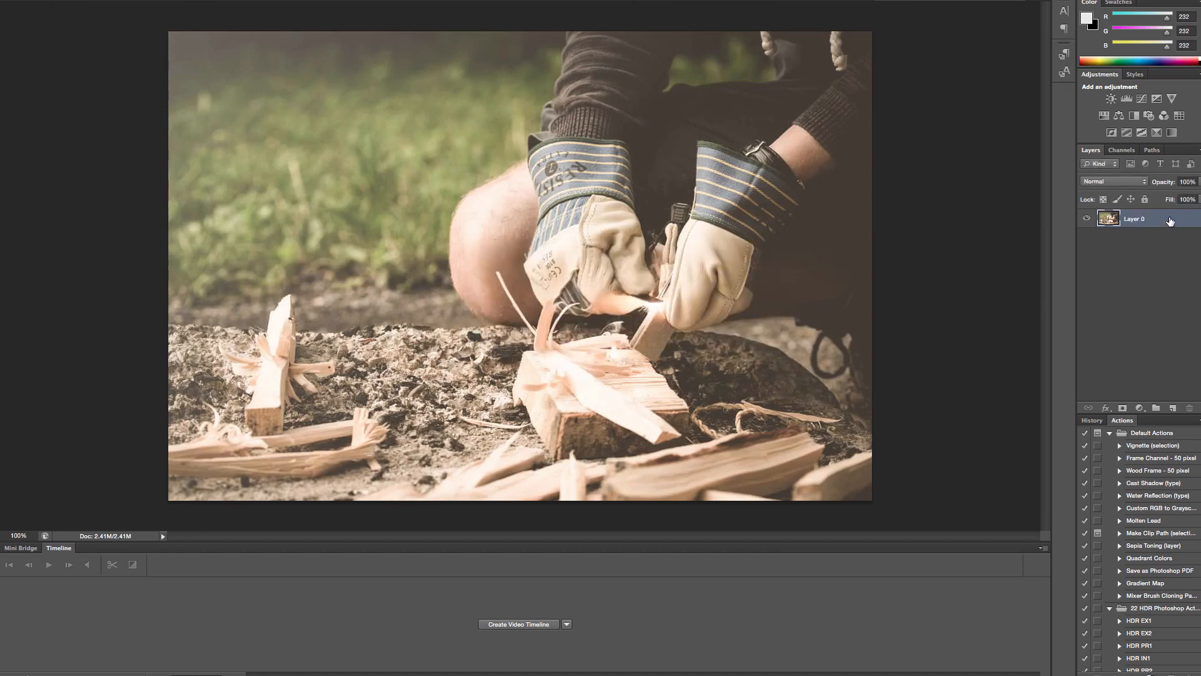
double_click(1141, 218)
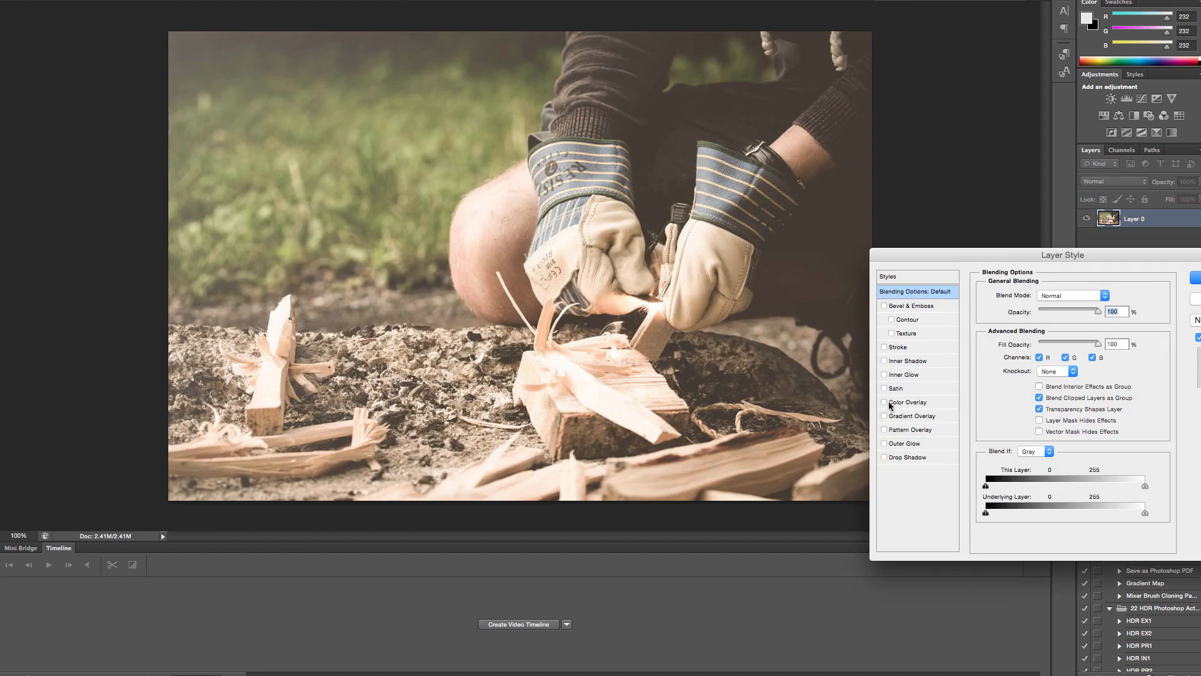
click(885, 402)
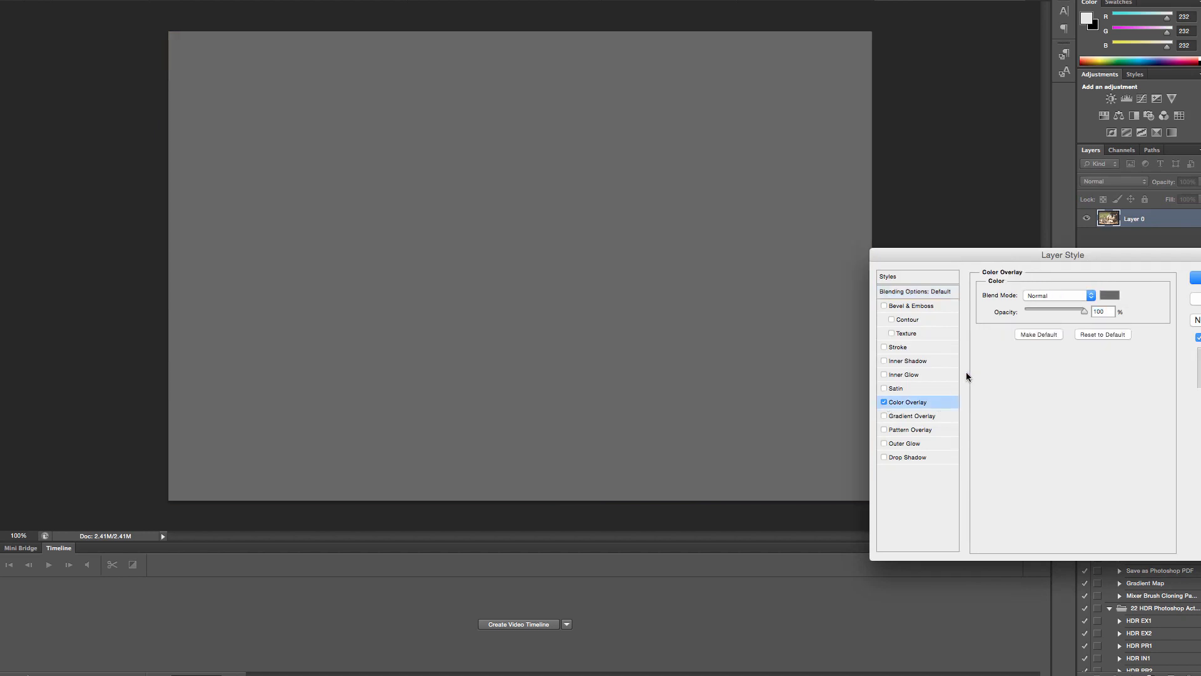
click(1108, 296)
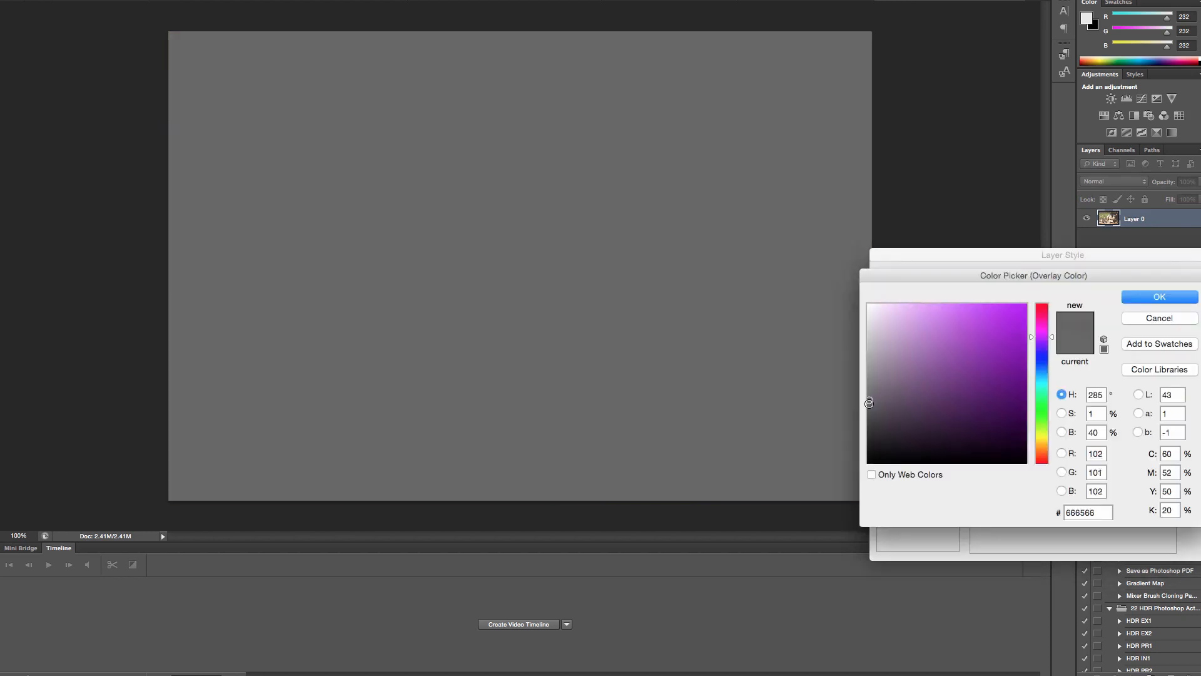
click(1157, 296)
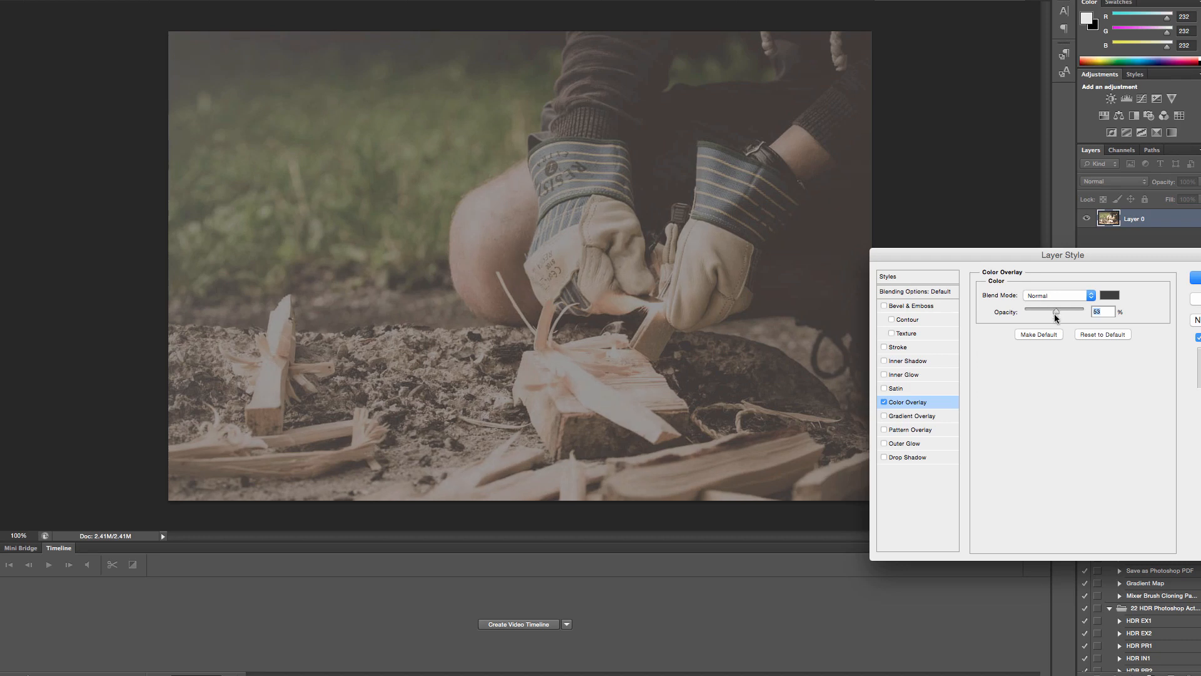
mouse_move(914, 297)
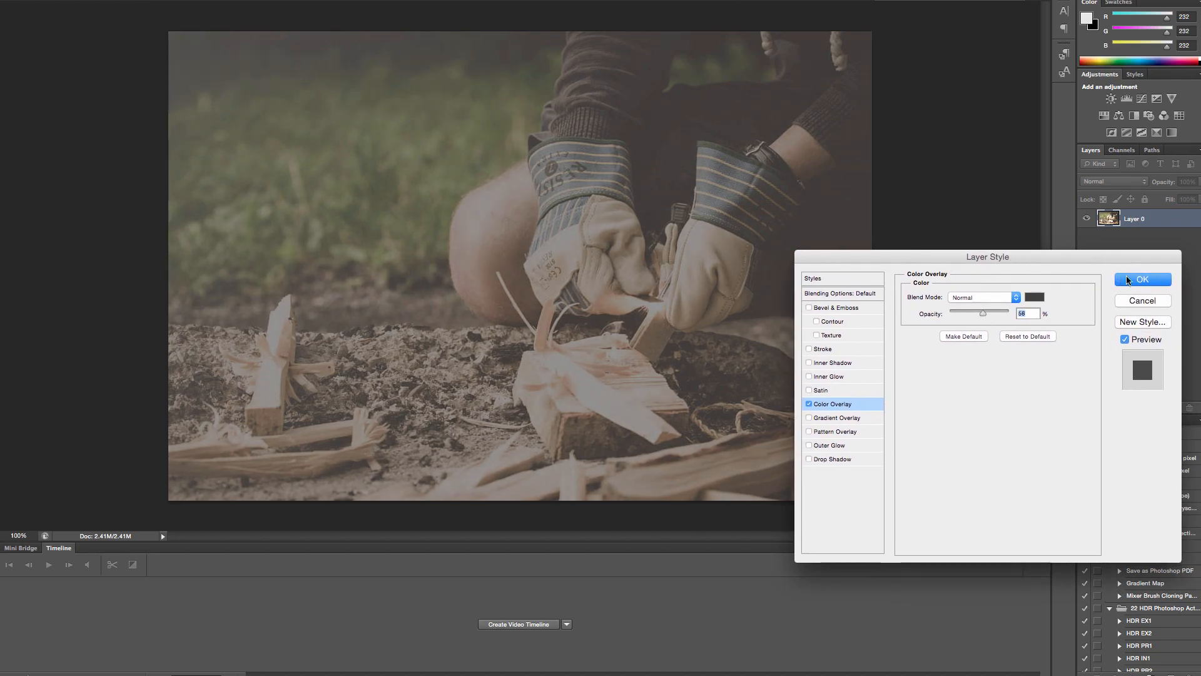
click(1142, 279)
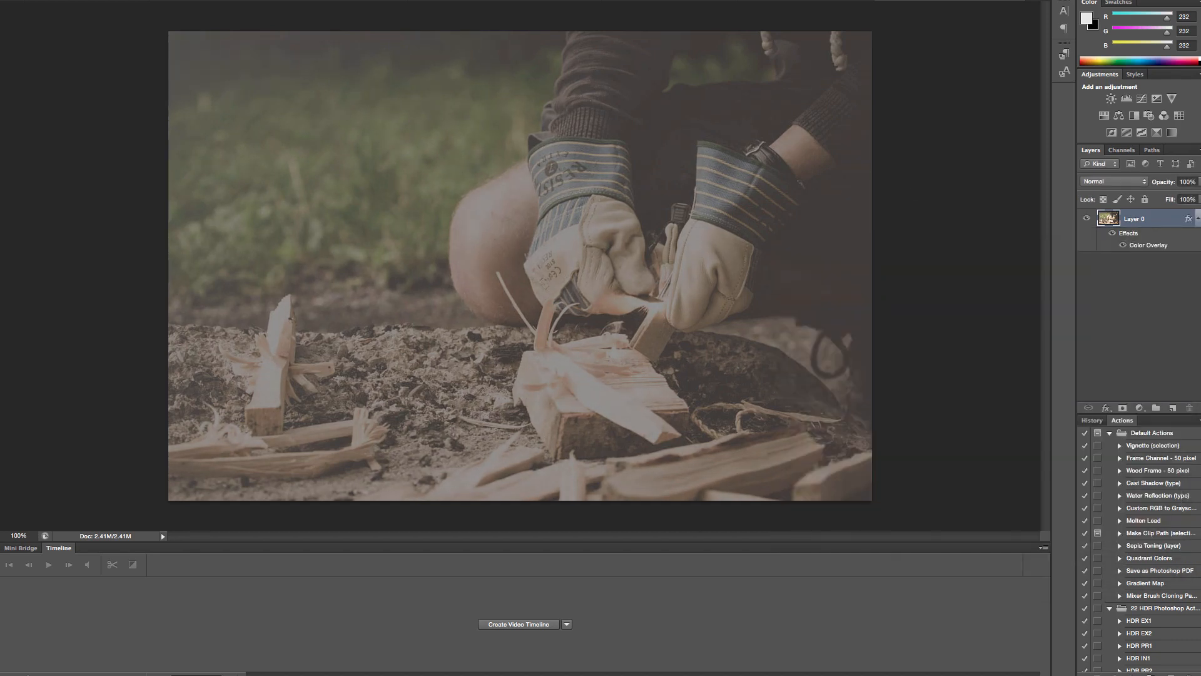
click(18, 4)
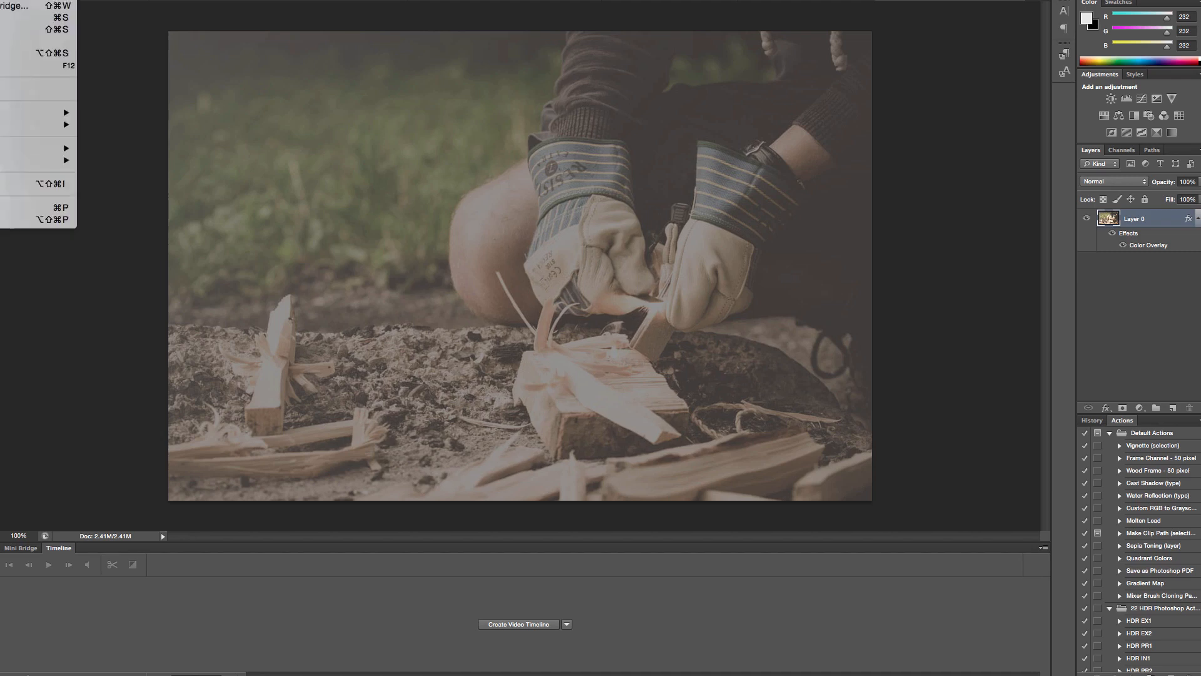
mouse_move(39, 29)
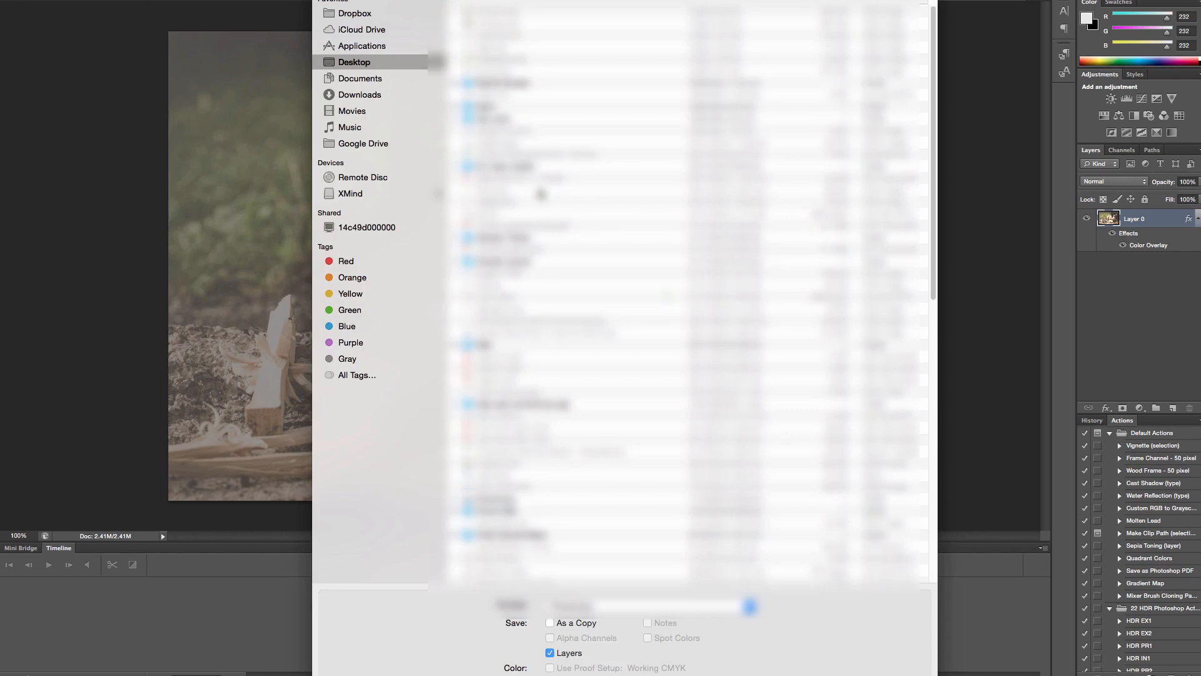
mouse_move(640, 490)
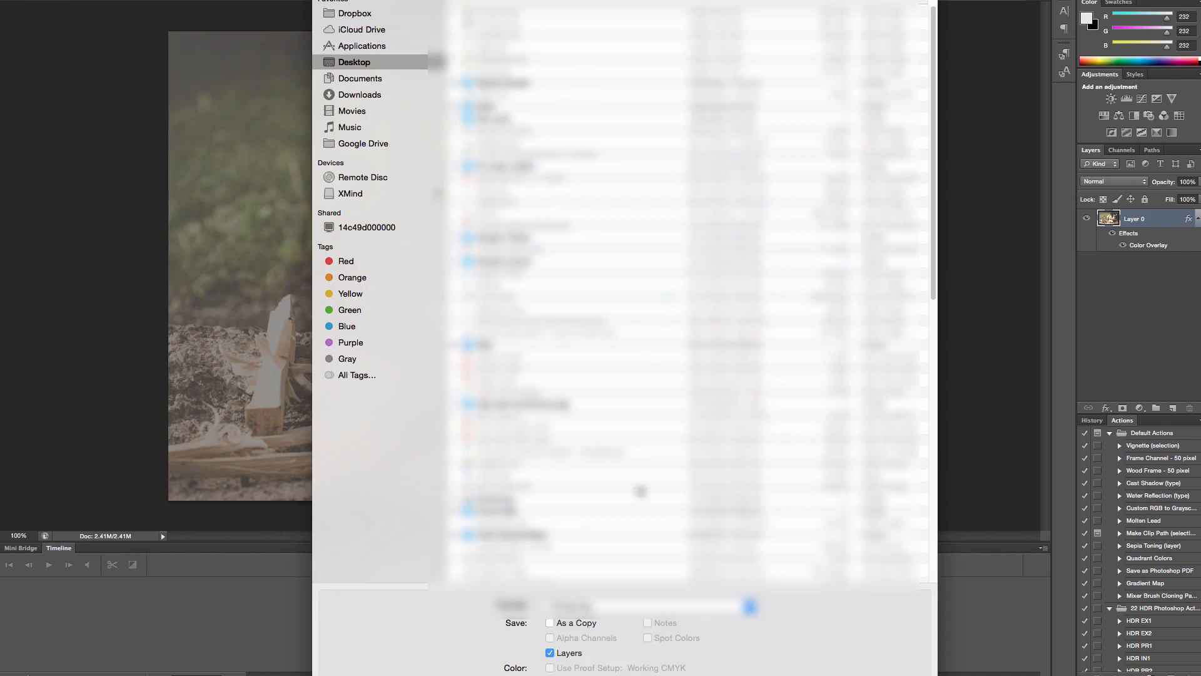
Save the dimmed photo as a flat-format image copy to the Desktop
click(646, 606)
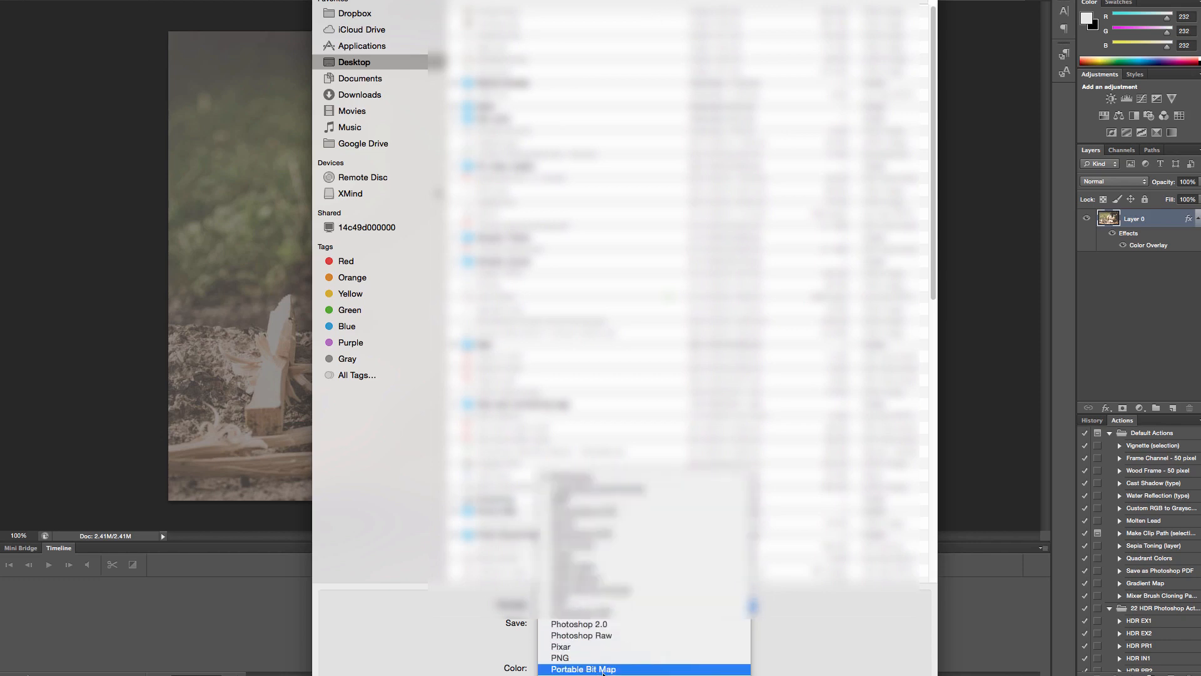
click(584, 668)
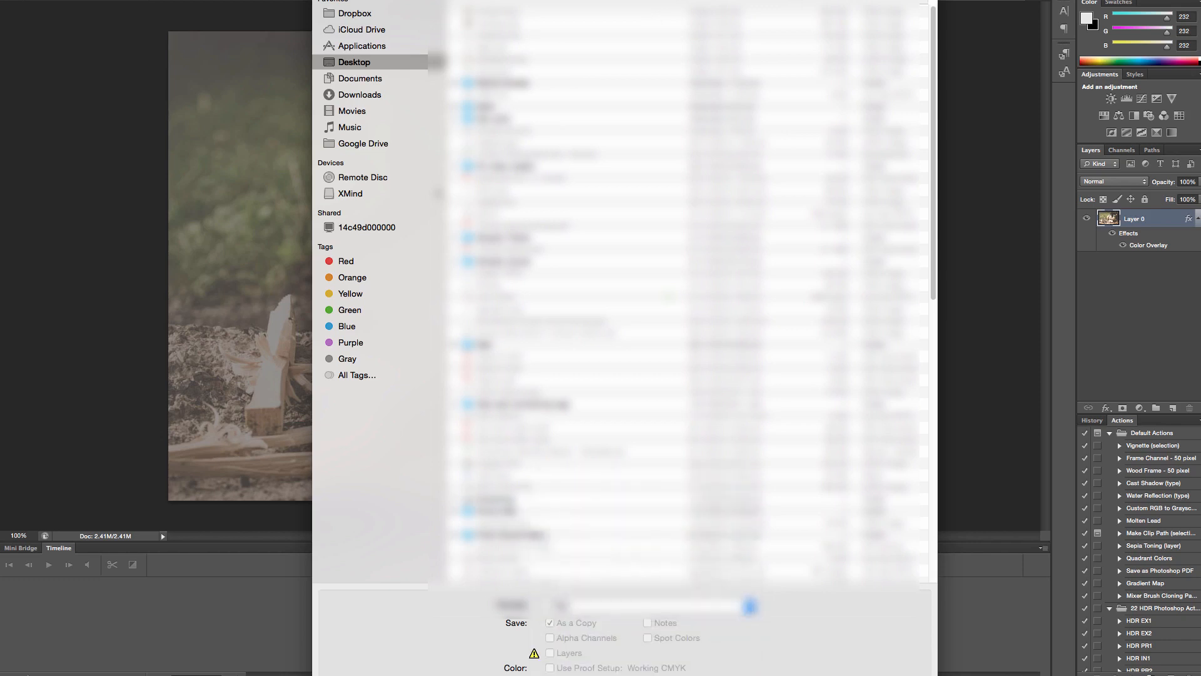
click(750, 605)
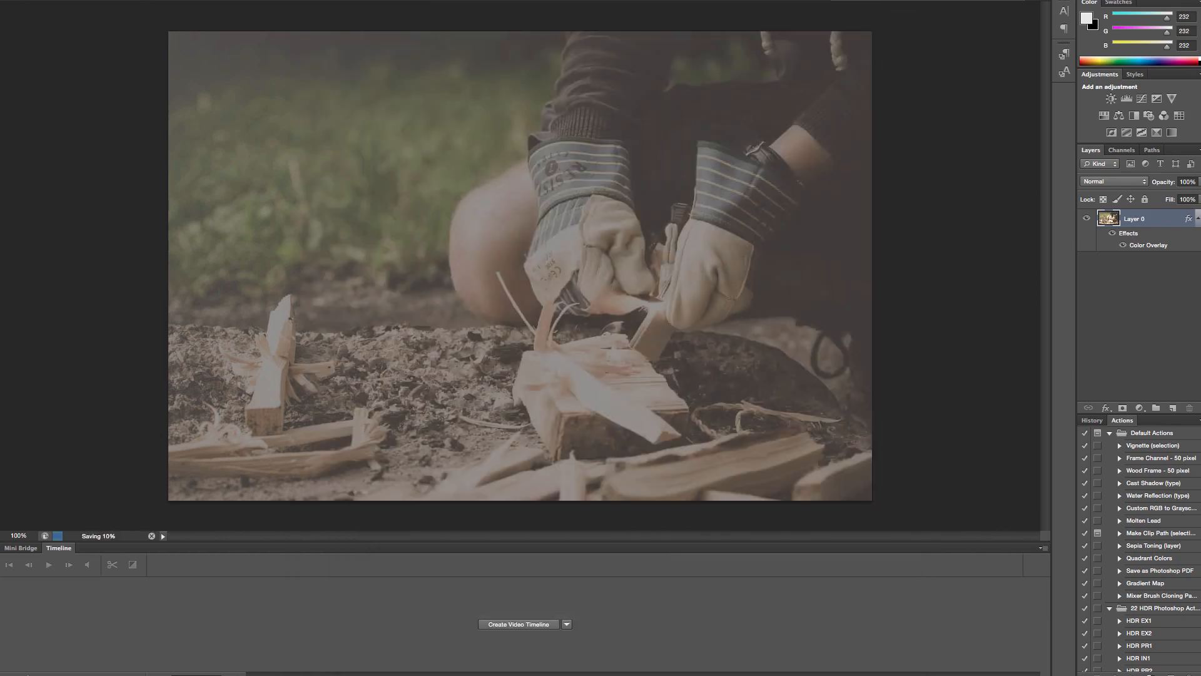
click(15, 6)
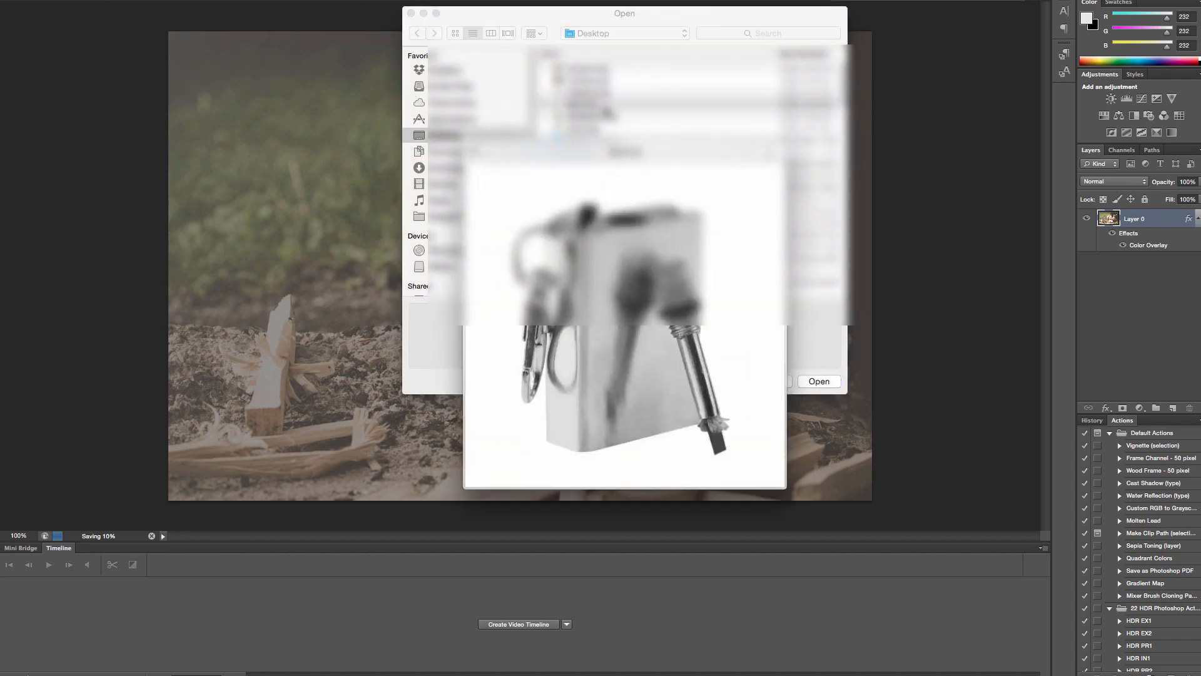
Open the fire-starter shot, remove its white background and enable an Outer Glow layer style
click(819, 381)
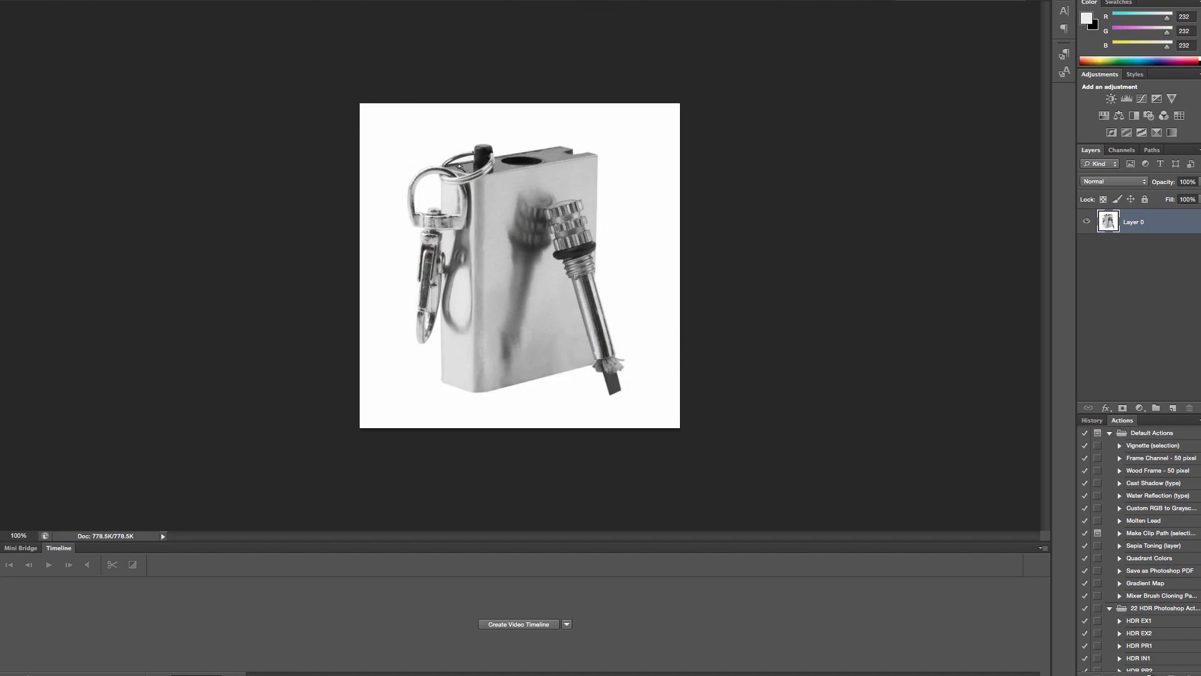
click(430, 190)
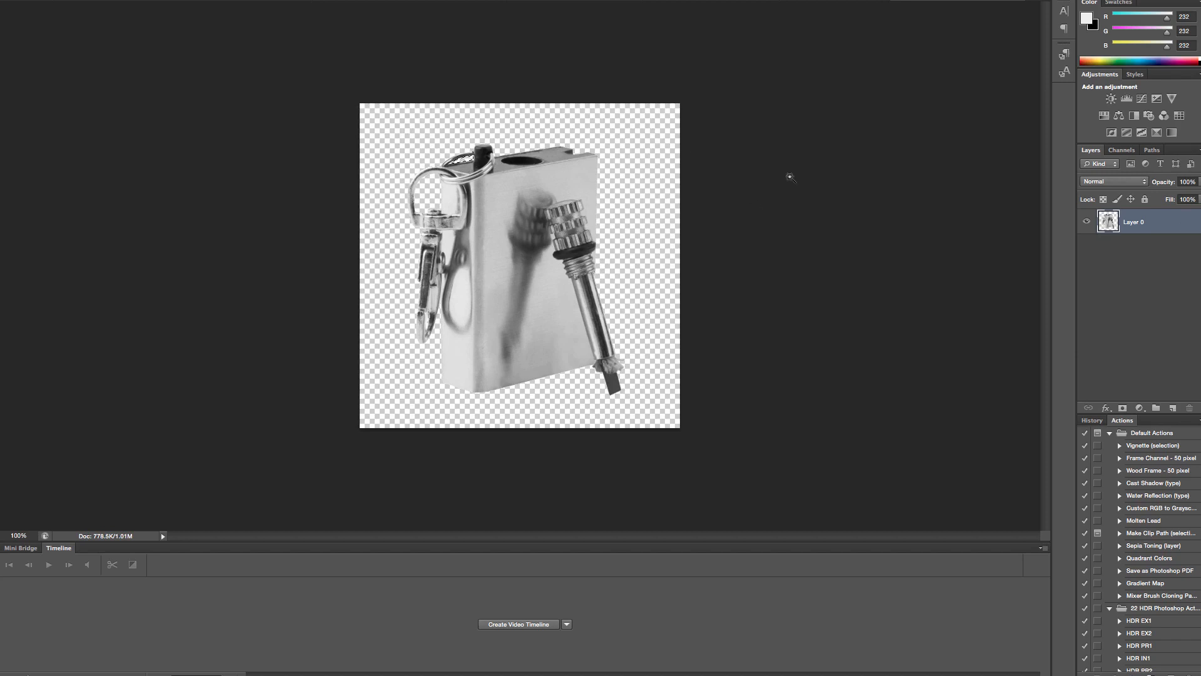
double_click(1133, 221)
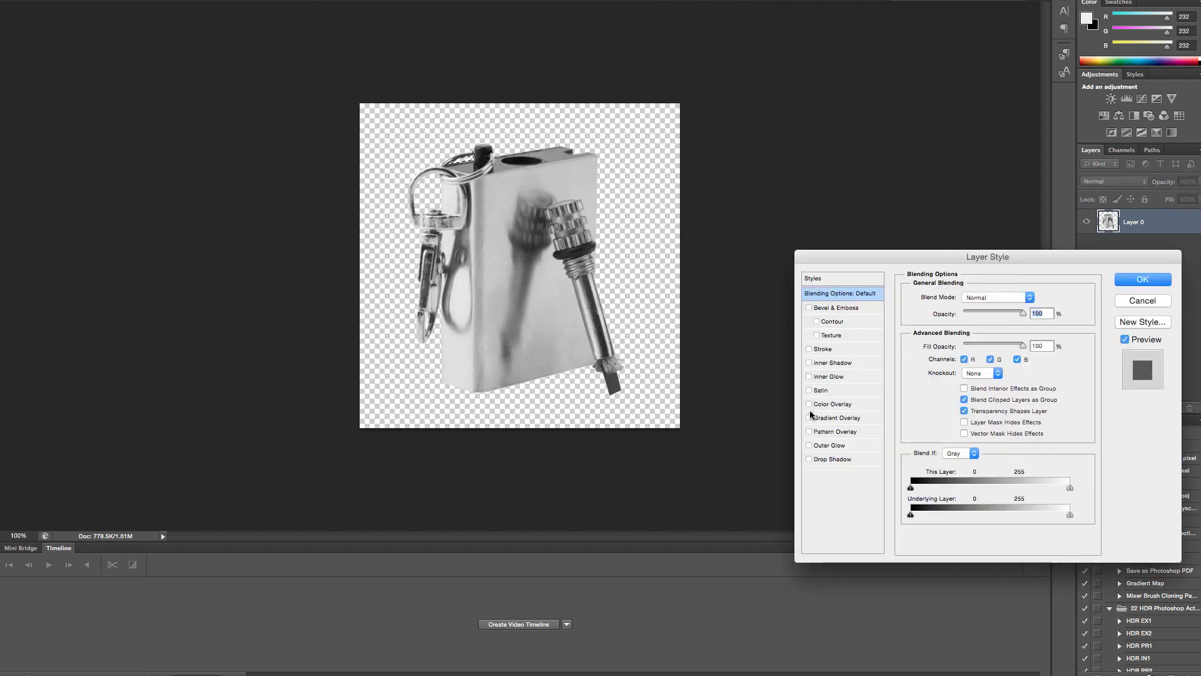
mouse_move(829, 445)
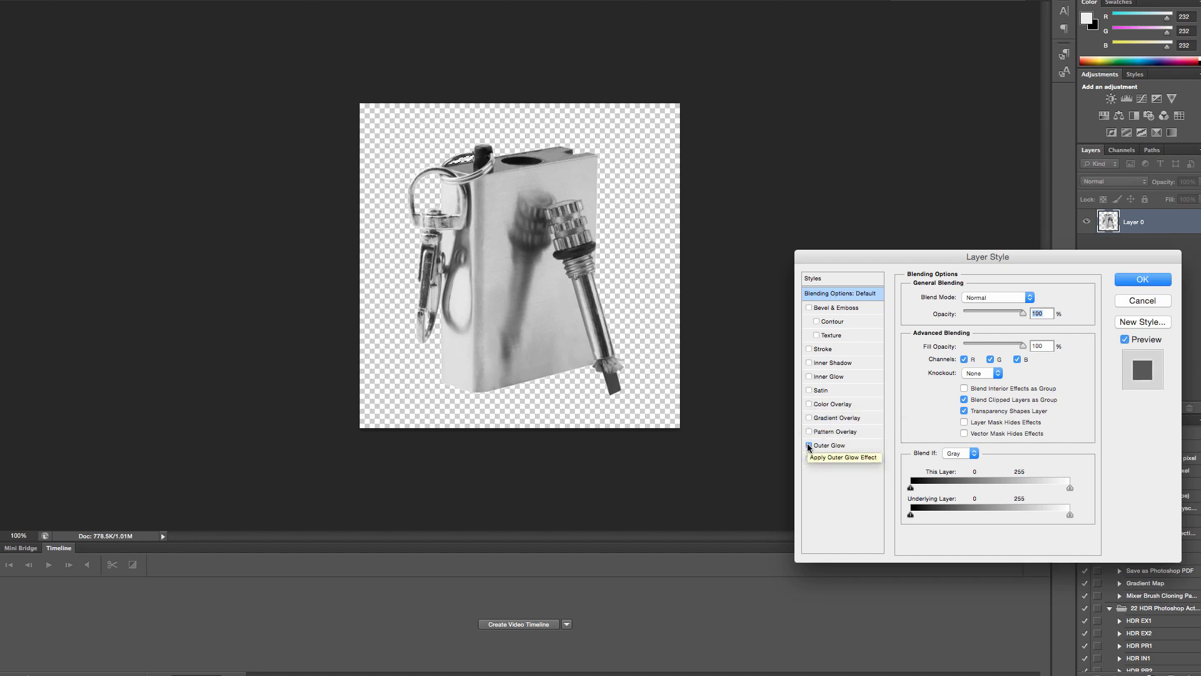
click(810, 445)
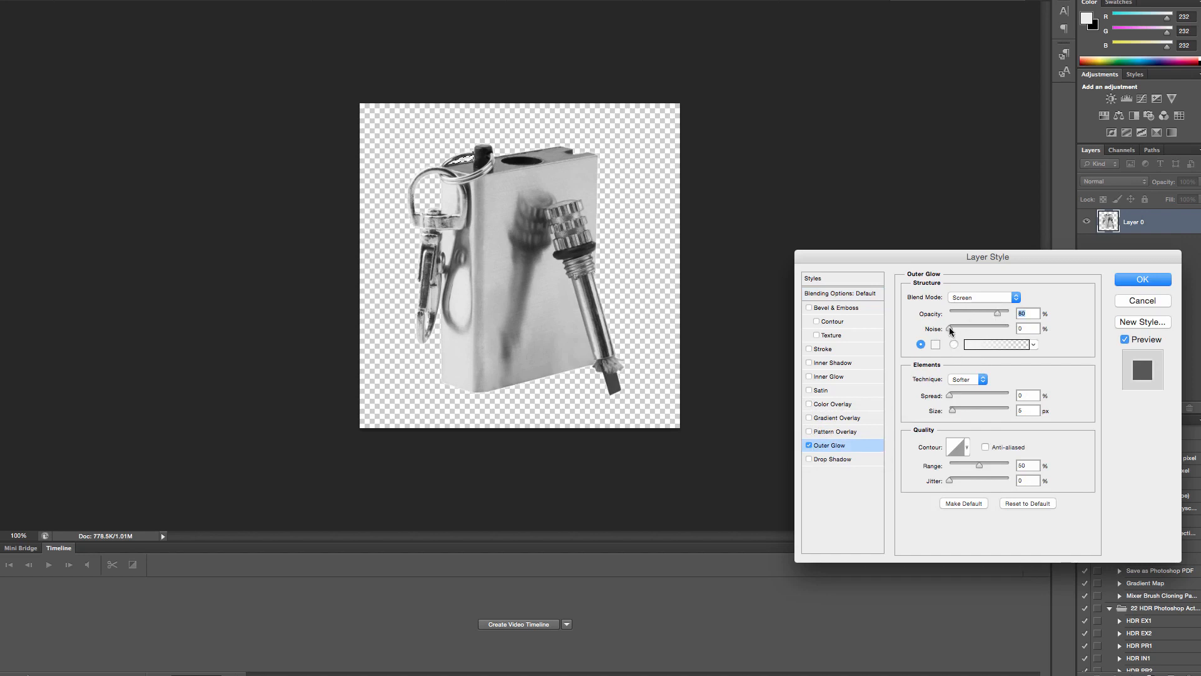
mouse_move(977, 299)
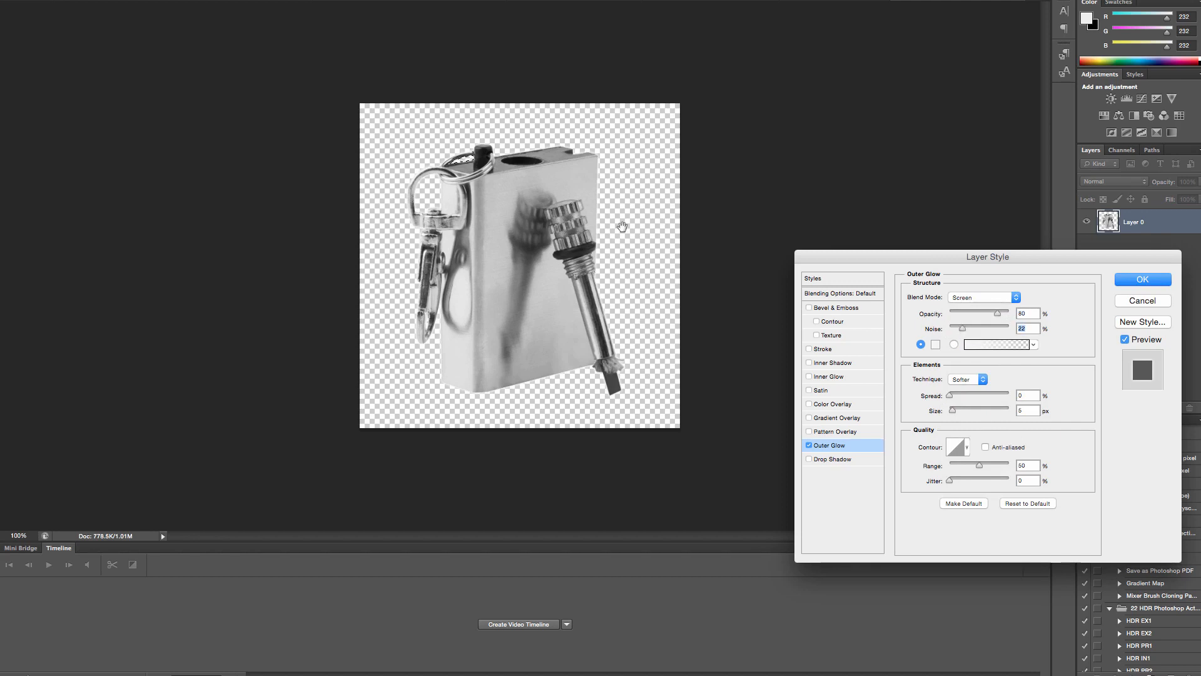
mouse_move(453, 377)
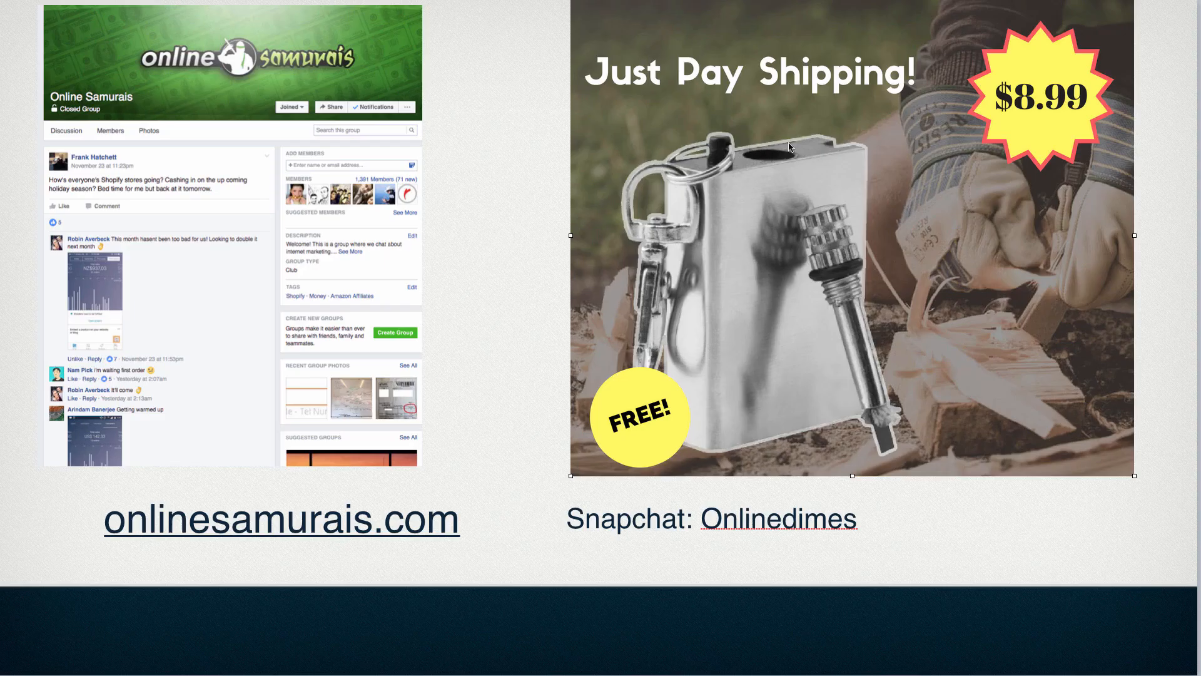
mouse_move(800, 438)
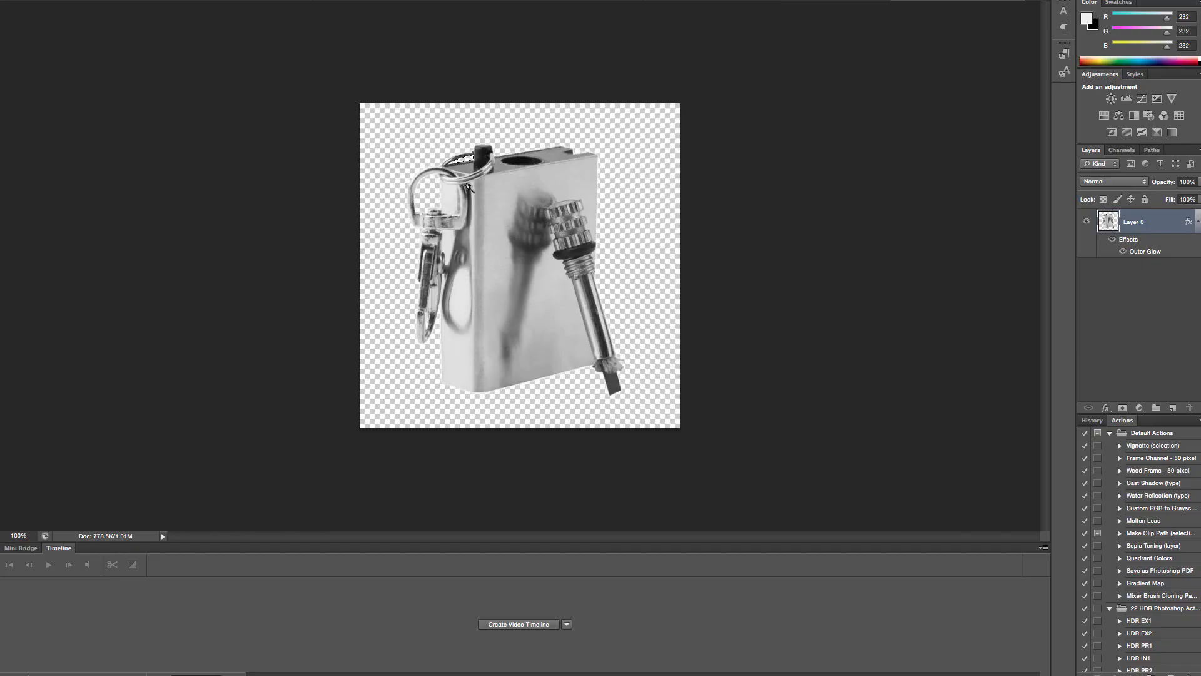
mouse_move(537, 188)
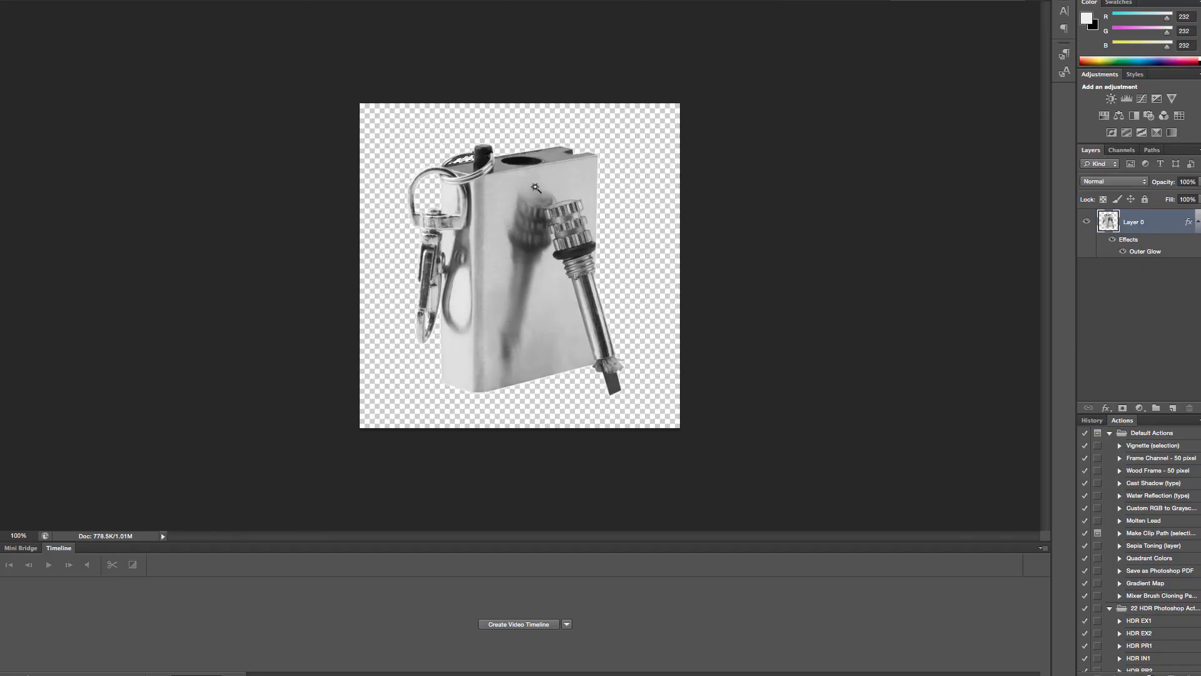
Save the glowing fire-starter cutout with File > Save
click(15, 6)
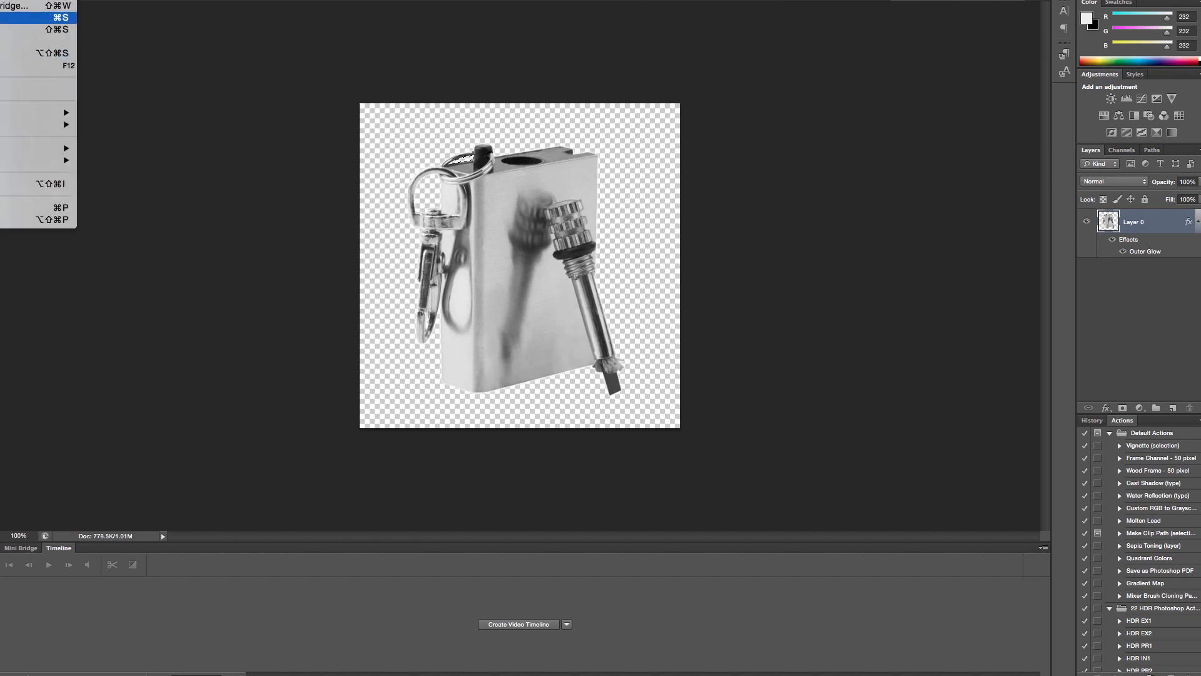
click(39, 29)
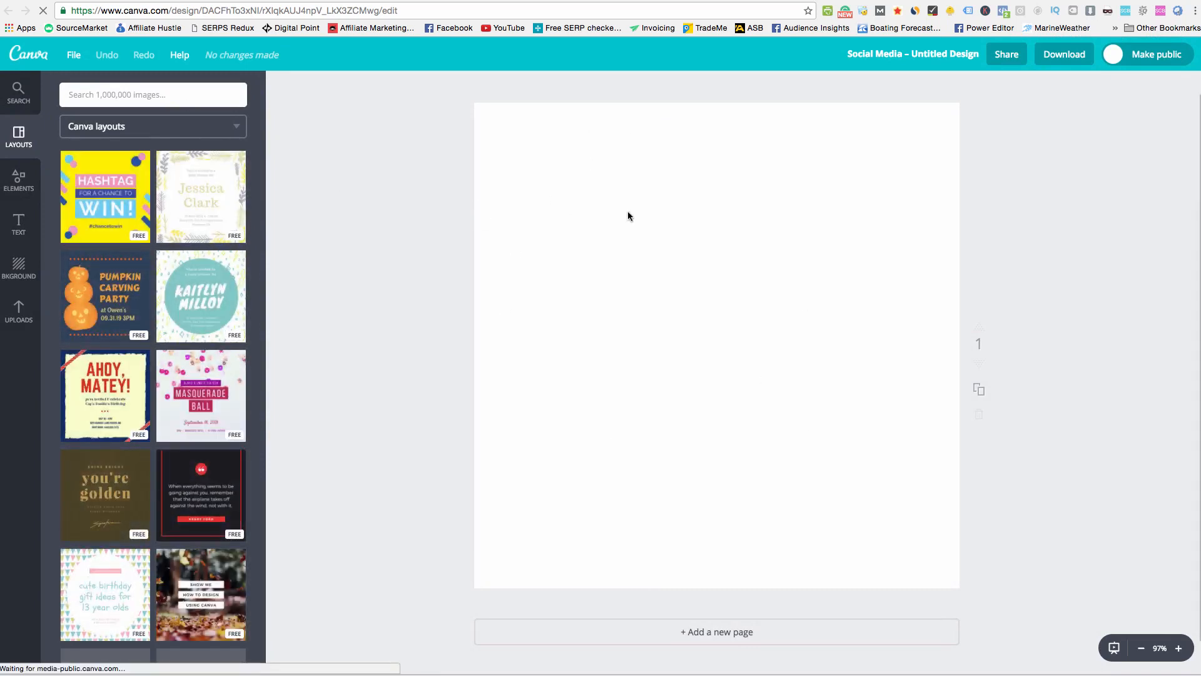
Upload the fire-starter cutout and dimmed fire photo into Canva's Uploads
click(19, 310)
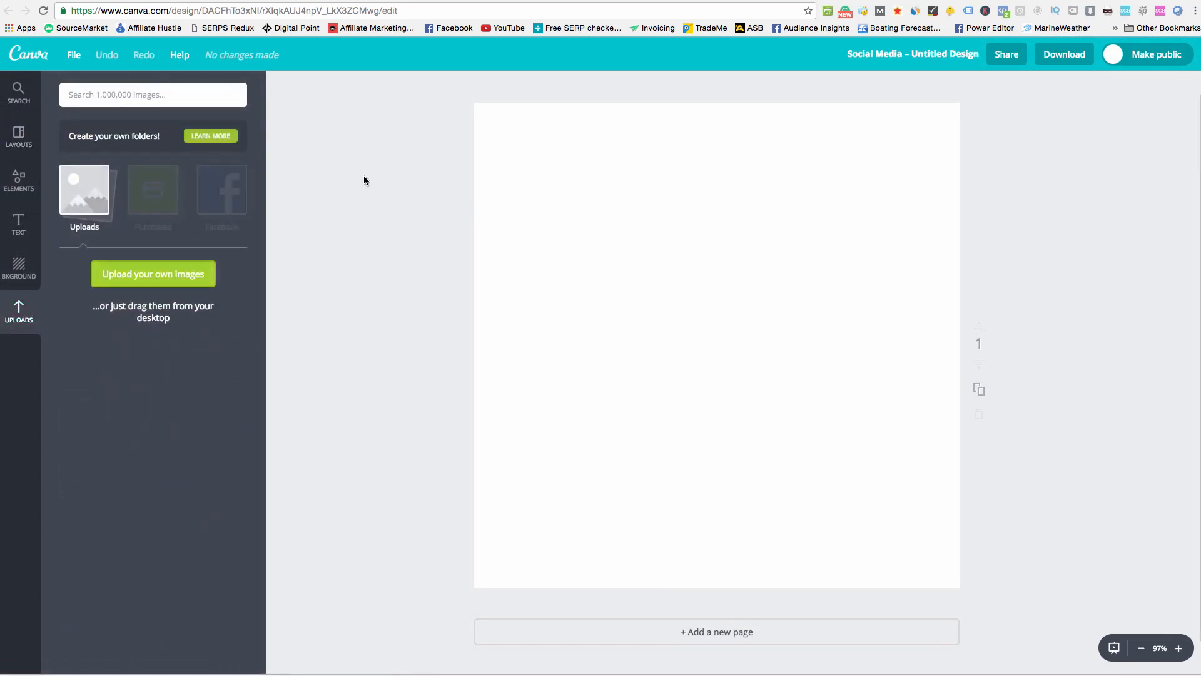
click(153, 274)
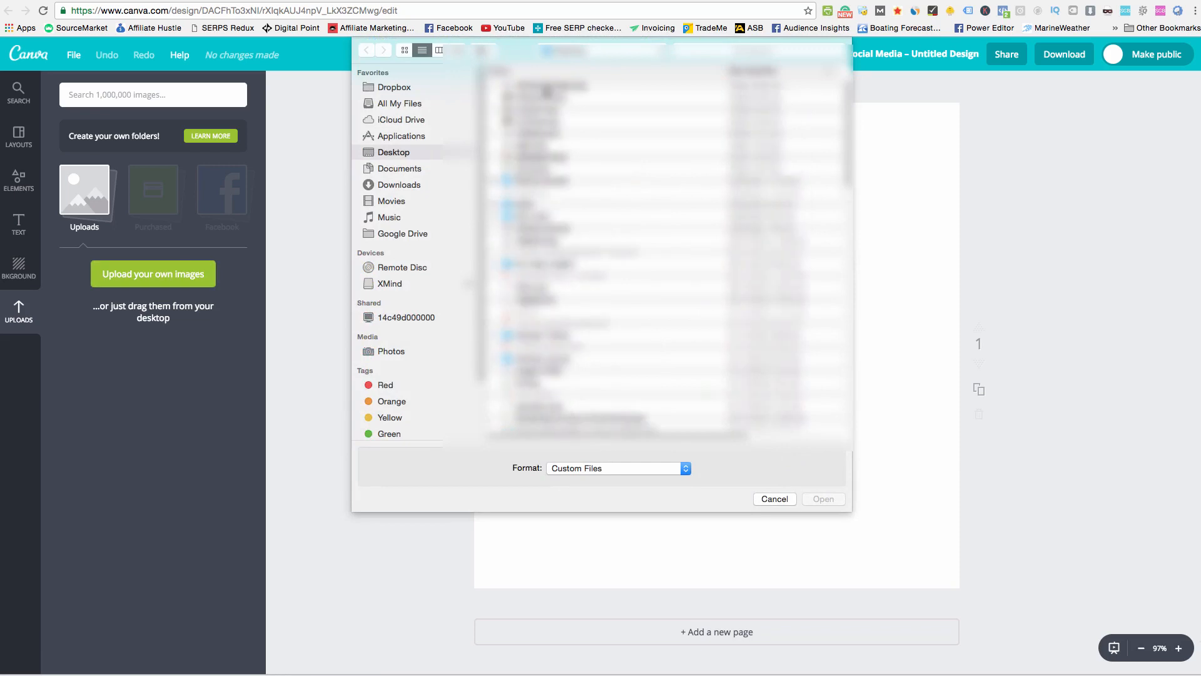
click(663, 90)
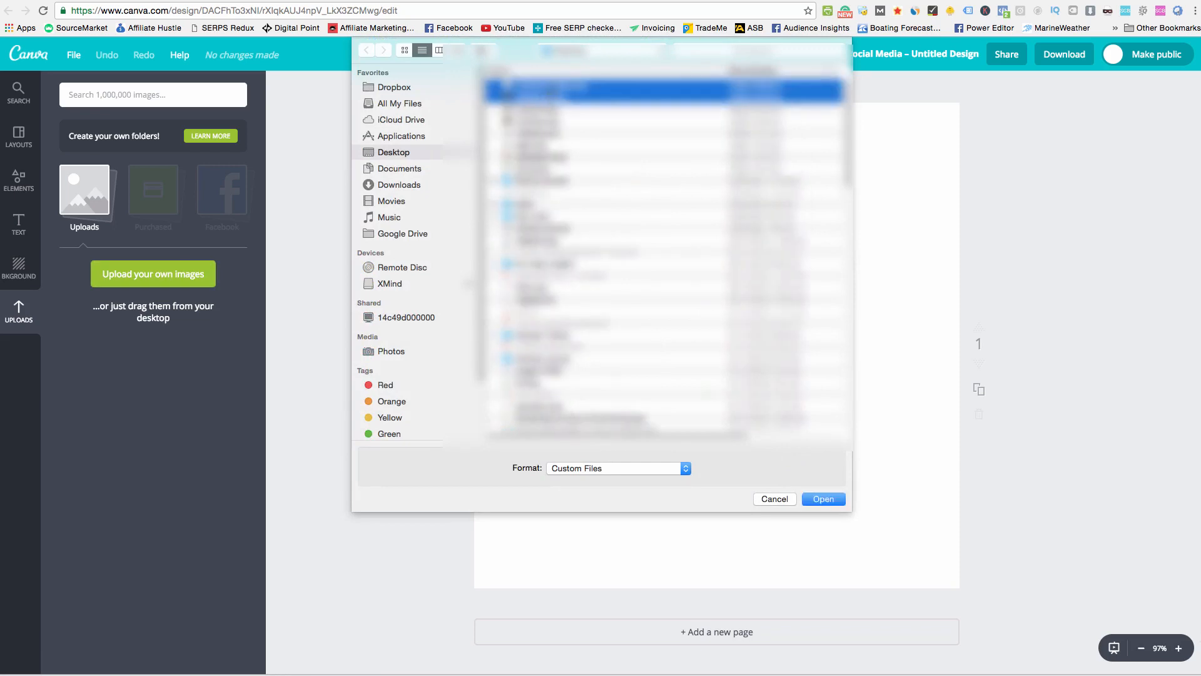
click(823, 499)
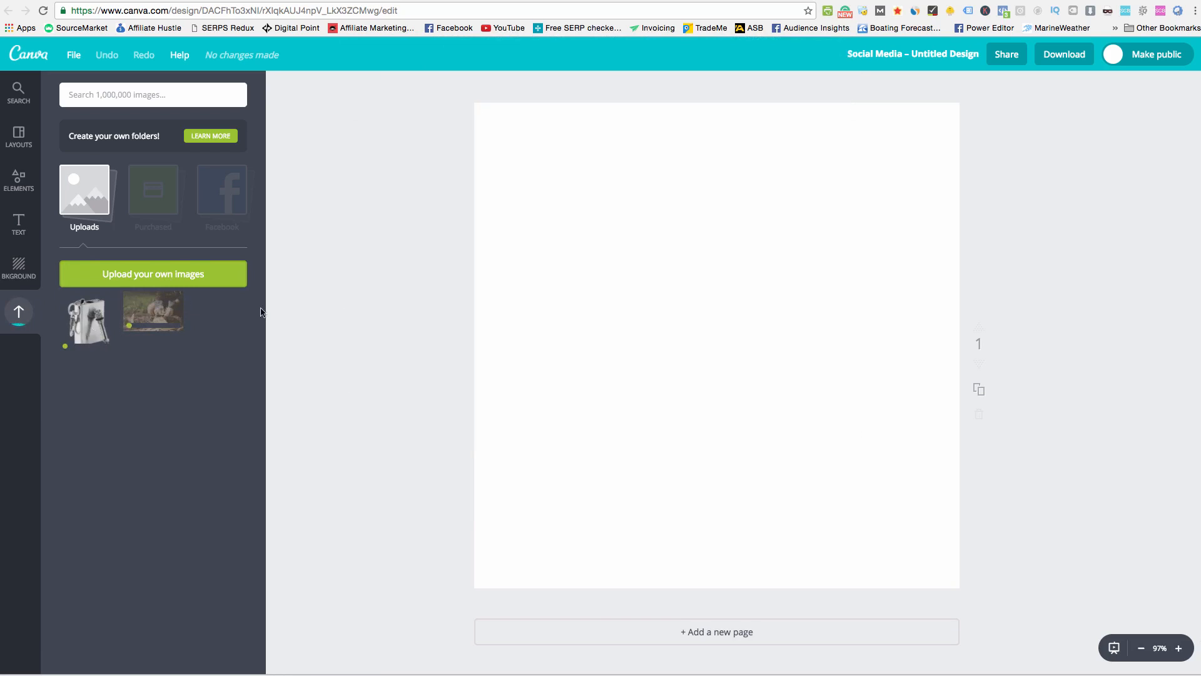
mouse_move(349, 301)
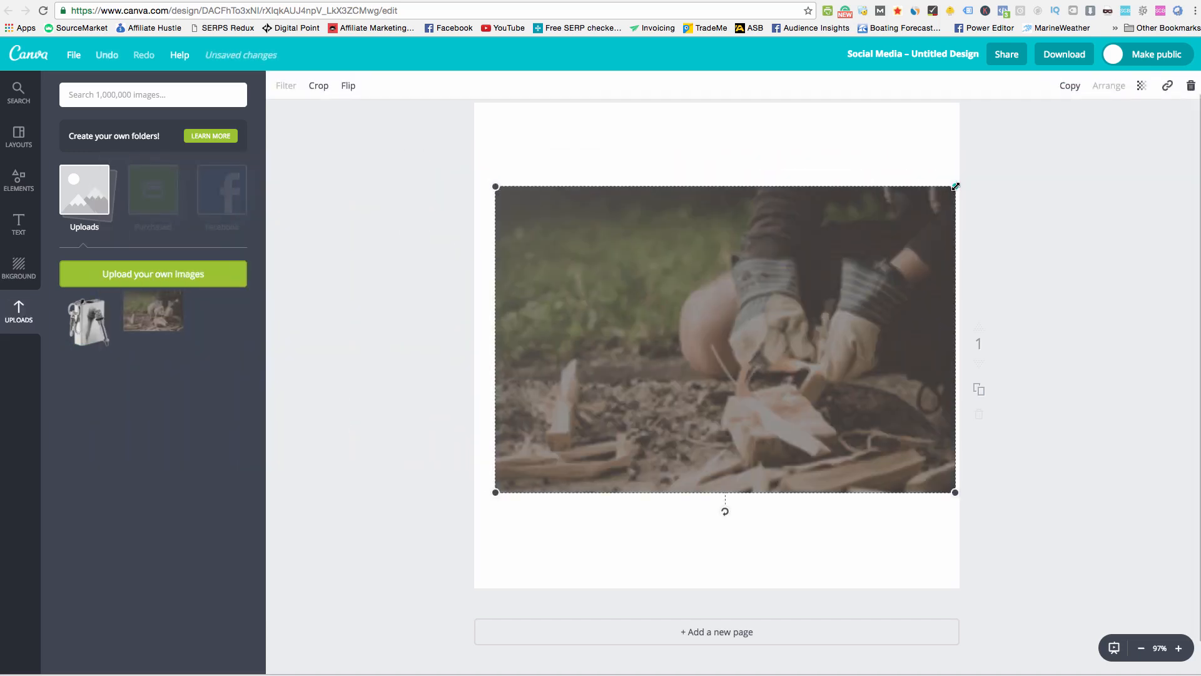
Stretch the fire photo to fill the page and drop the fire-starter cutout on top
drag(496, 186, 390, 147)
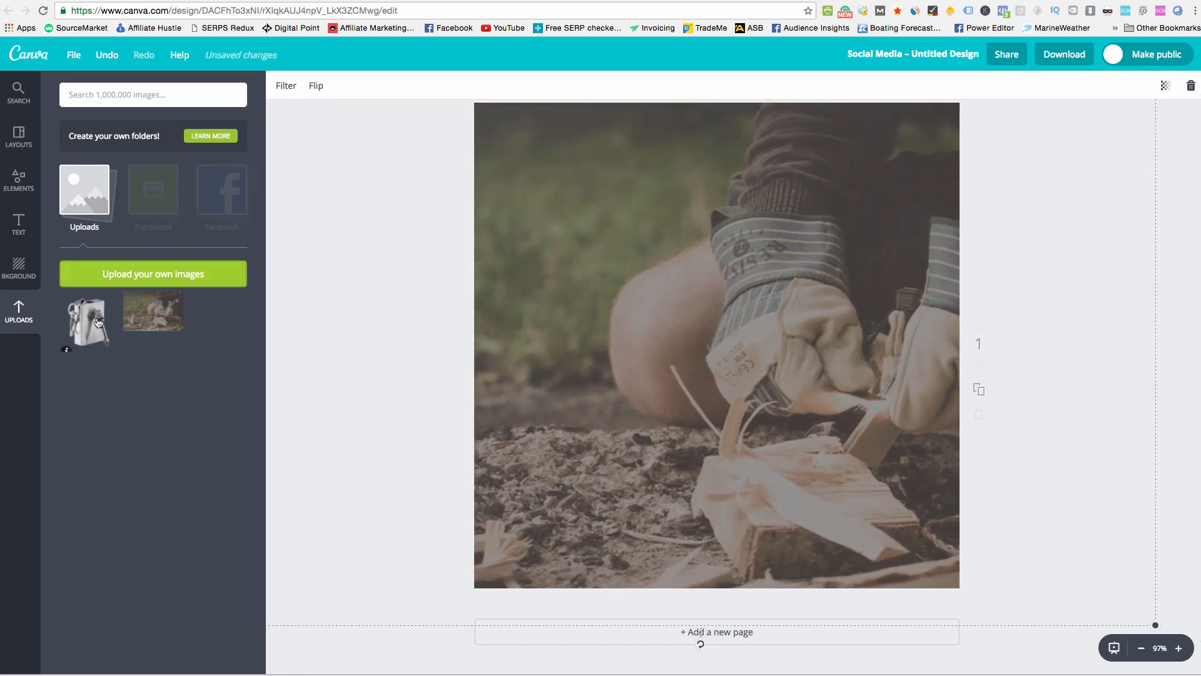
click(716, 345)
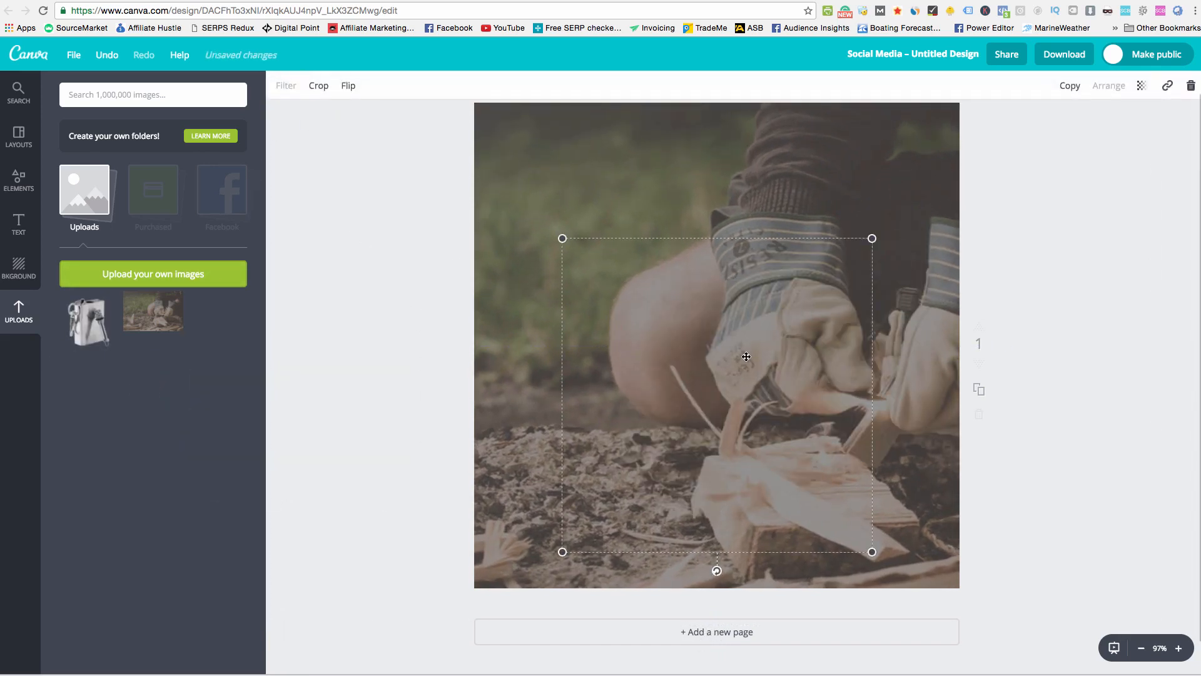
click(87, 320)
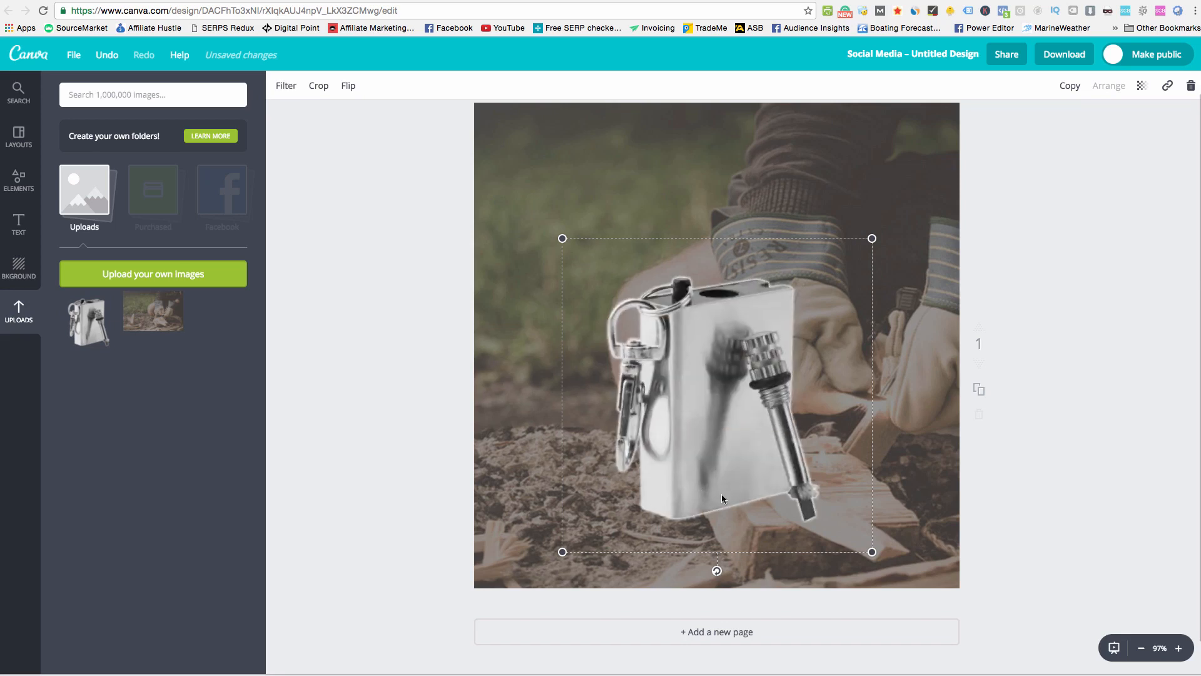
mouse_move(722, 274)
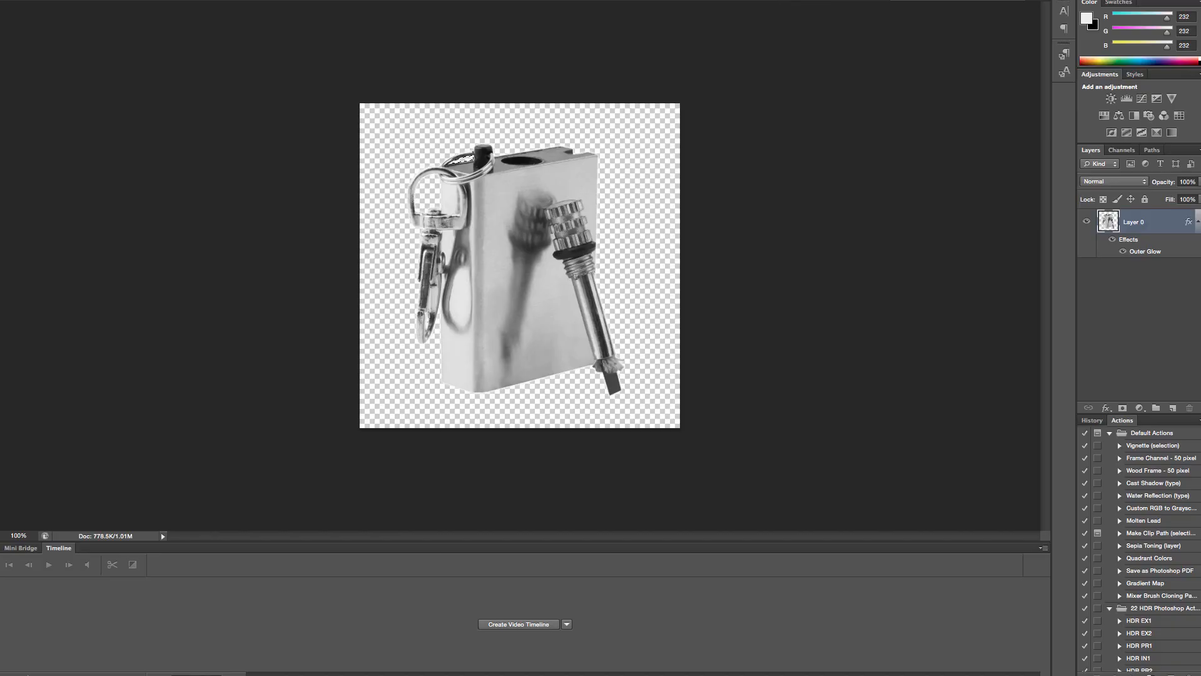
mouse_move(558, 155)
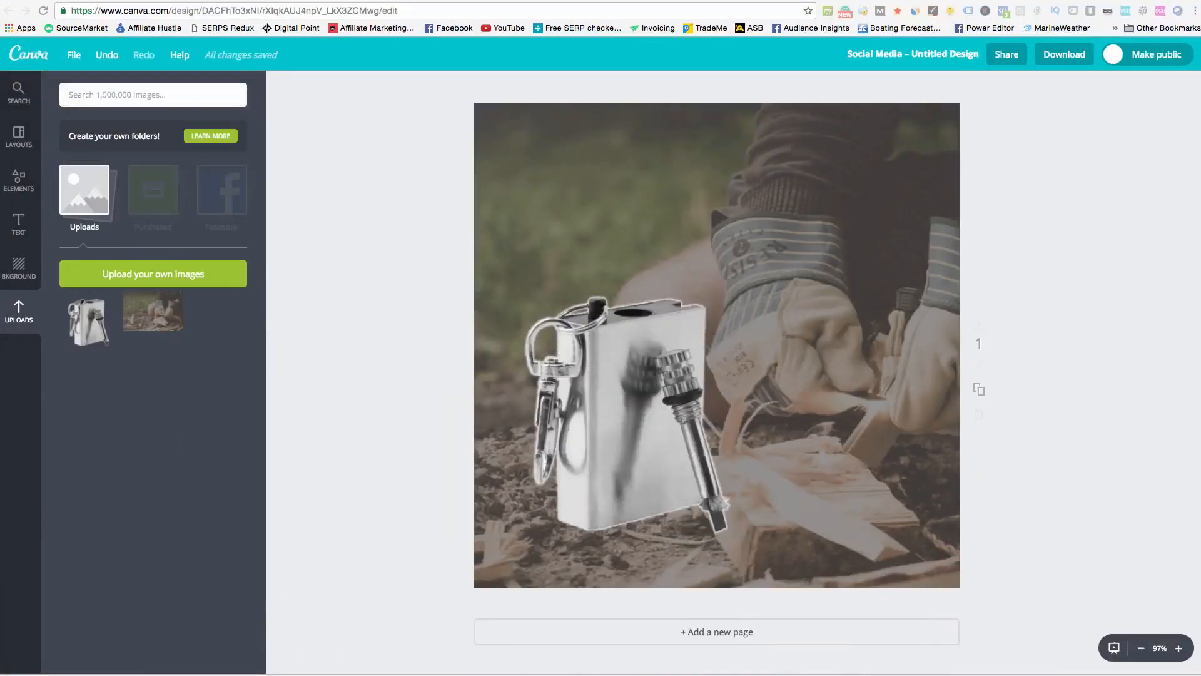
mouse_move(592, 299)
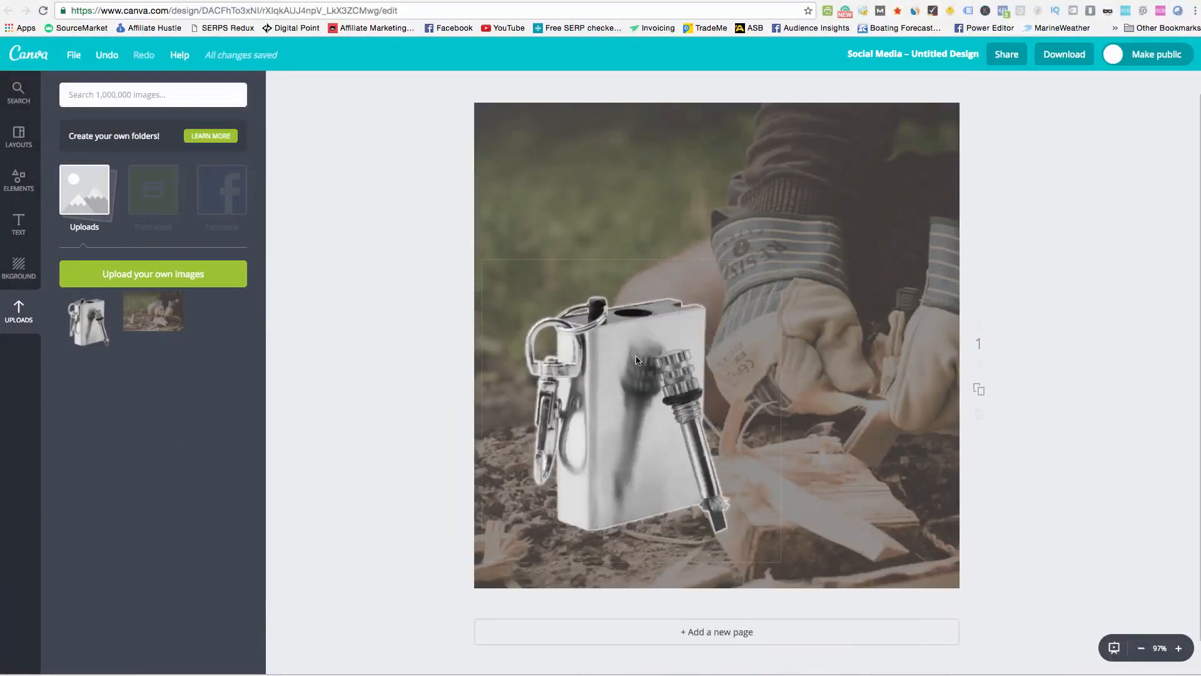
Browse Elements > Shapes in Canva, scrolling for a starburst shape
click(635, 360)
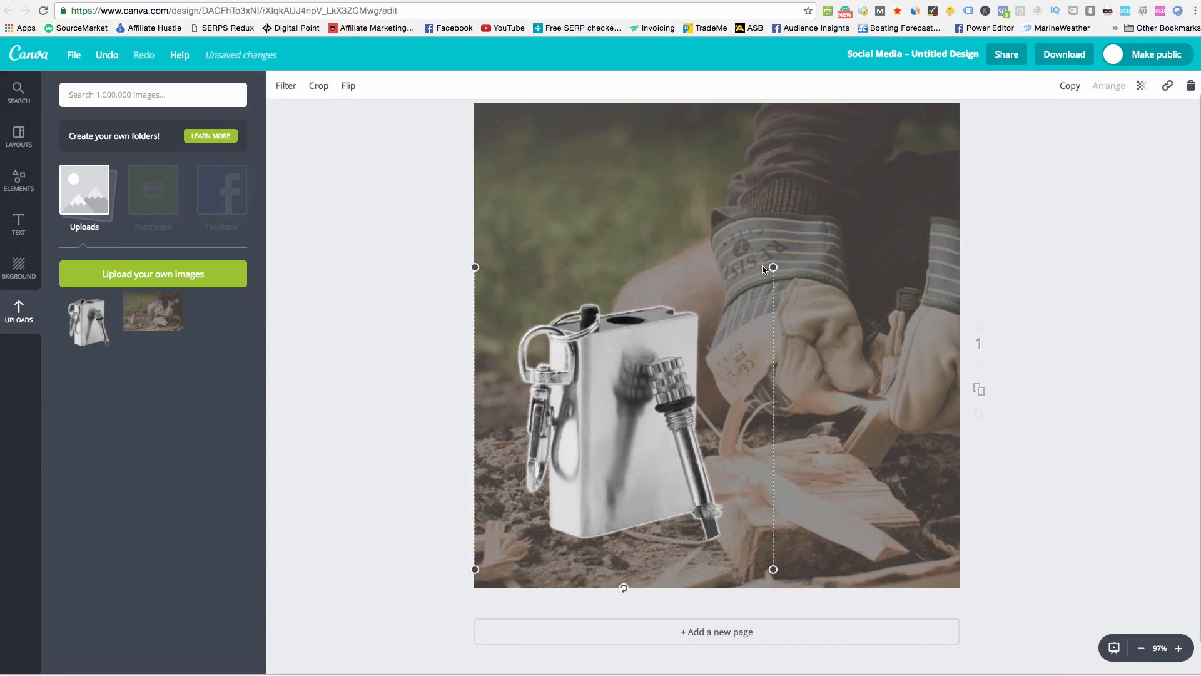
click(19, 180)
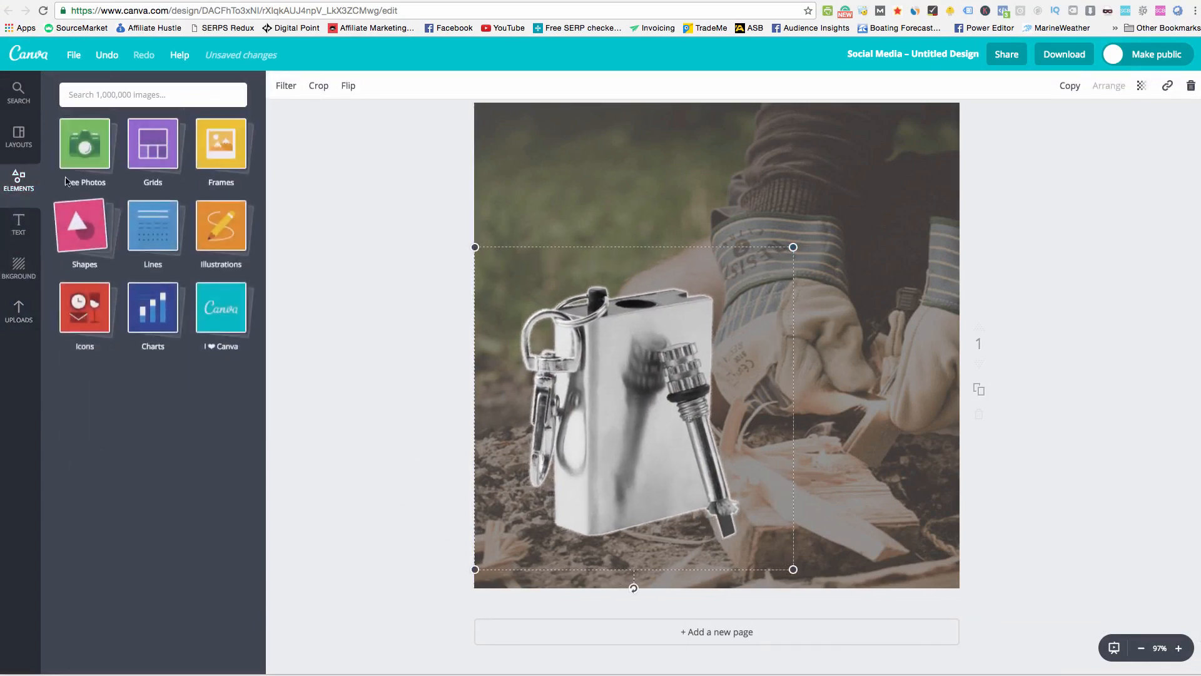
click(84, 224)
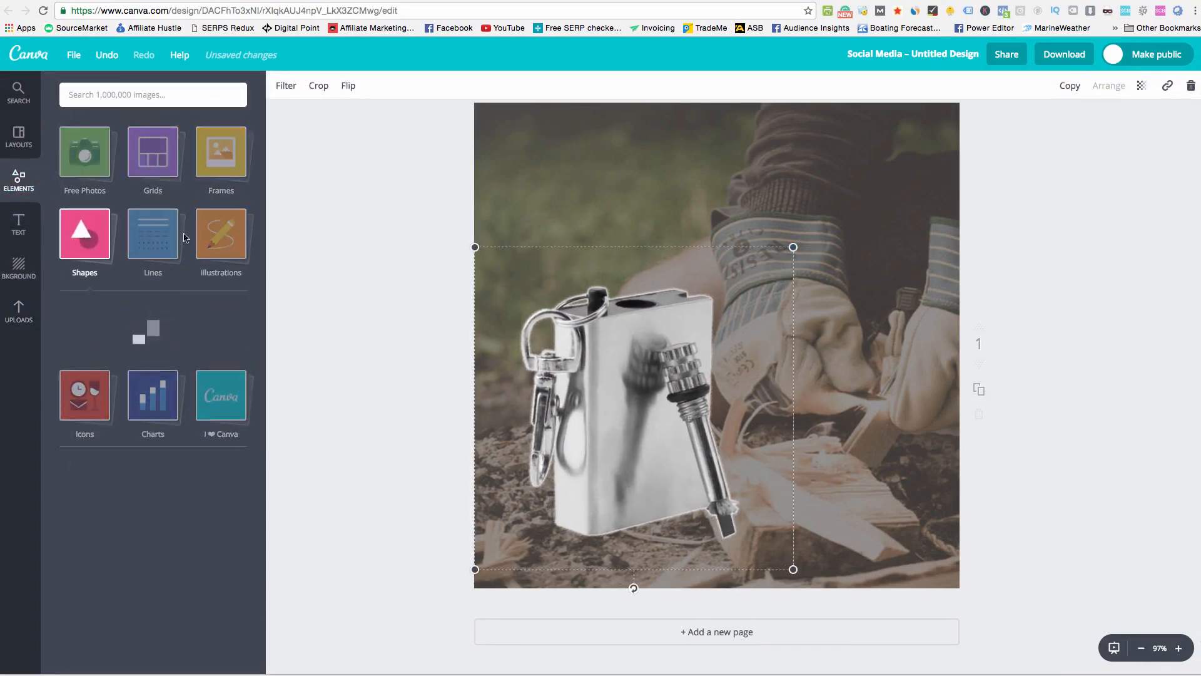
click(84, 234)
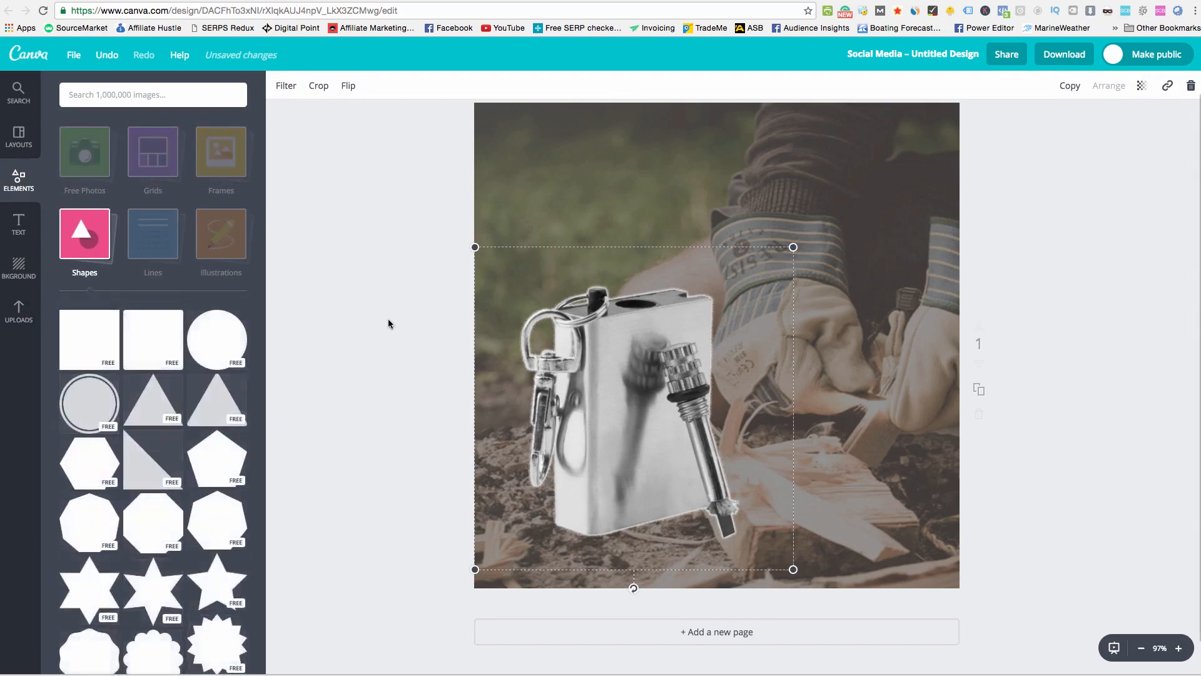
scroll(down, 3)
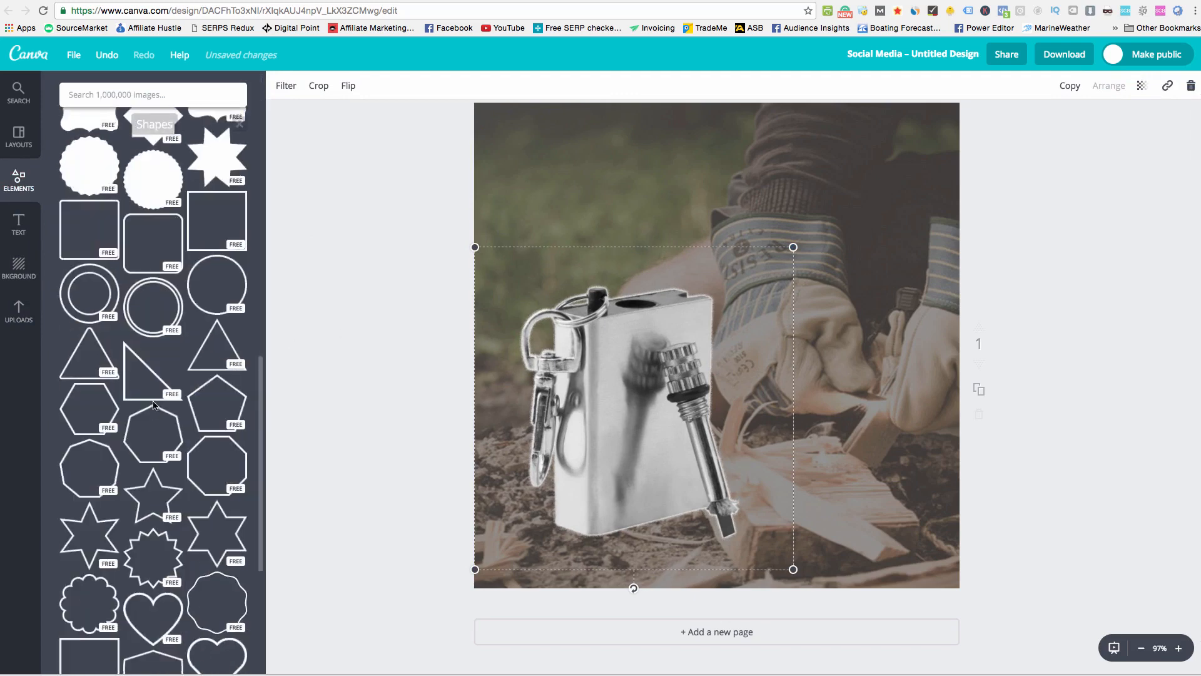
scroll(down, 3)
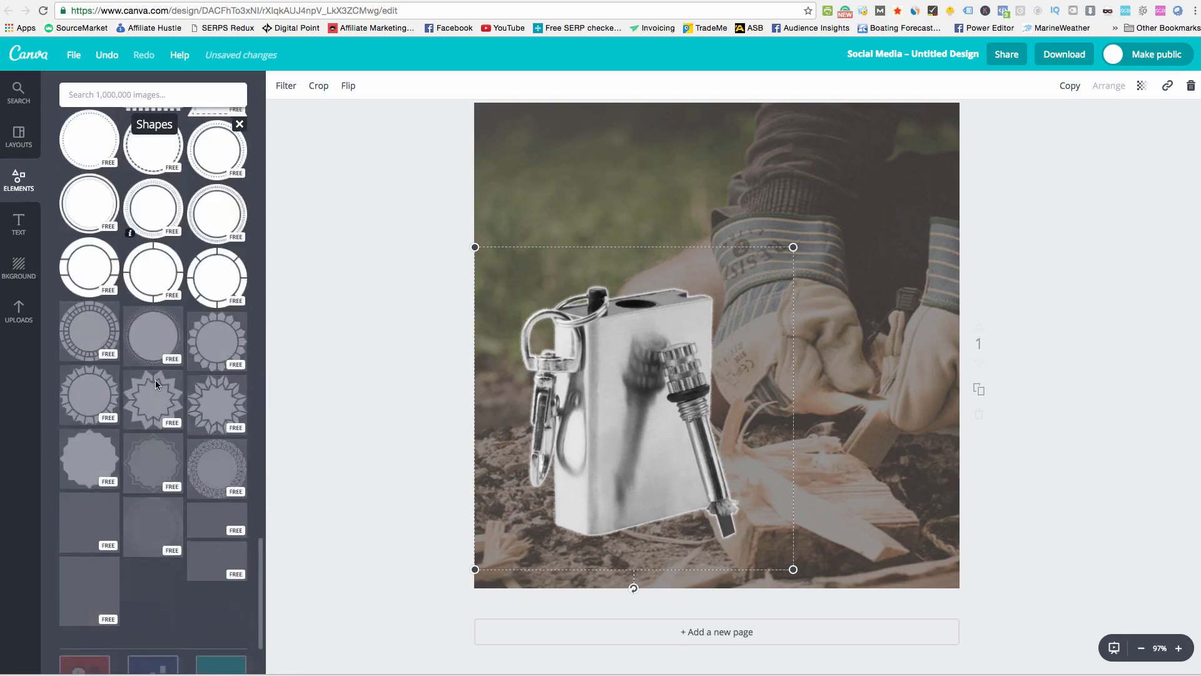
scroll(down, 3)
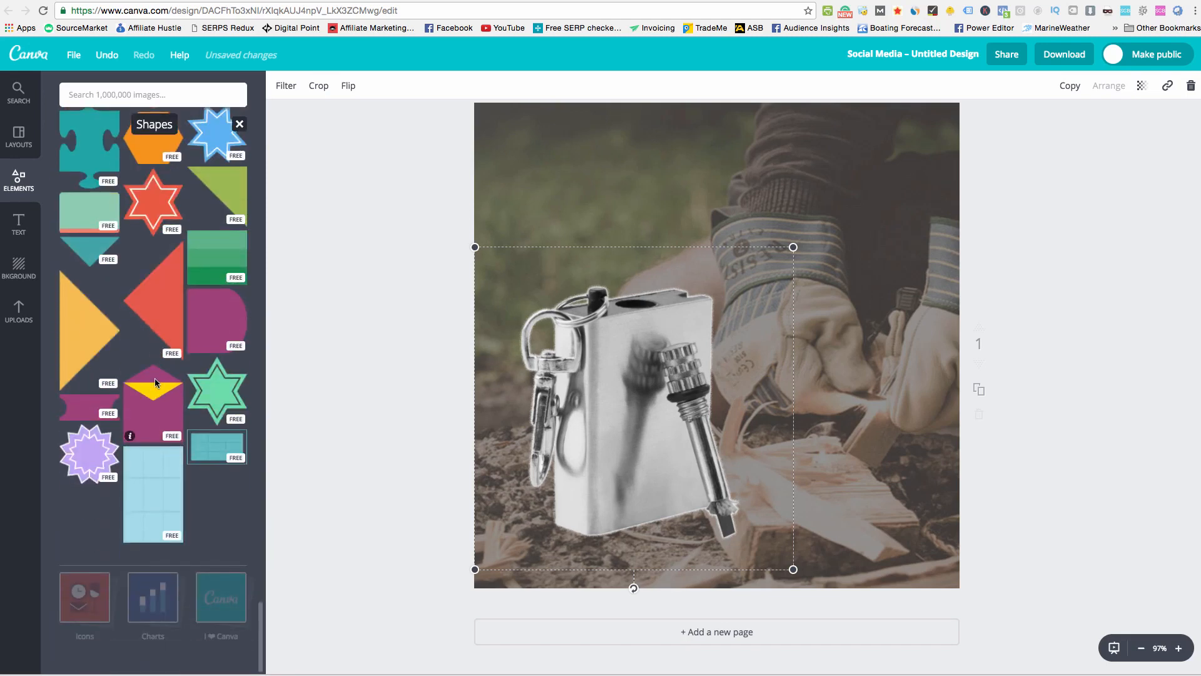
Check the ready-made text styles, then return to scrolling the shapes collection
click(19, 223)
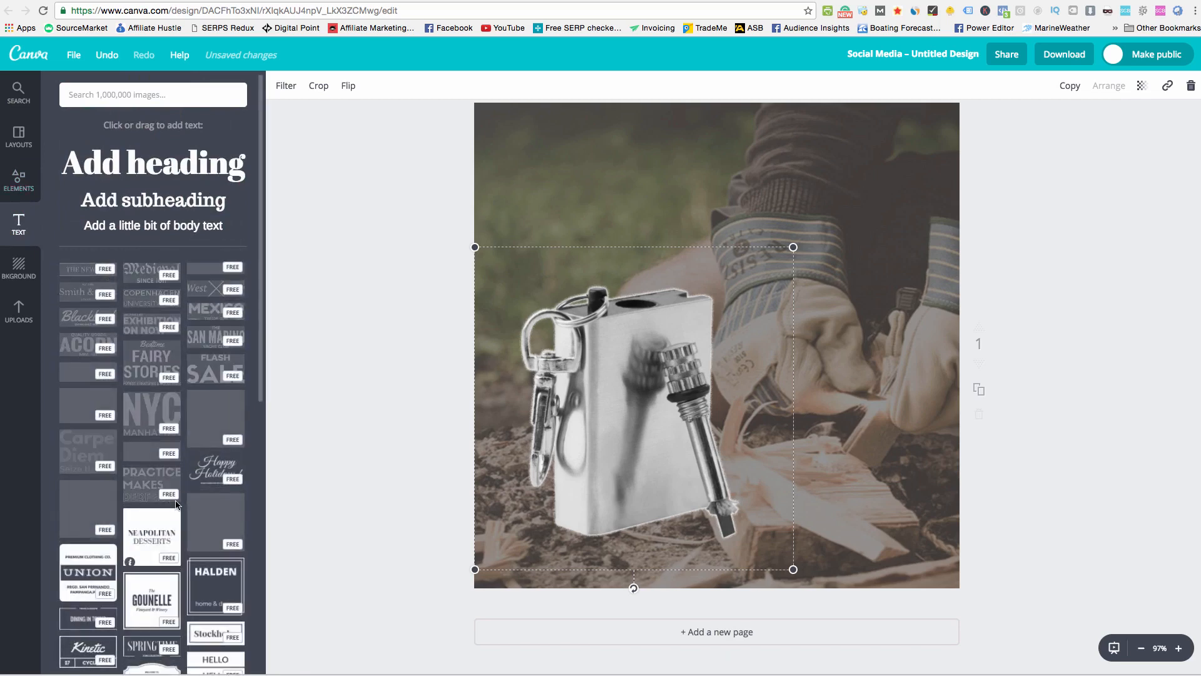
scroll(down, 3)
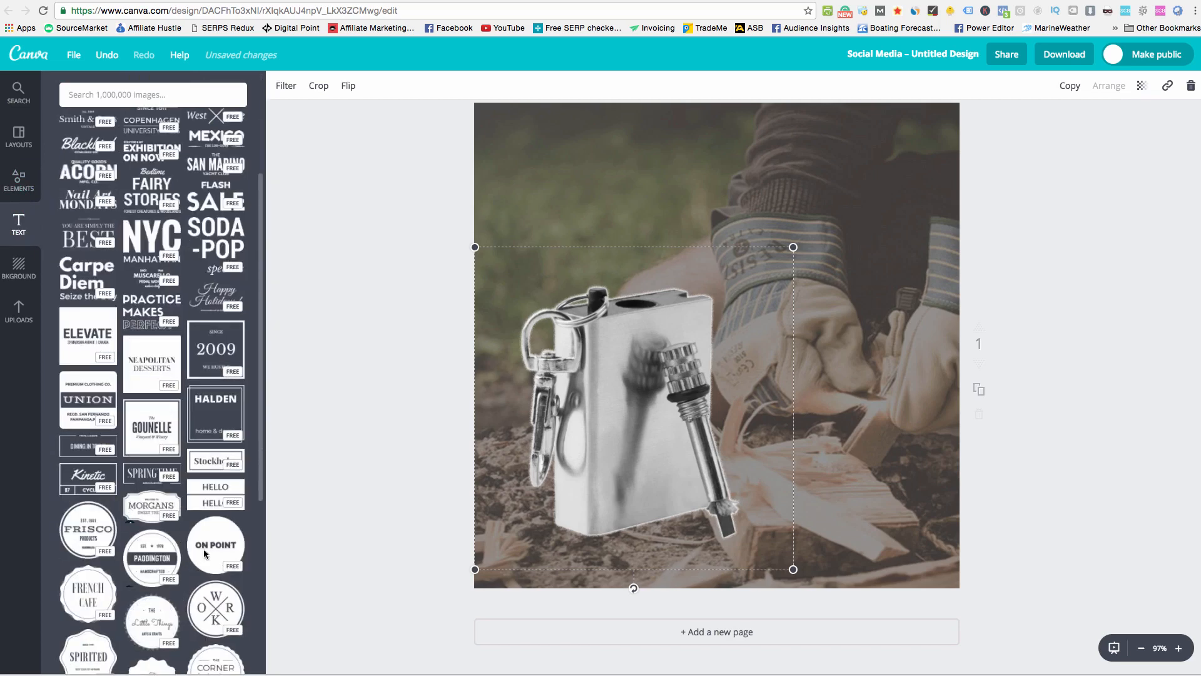
scroll(up, 3)
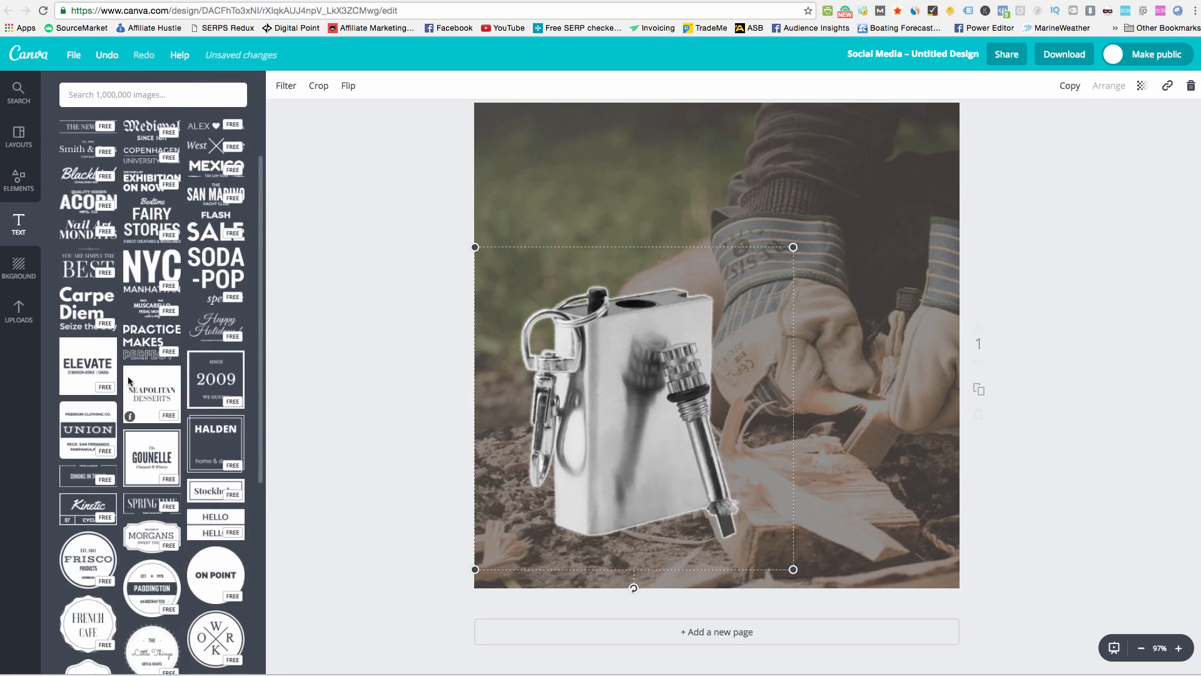
click(19, 180)
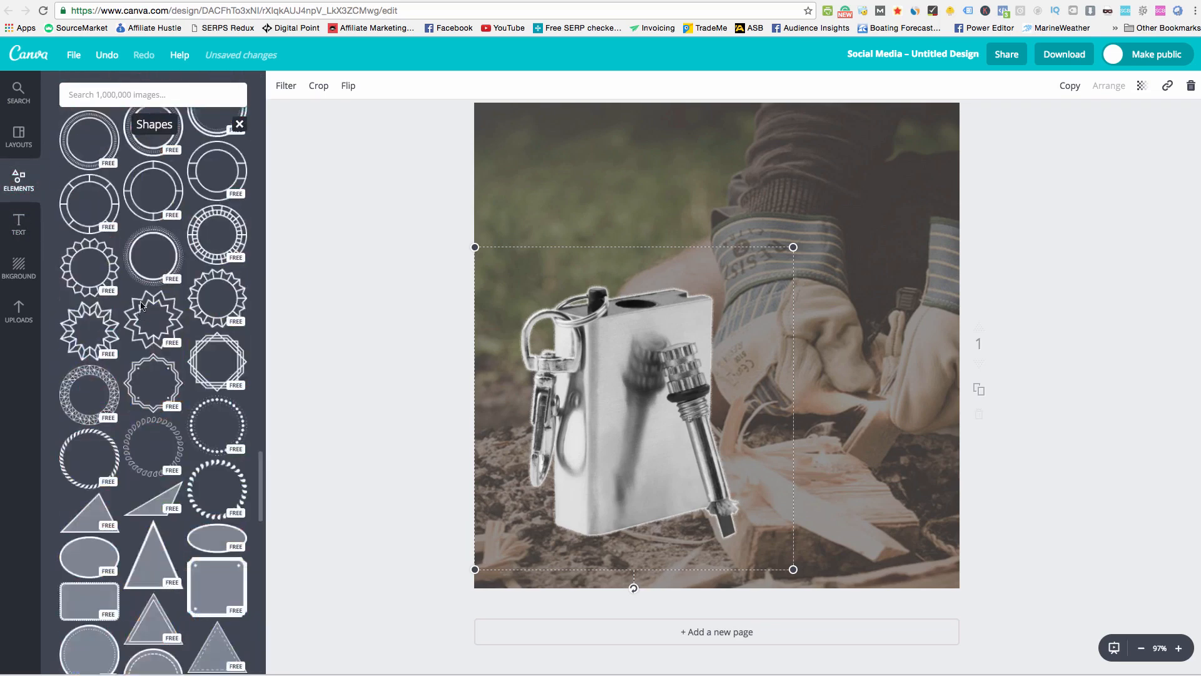
scroll(down, 3)
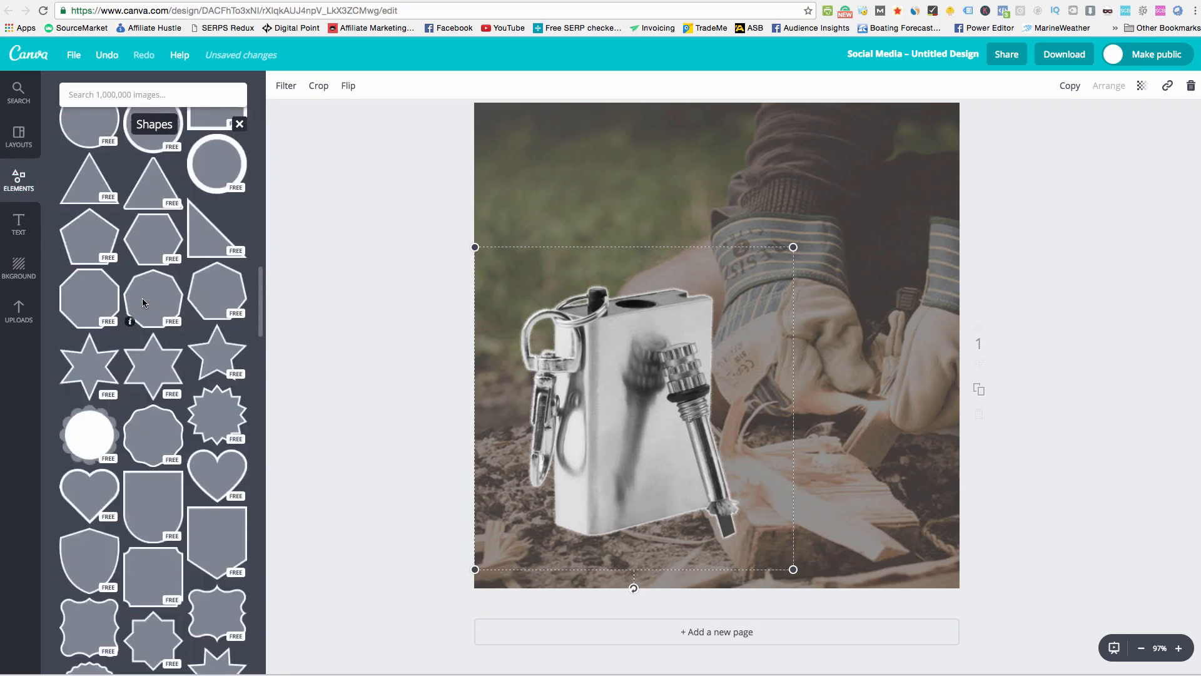
mouse_move(169, 306)
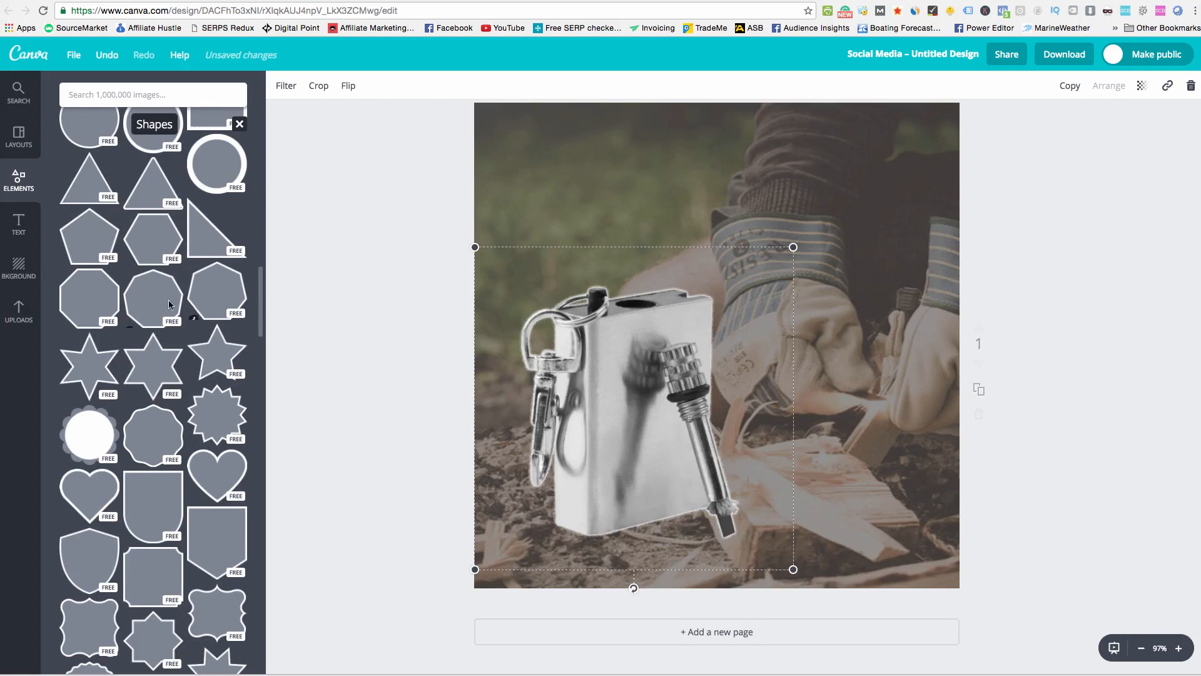
mouse_move(221, 429)
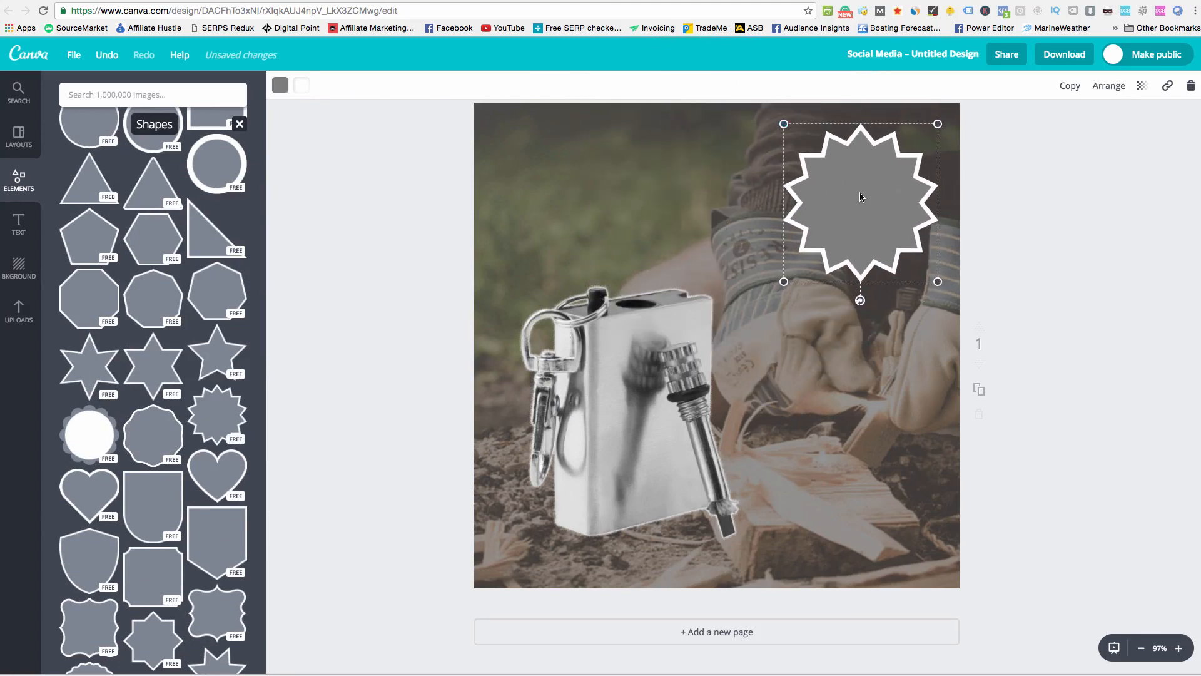
Give the starburst a bright blue fill after briefly trying orange
click(281, 85)
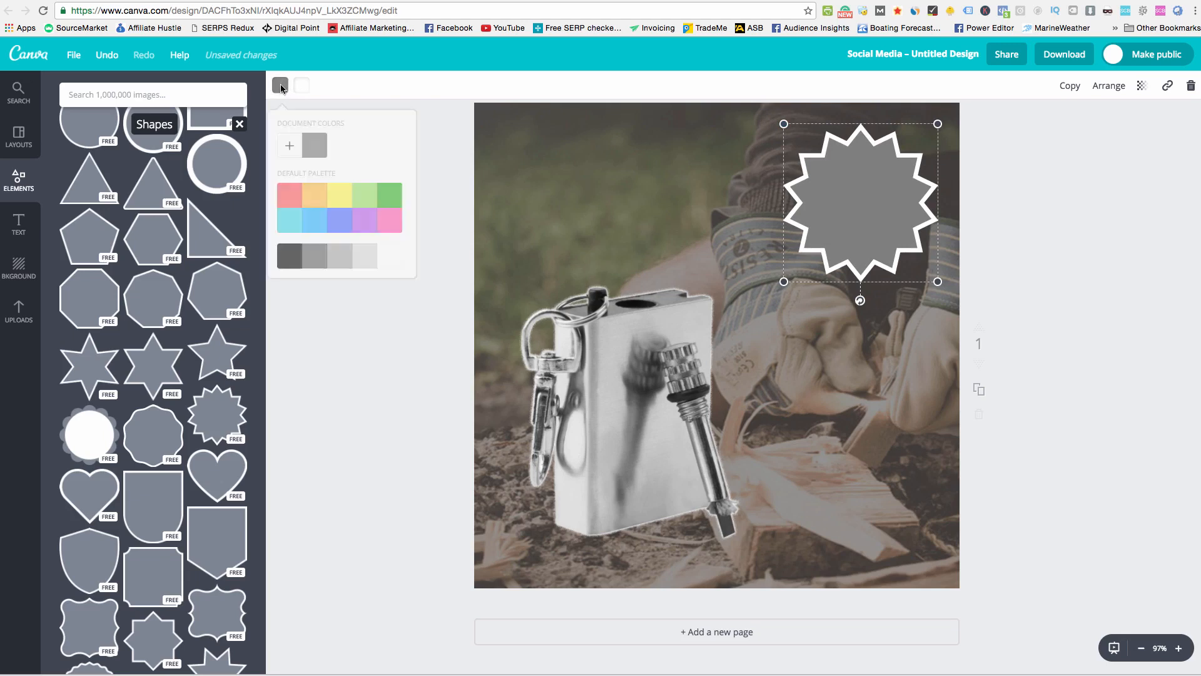
click(314, 194)
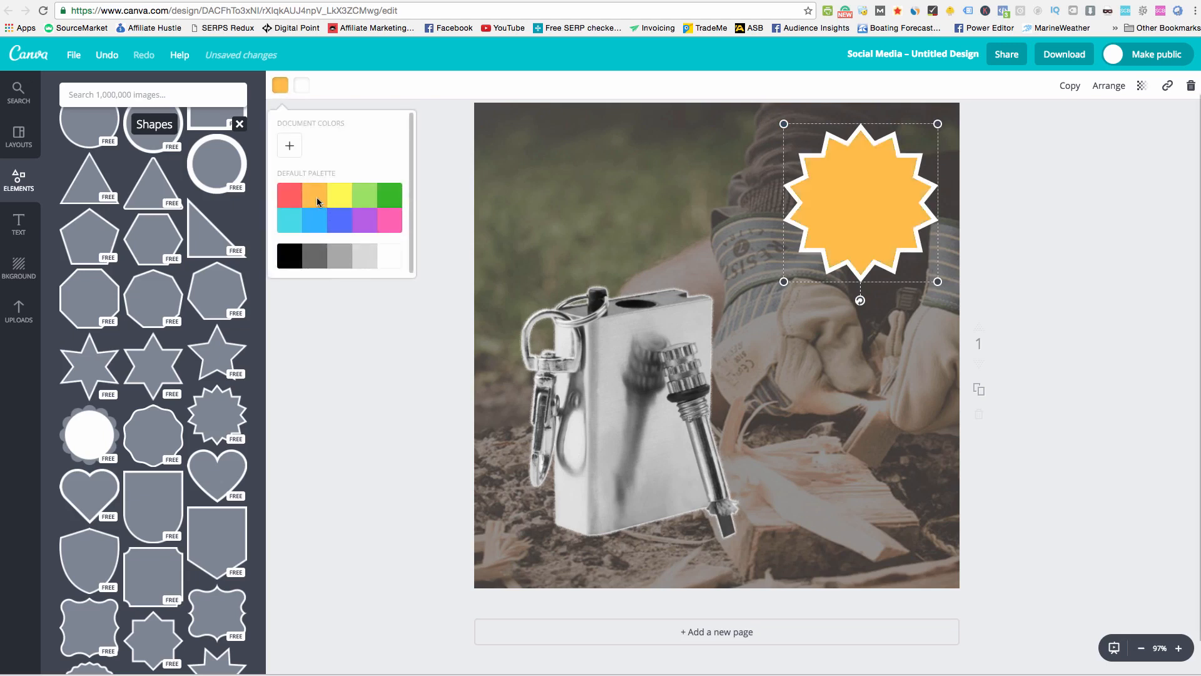
click(315, 221)
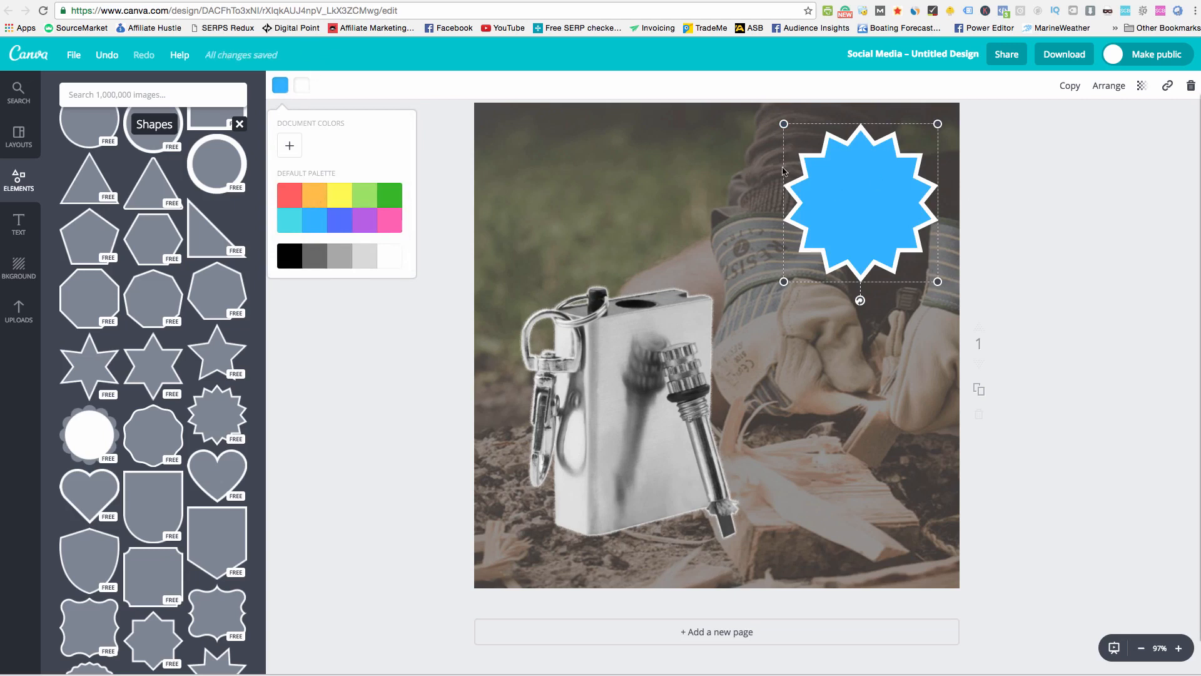
mouse_move(818, 190)
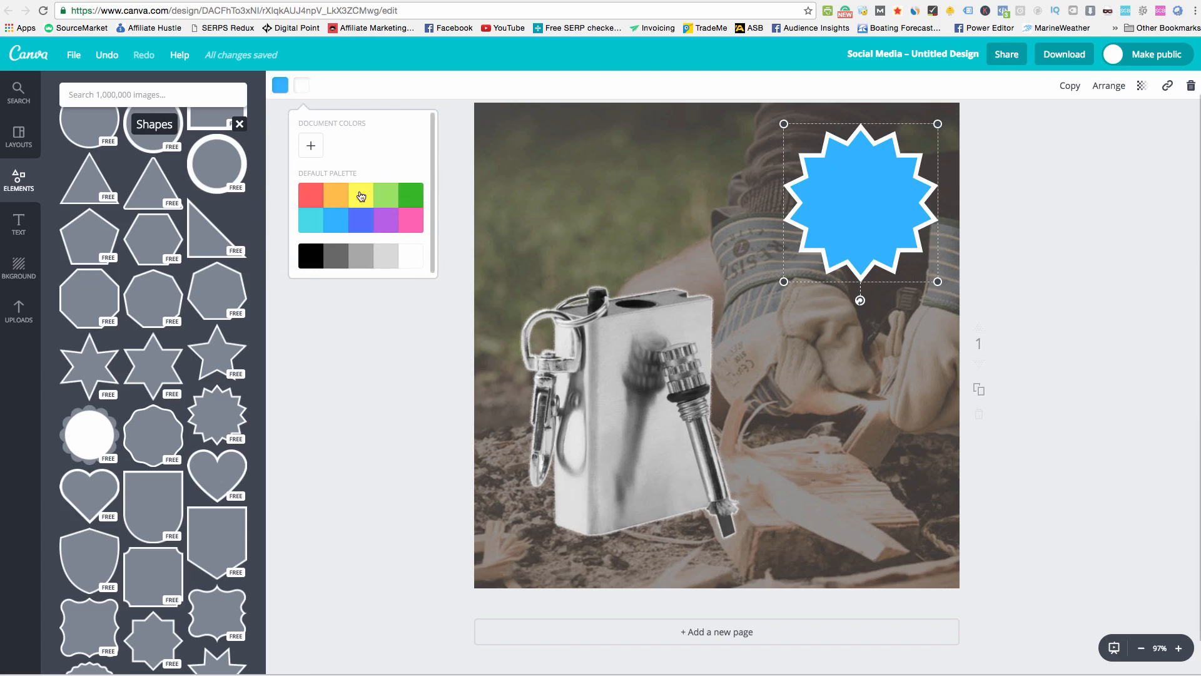
Set the starburst outline to a deeper blue-violet
click(360, 194)
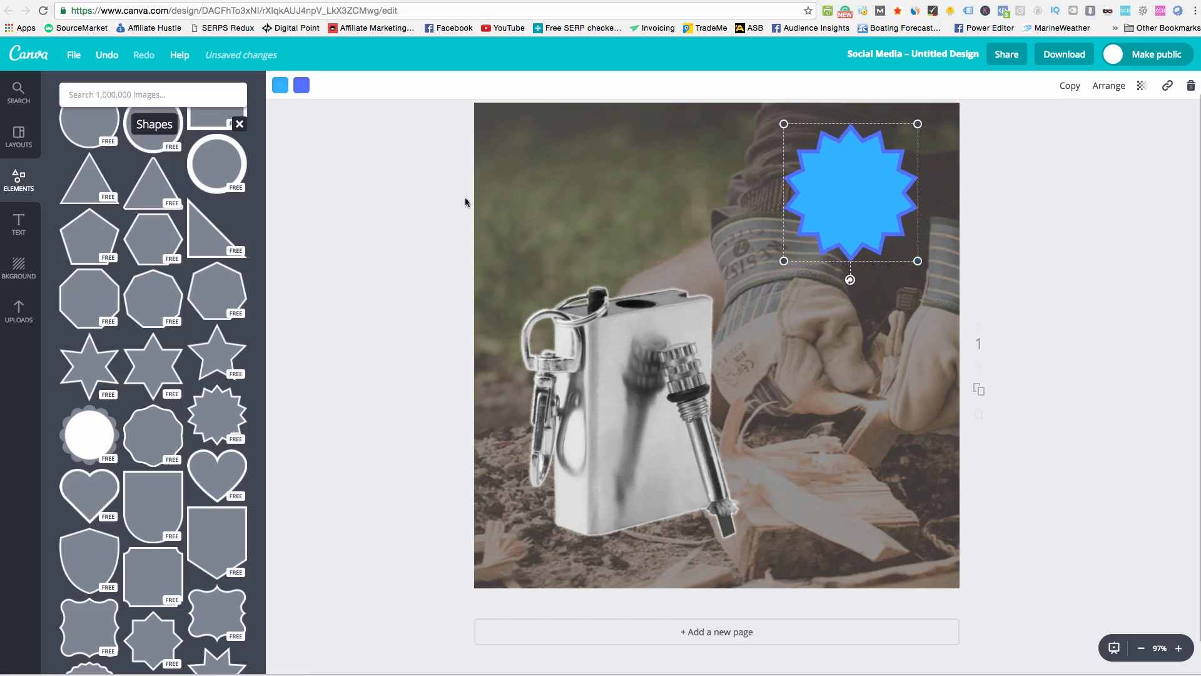
scroll(down, 3)
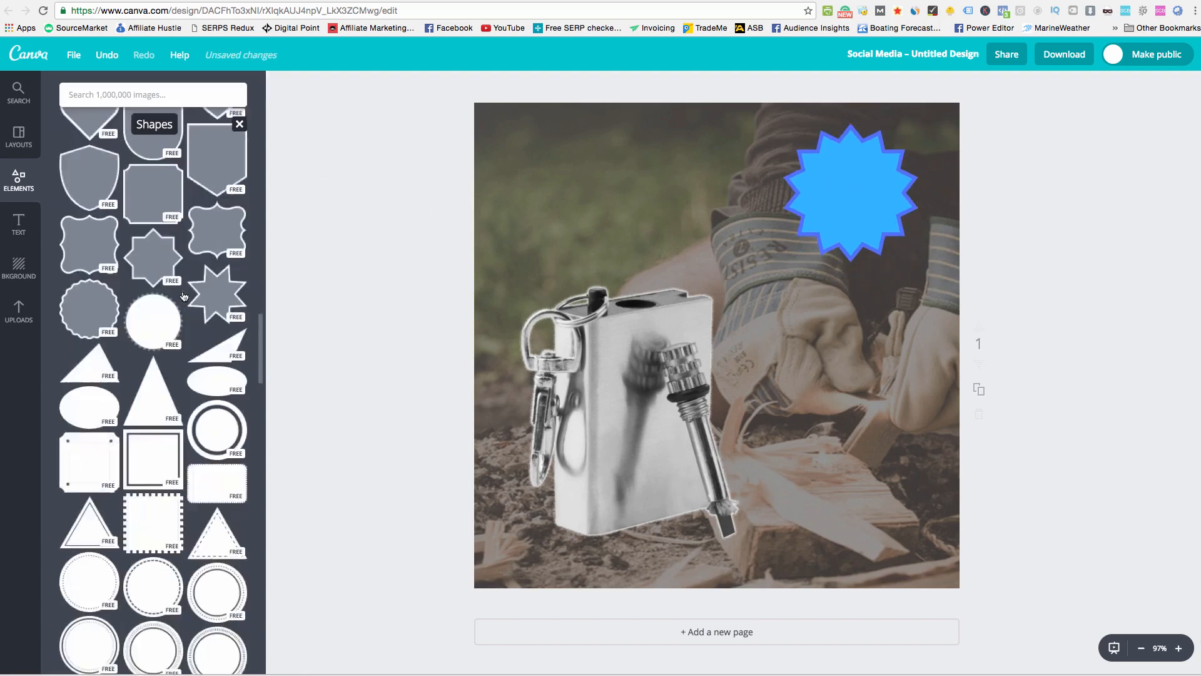
click(18, 224)
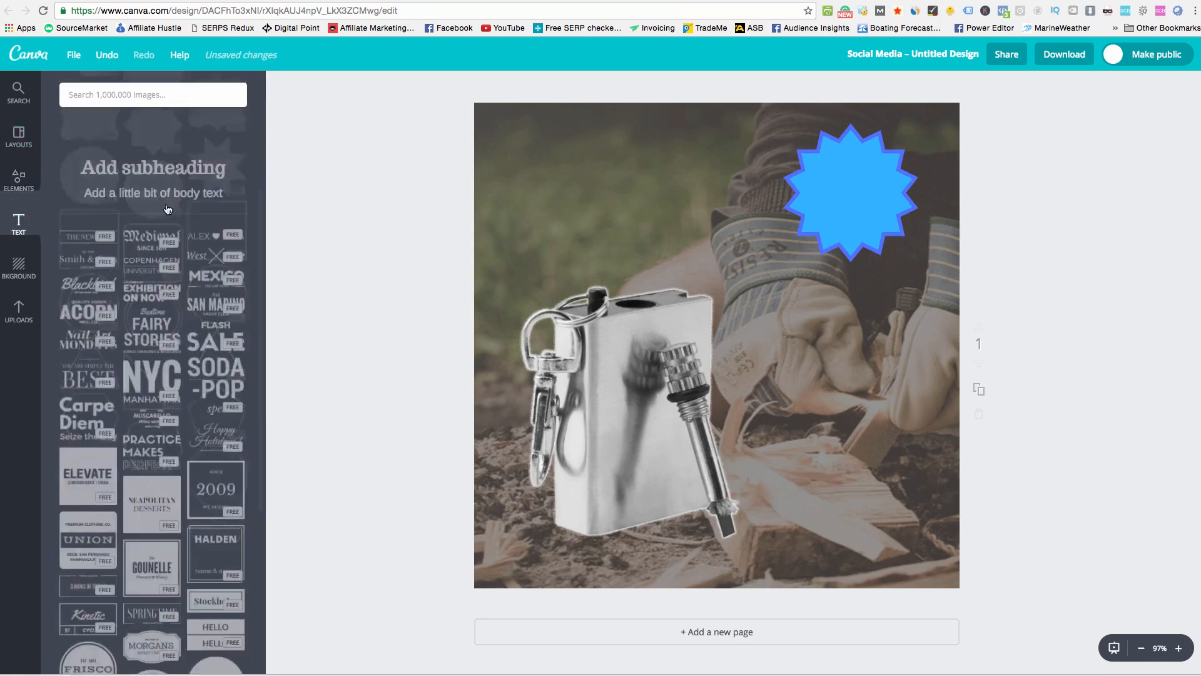
Add a subheading text box reading '$8.99' on the ad
click(153, 171)
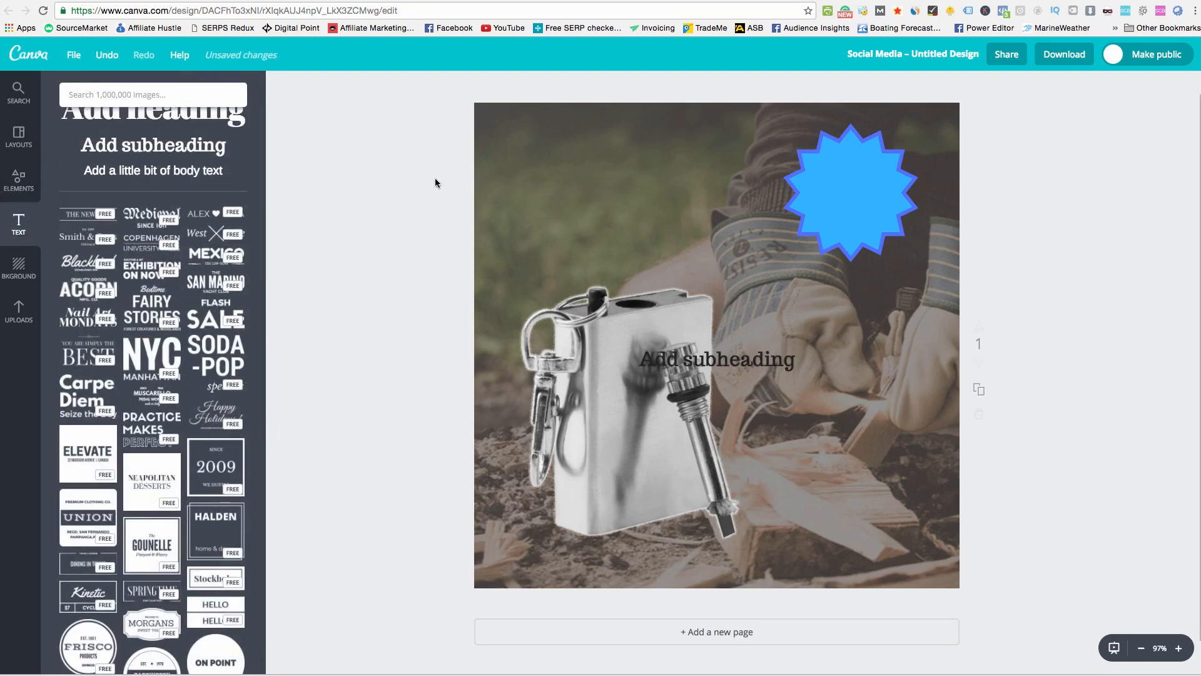
click(716, 360)
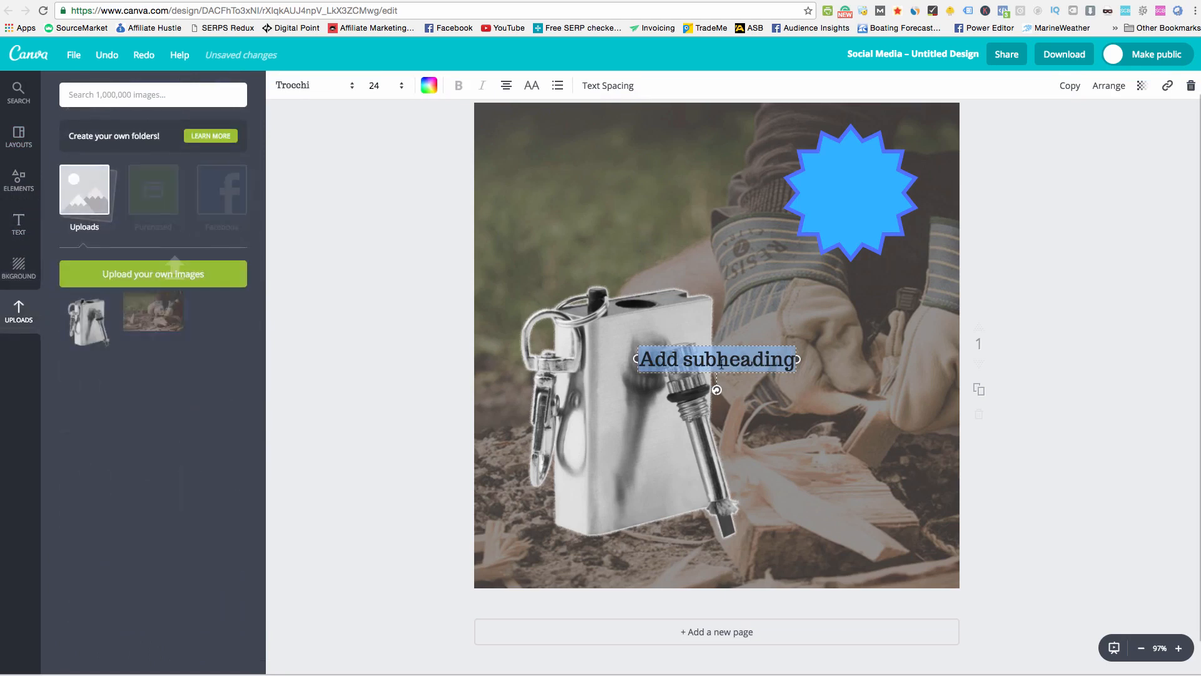
text($8)
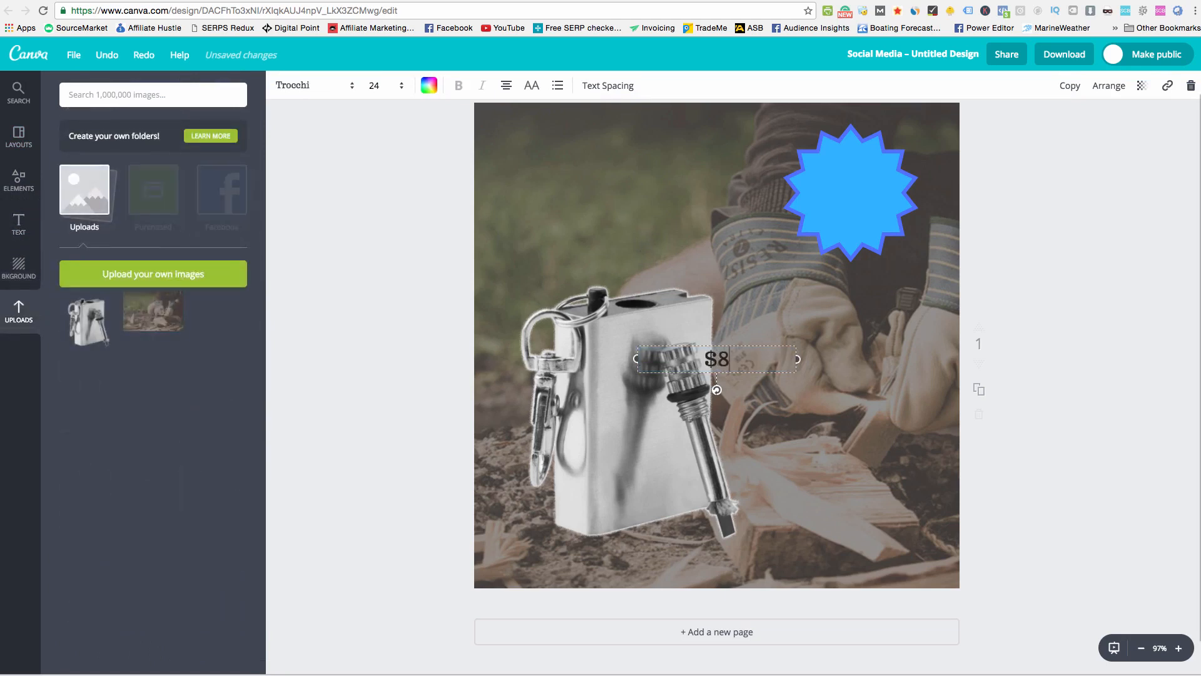
text(.99)
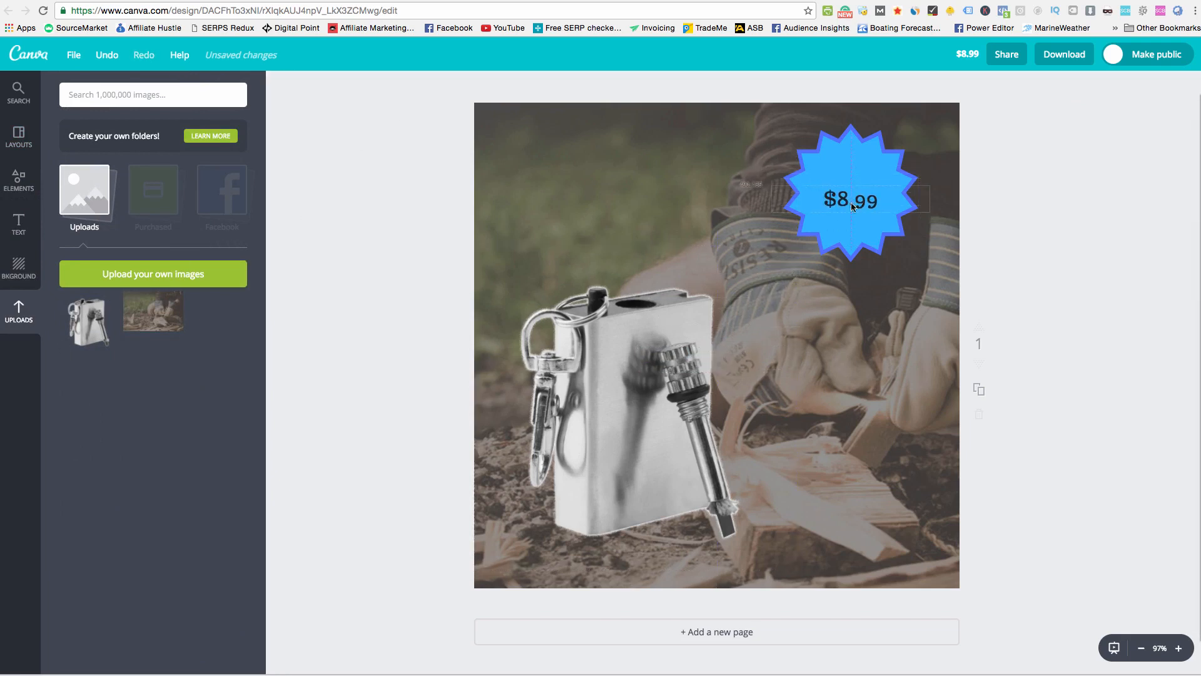
Enlarge the $8.99 price to size 32 inside the starburst
click(848, 200)
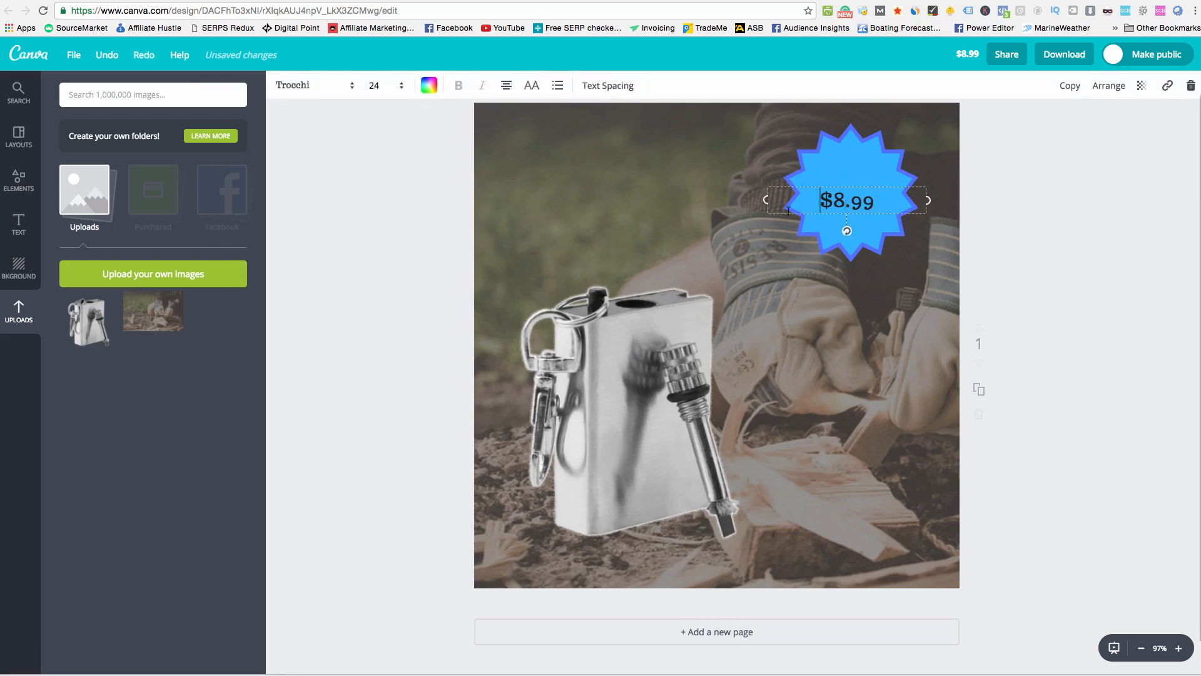
click(374, 85)
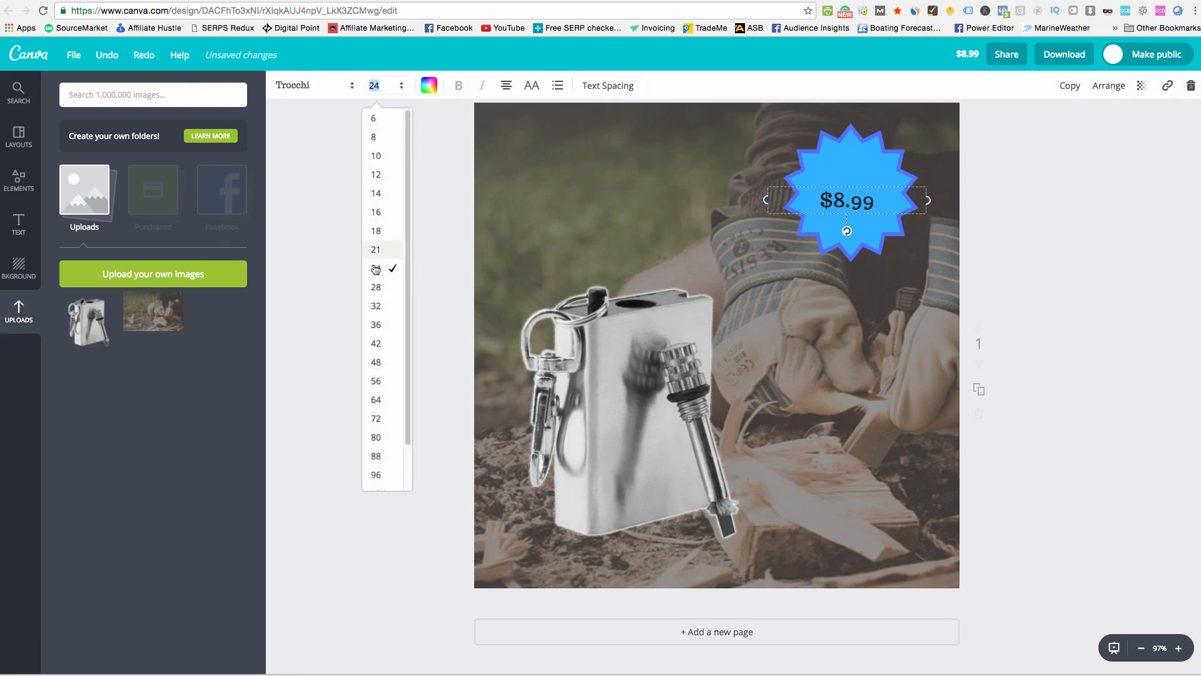
click(375, 287)
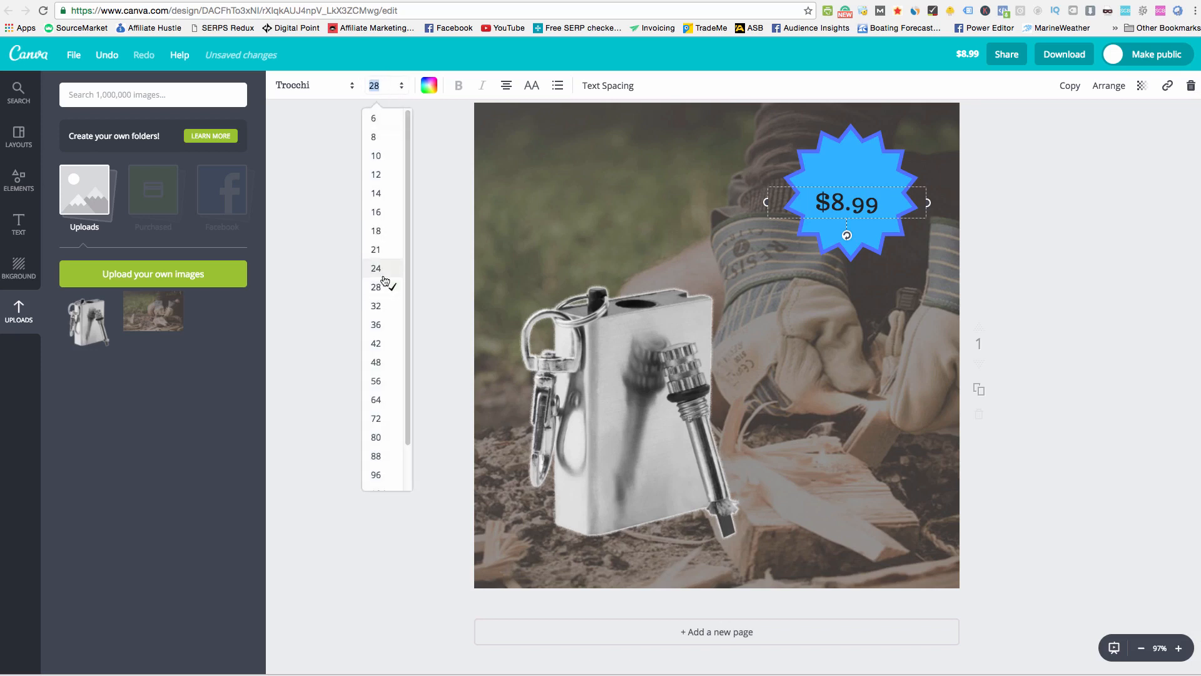
click(376, 305)
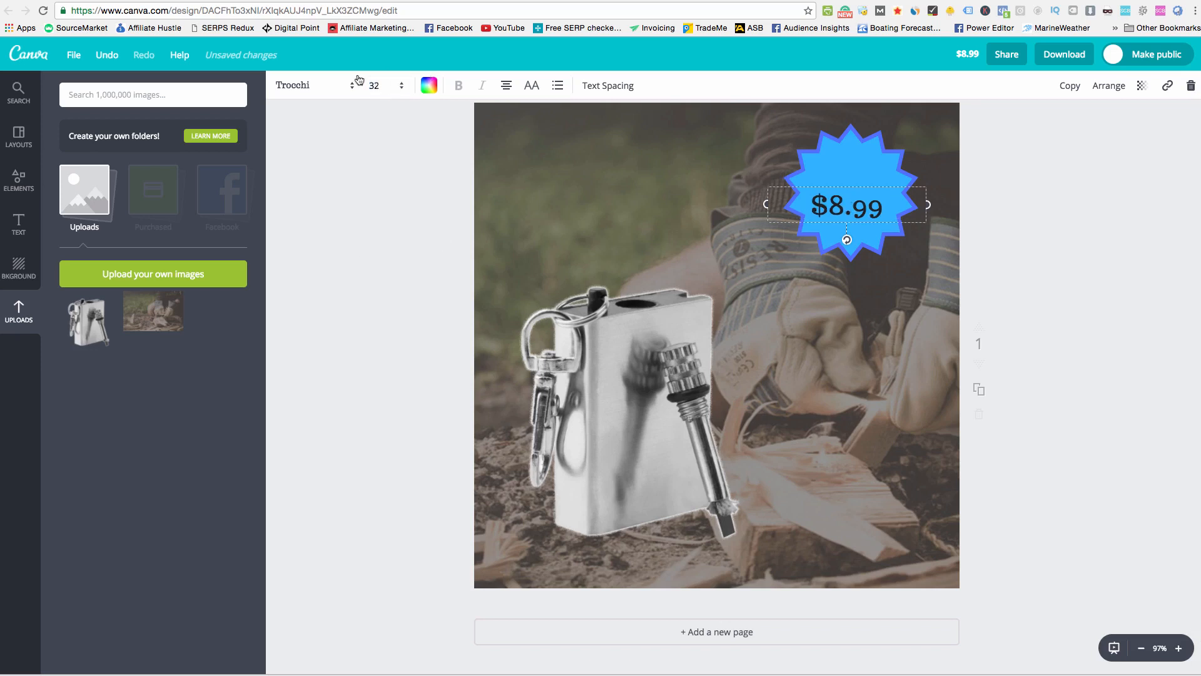
click(401, 81)
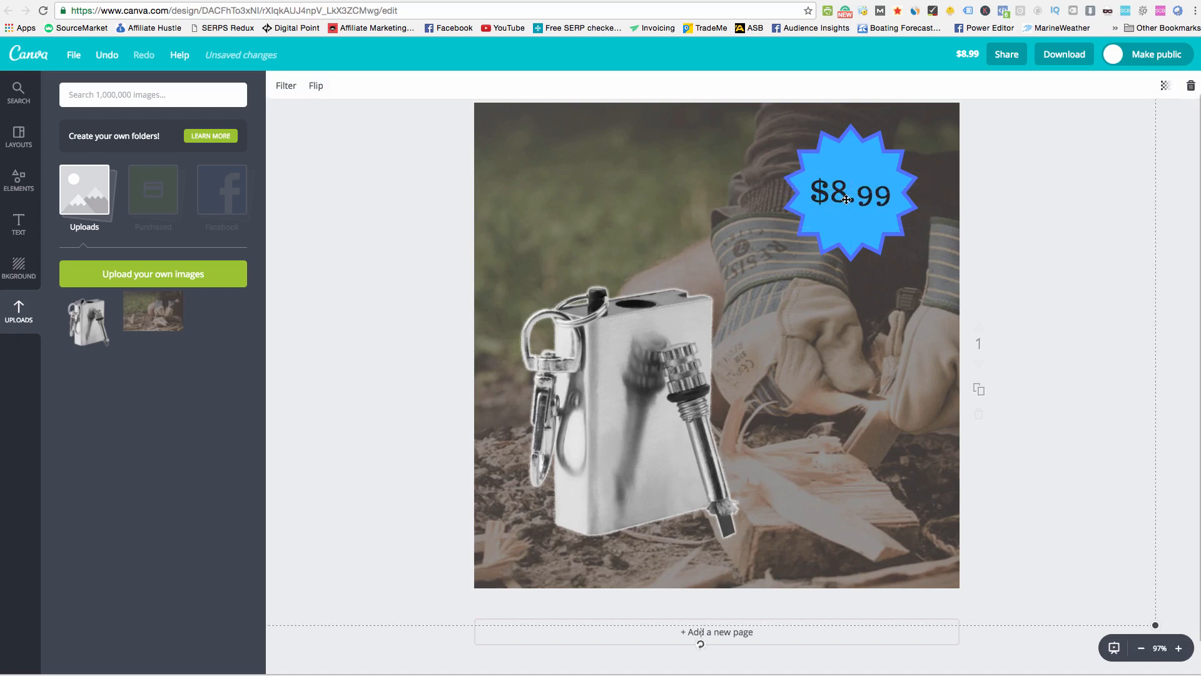
Select the price starburst ahead of repositioning the product photo
click(848, 191)
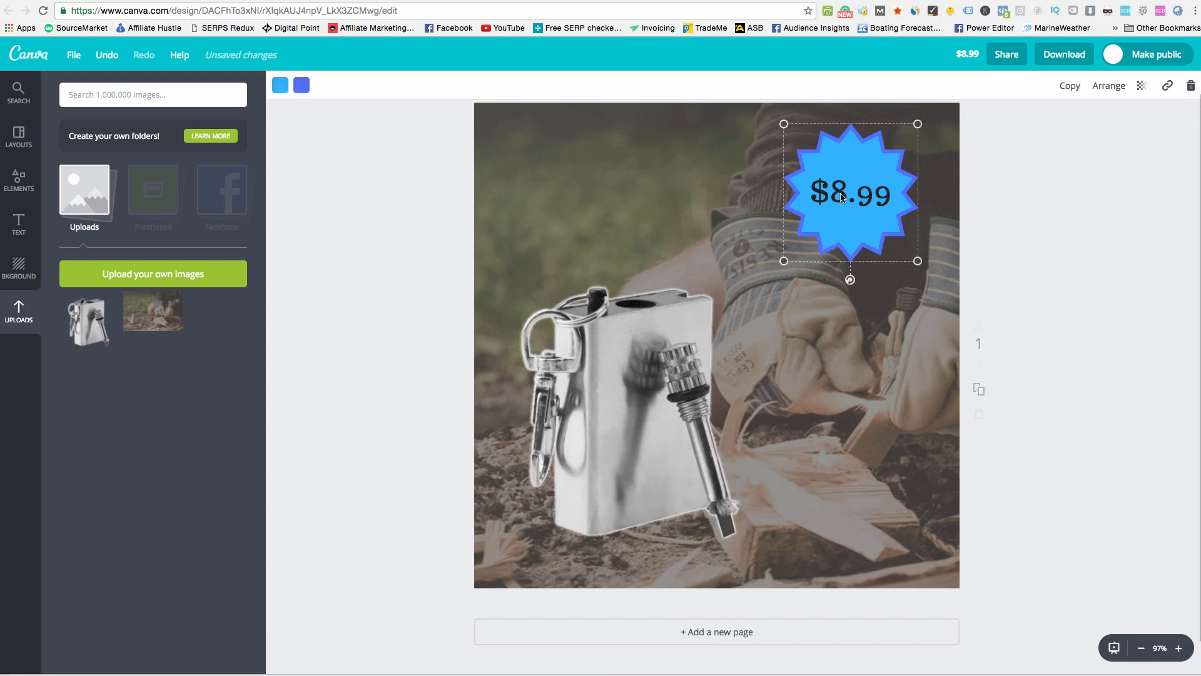
mouse_move(393, 533)
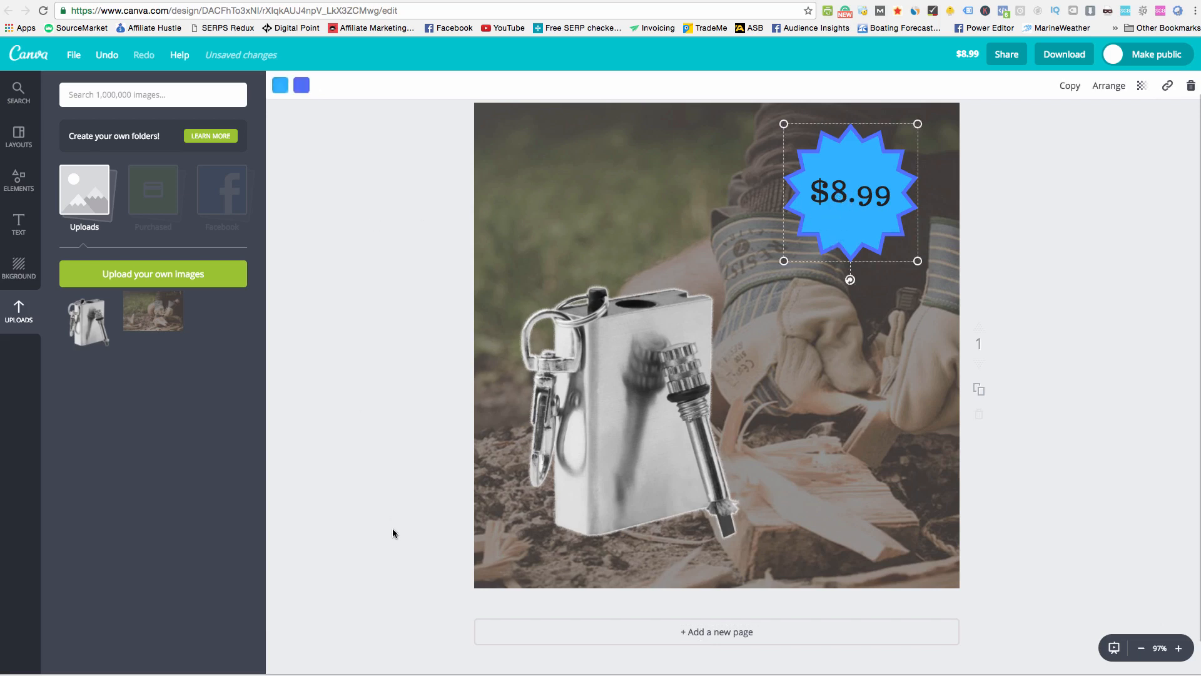
mouse_move(548, 527)
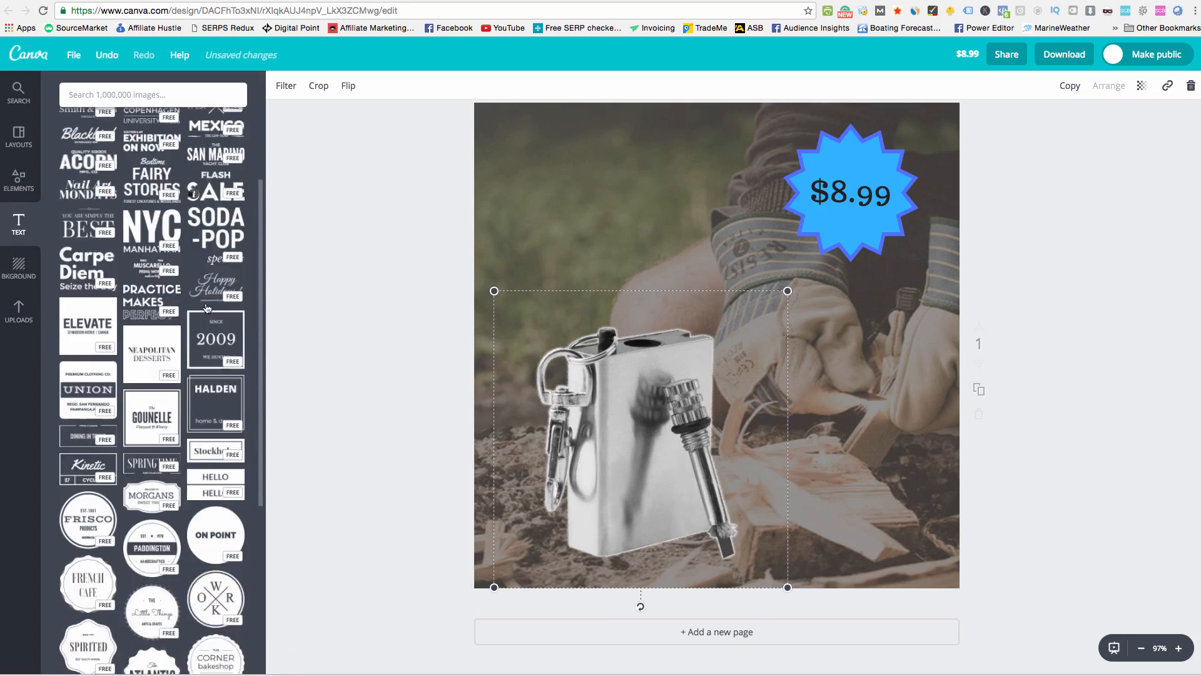
Enter 'FREE' in the badge and enlarge it beyond size 42
scroll(down, 3)
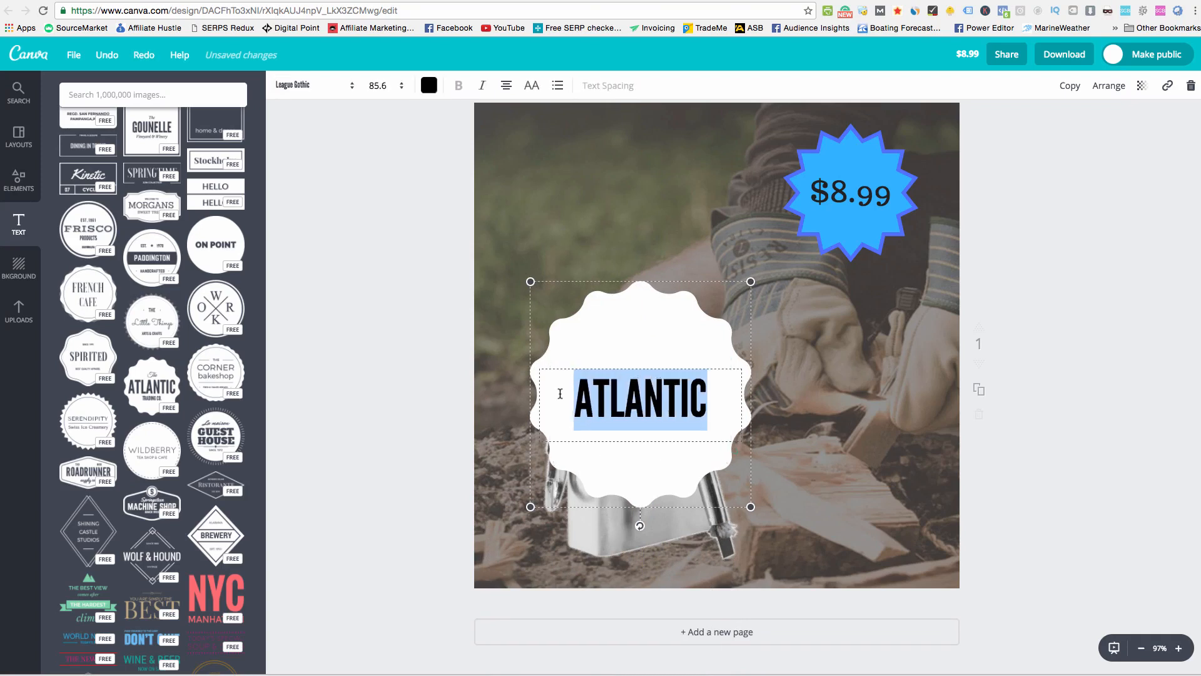
text(FREE)
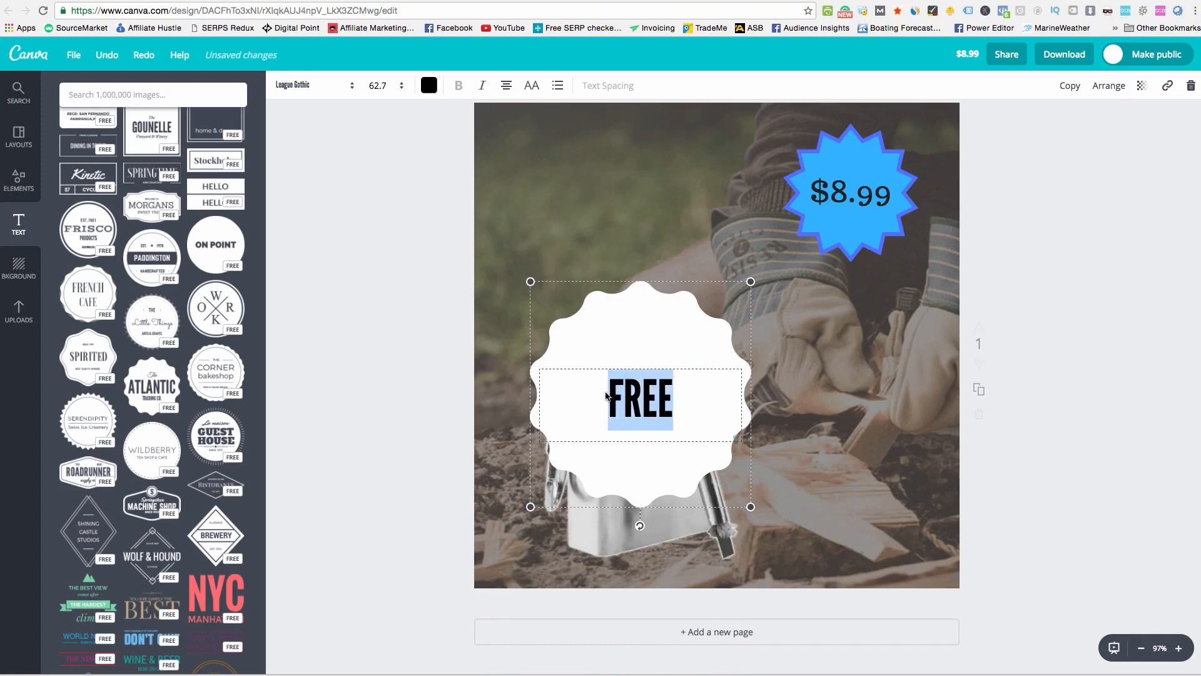
click(376, 85)
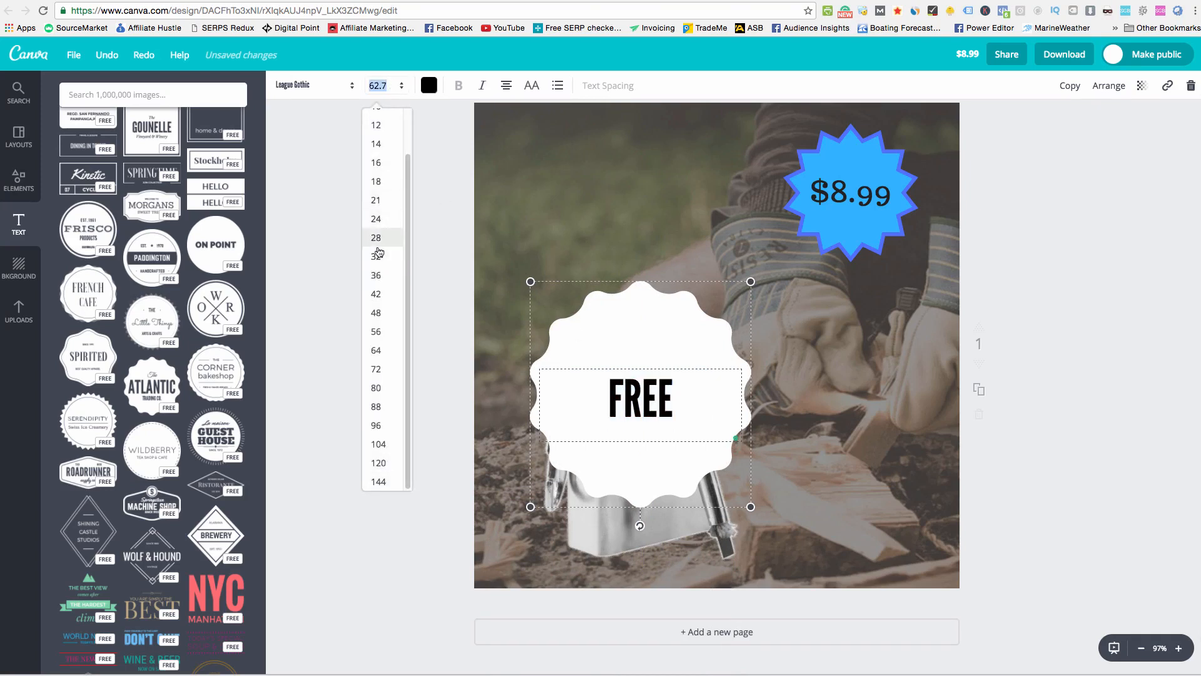
click(375, 293)
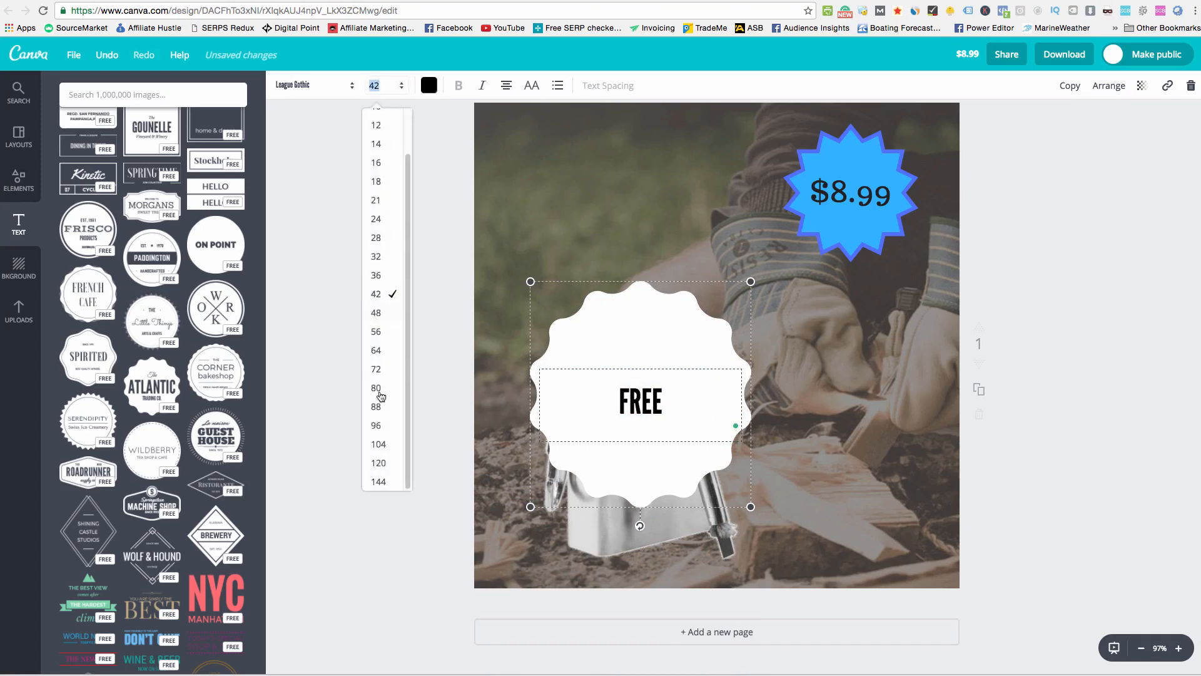
click(375, 426)
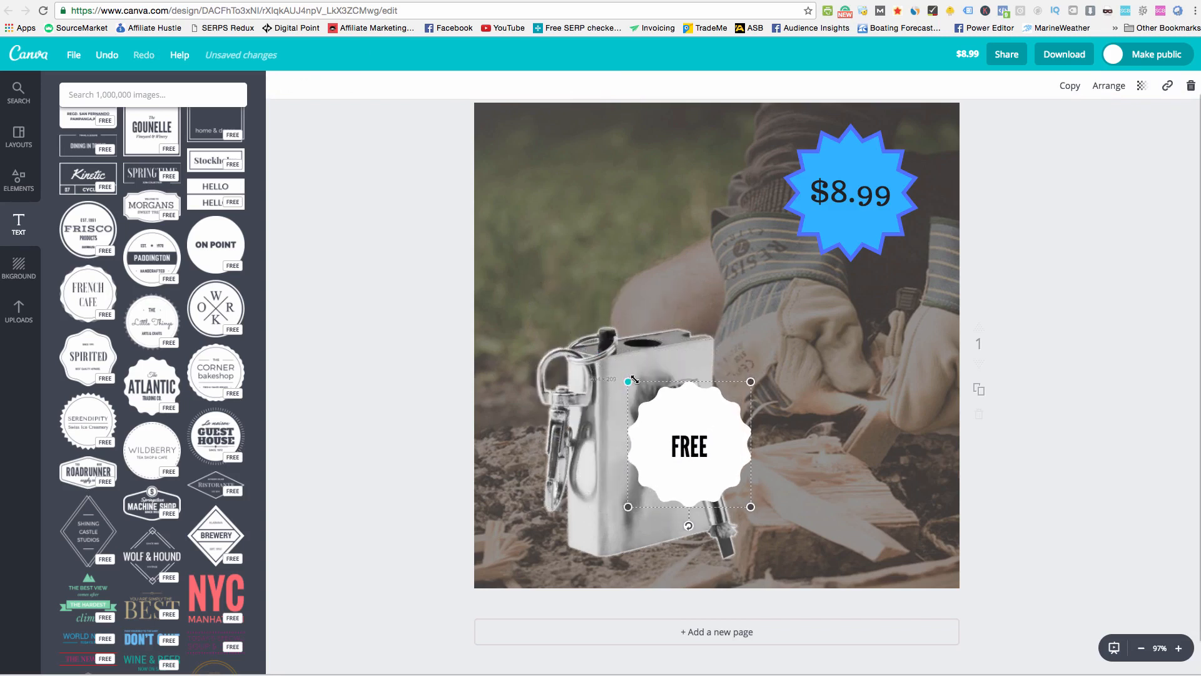
Make the FREE lettering bigger still and set it in Knewave
double_click(688, 448)
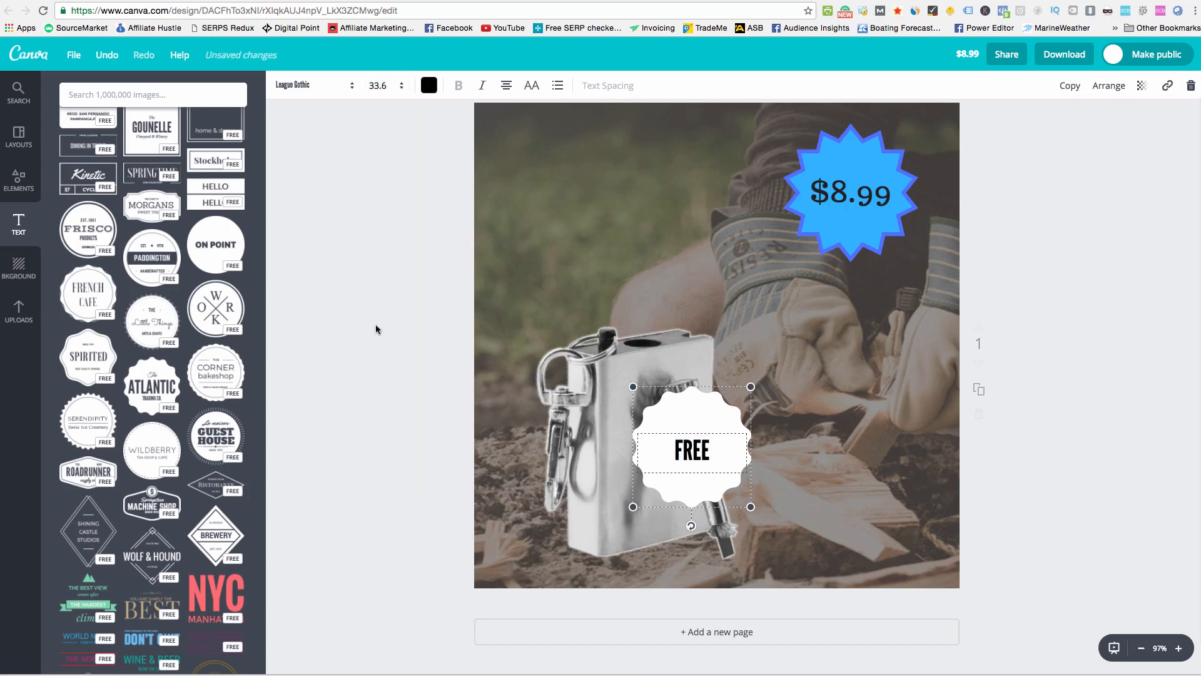
click(376, 86)
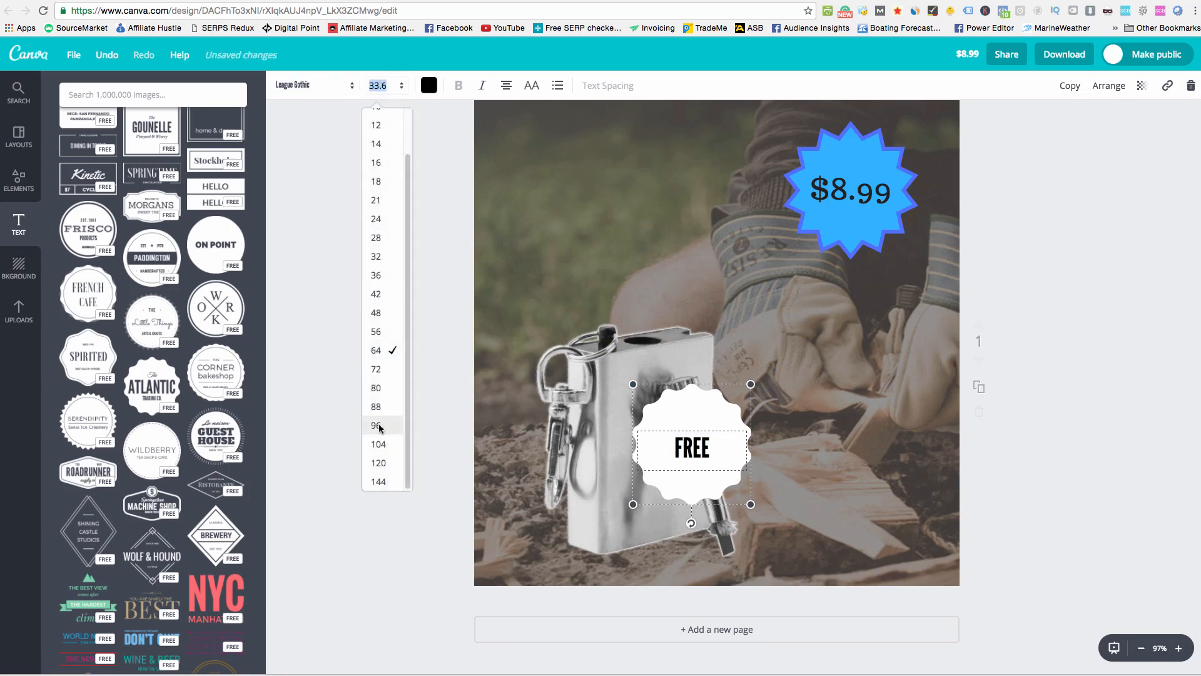
click(376, 425)
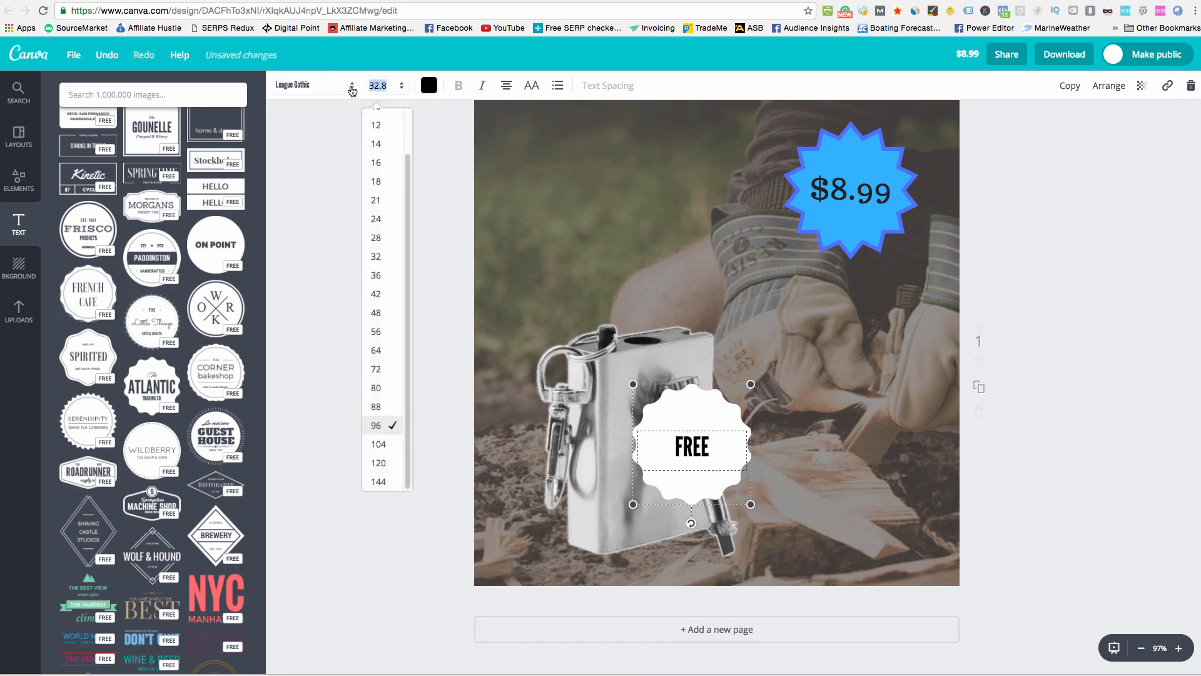
click(314, 85)
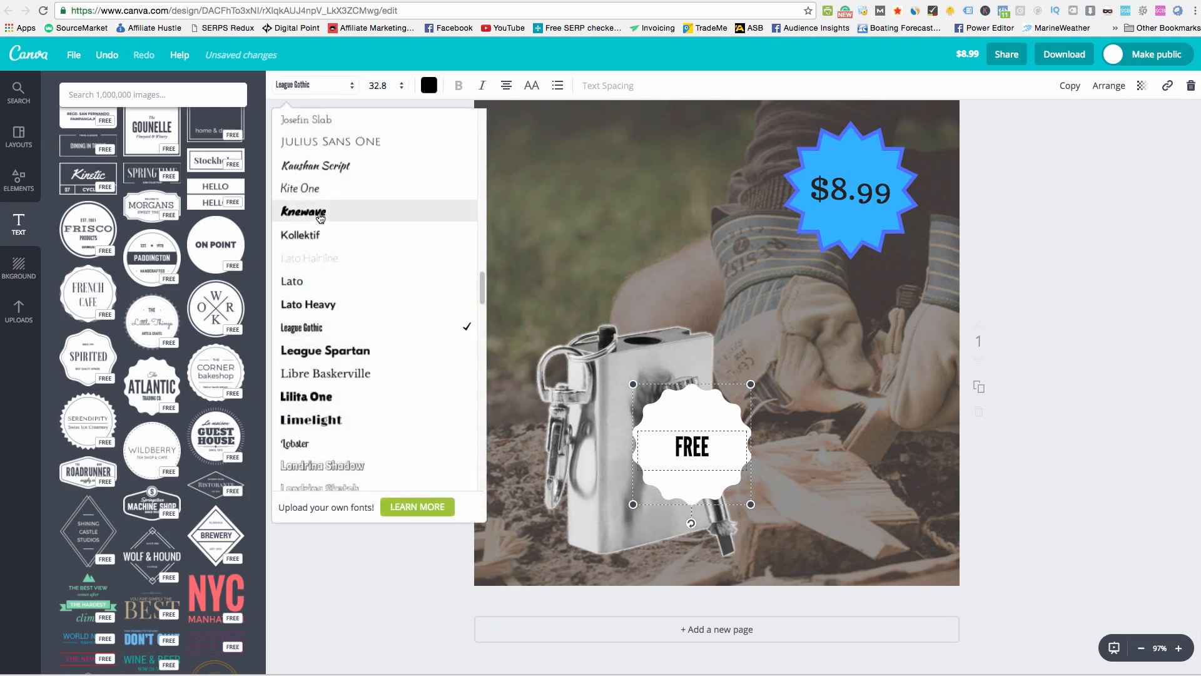
click(302, 212)
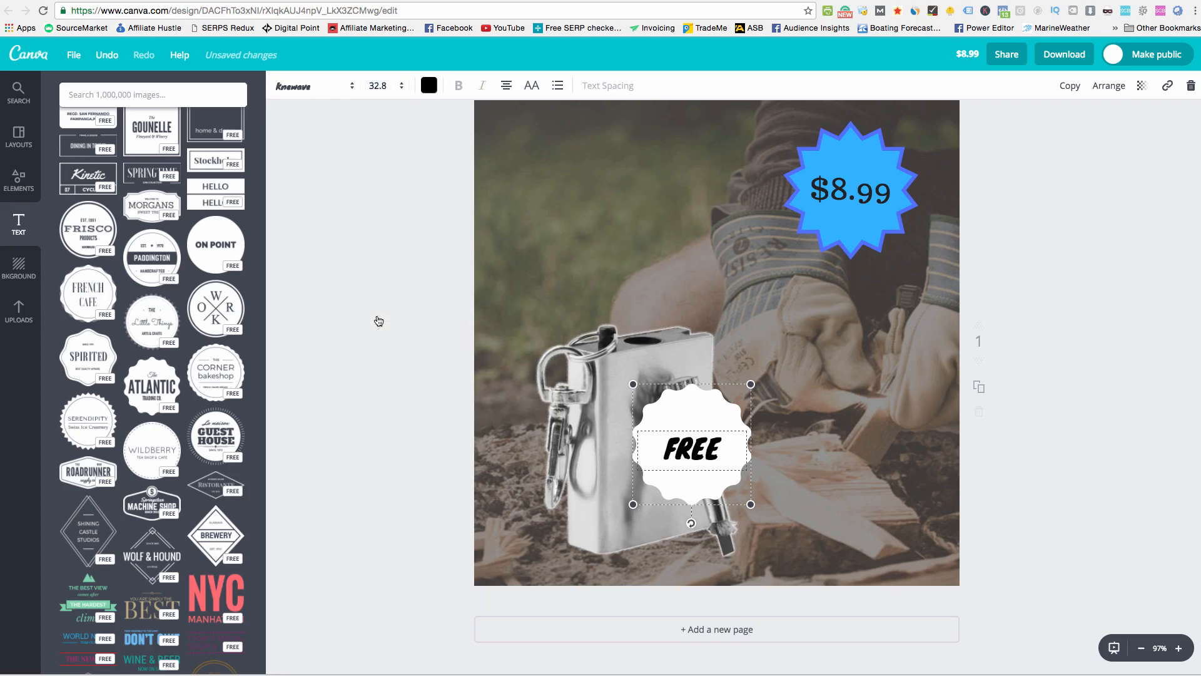
double_click(691, 449)
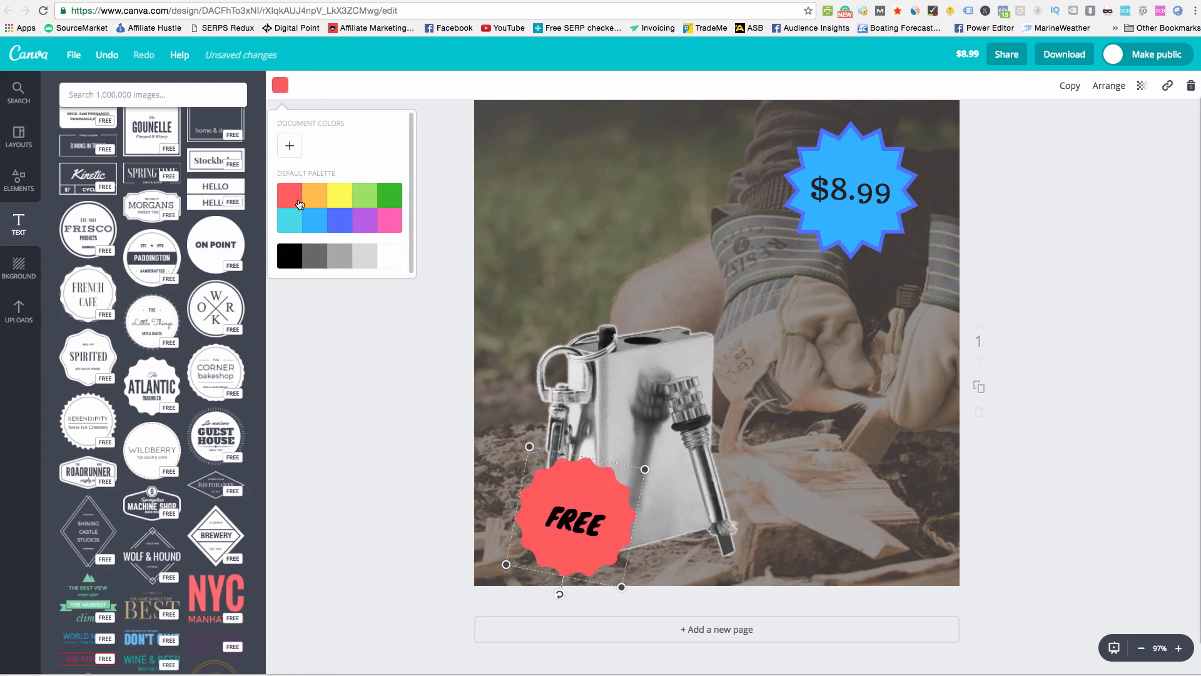
Try purple, grey, green, yellow and mint fills on the FREE badge
click(362, 221)
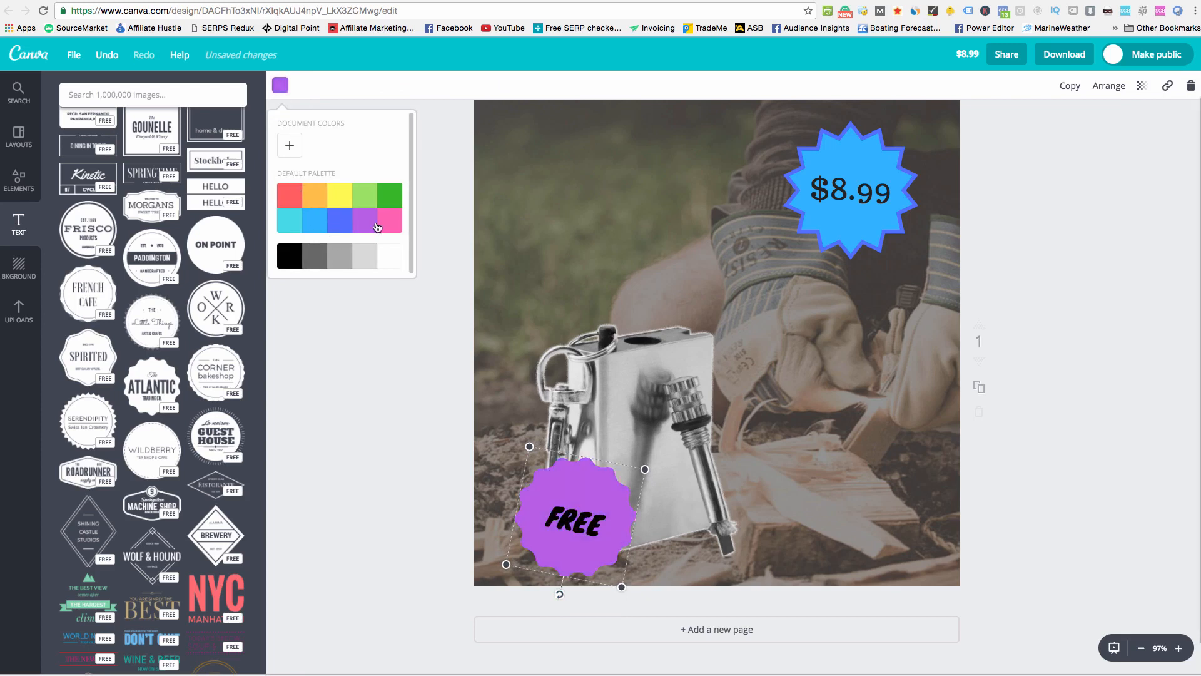
click(374, 257)
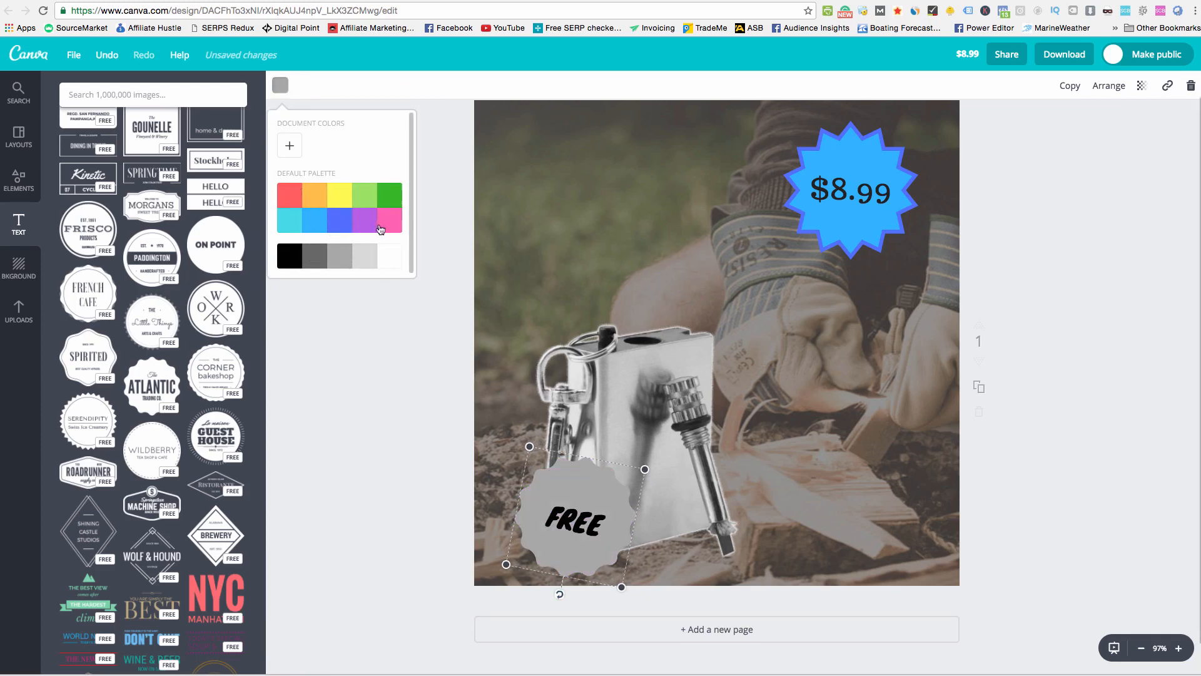
click(364, 193)
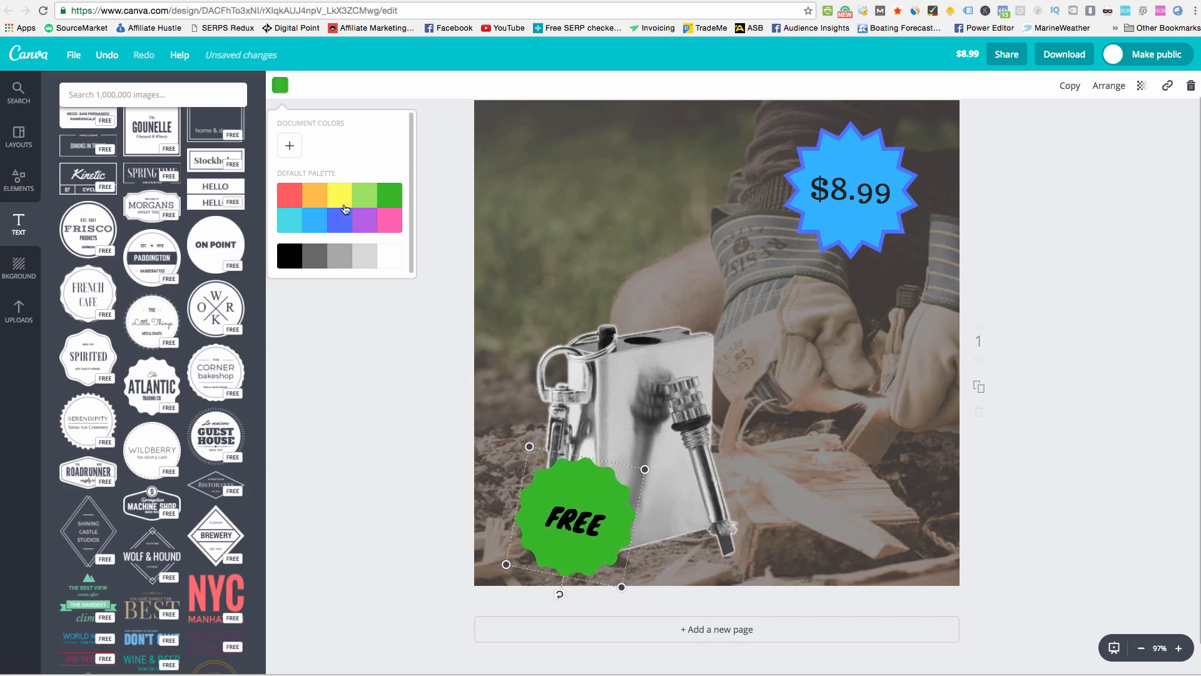
click(340, 192)
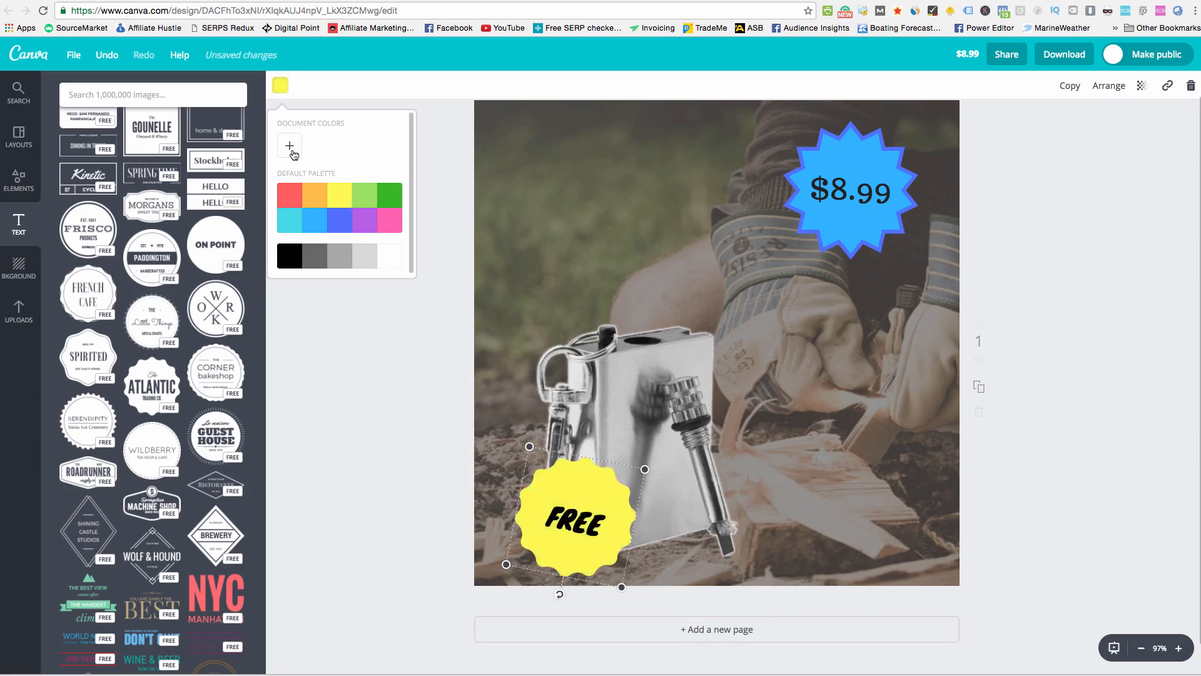
click(289, 146)
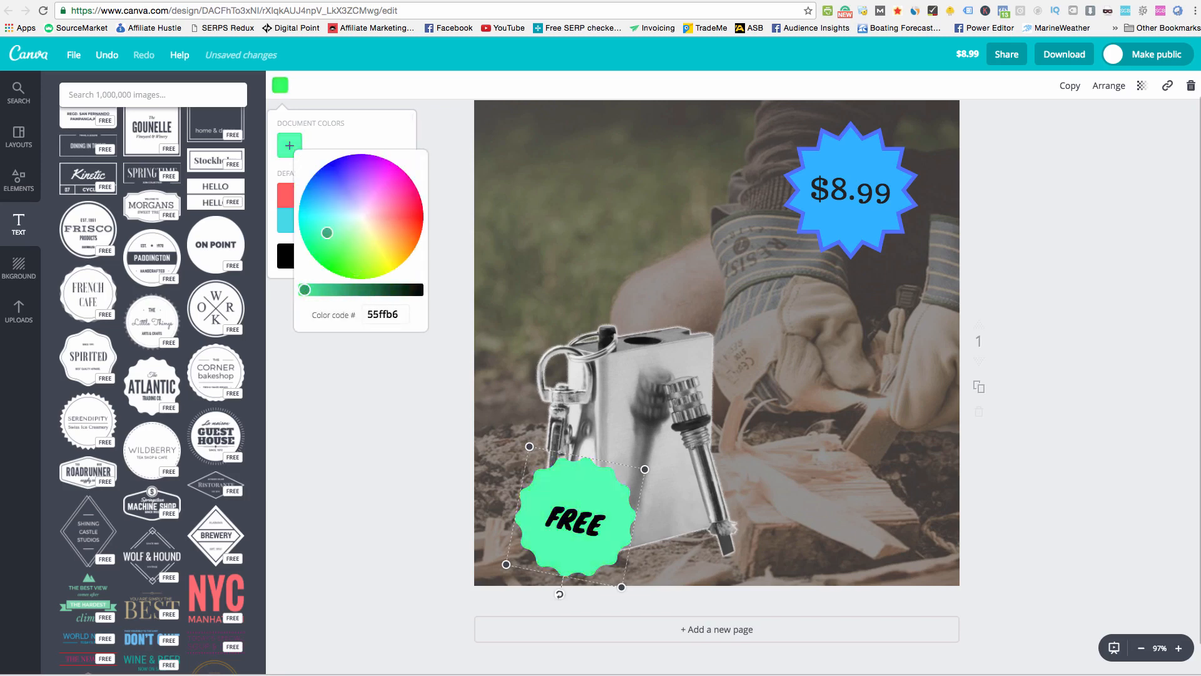
click(335, 217)
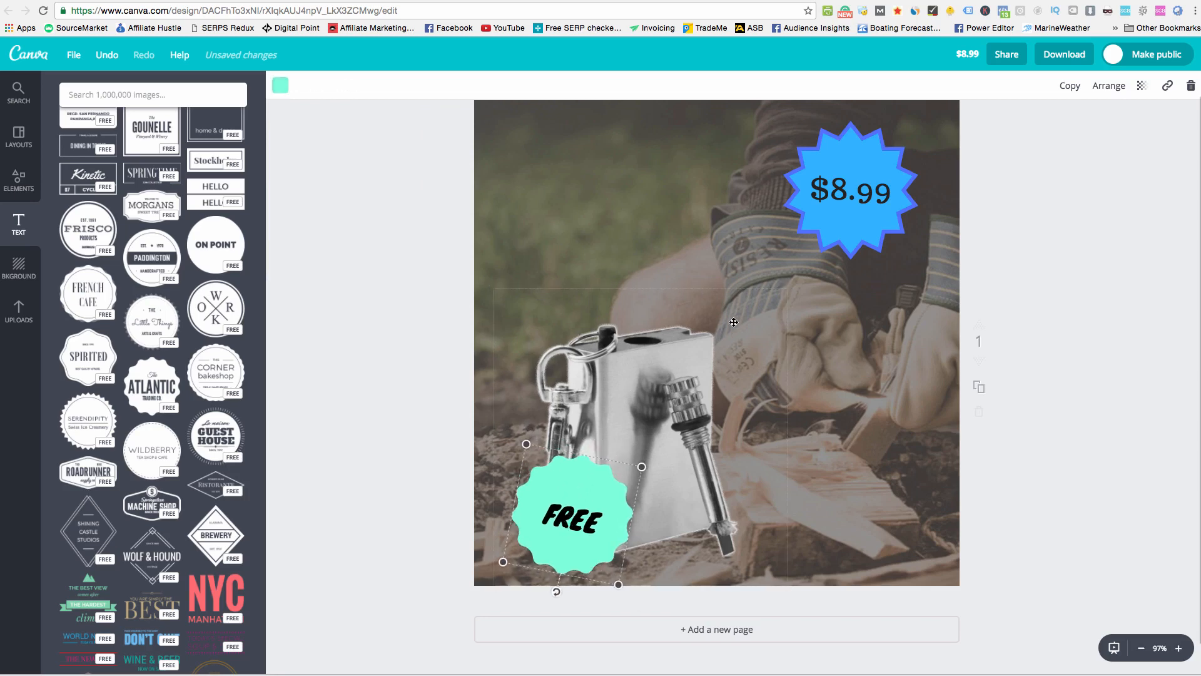
mouse_move(598, 480)
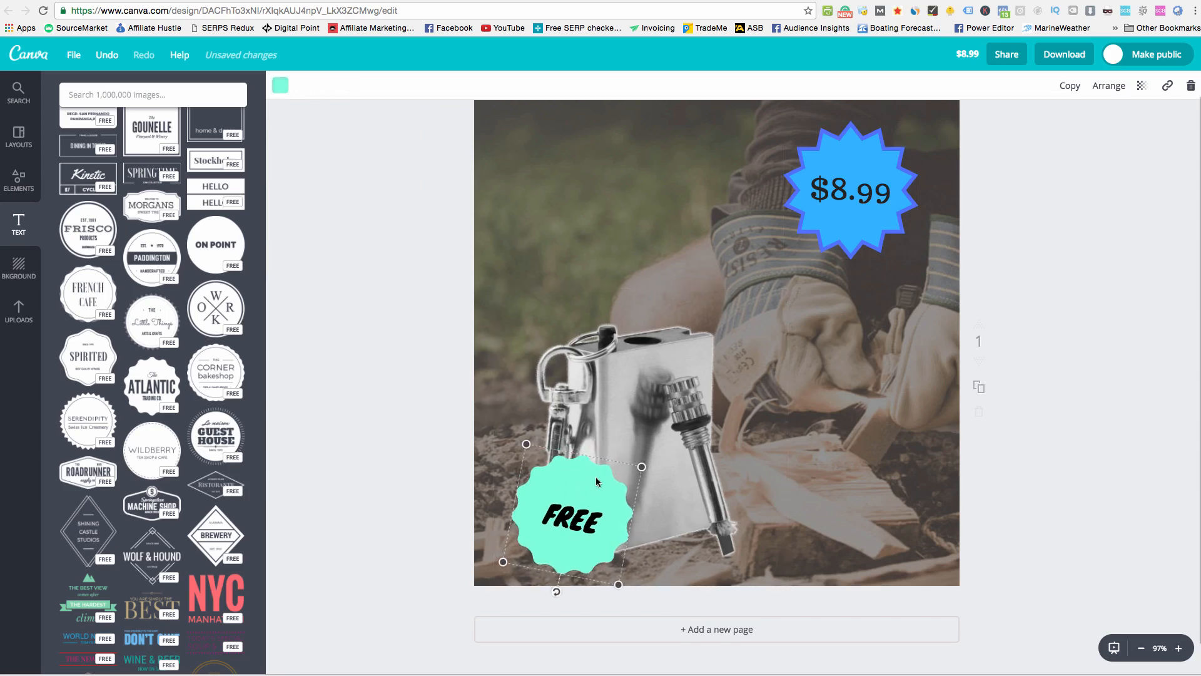
Settle the FREE badge on a custom bright red (ff4941)
click(279, 85)
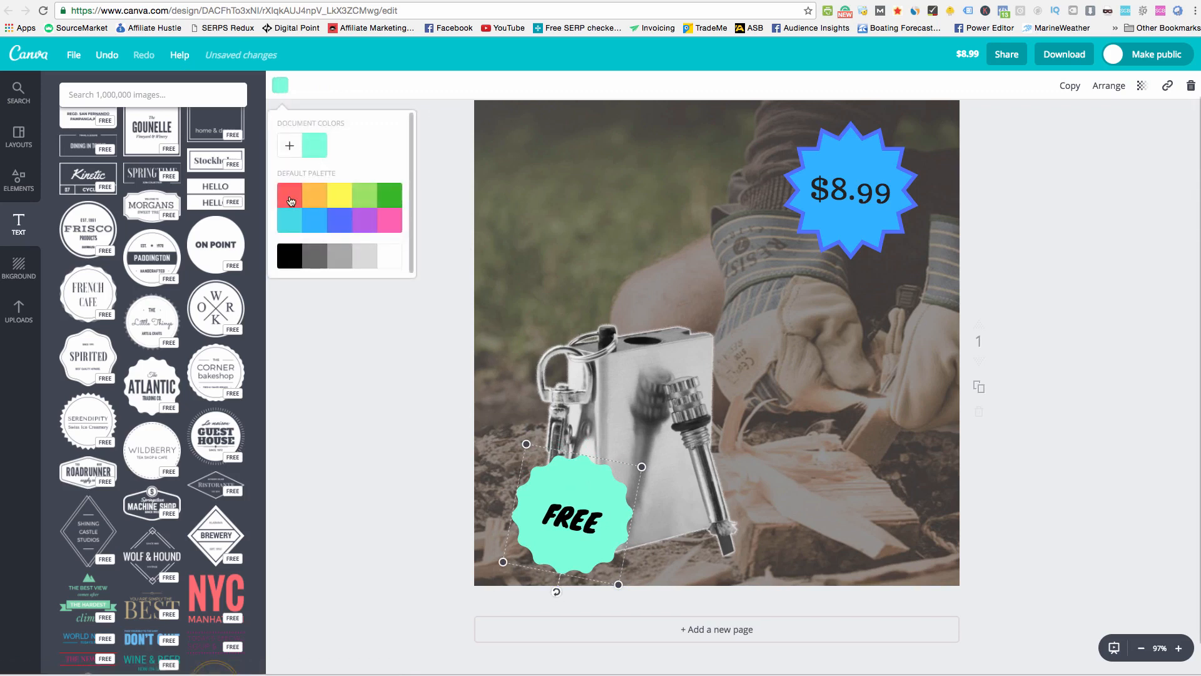
click(289, 194)
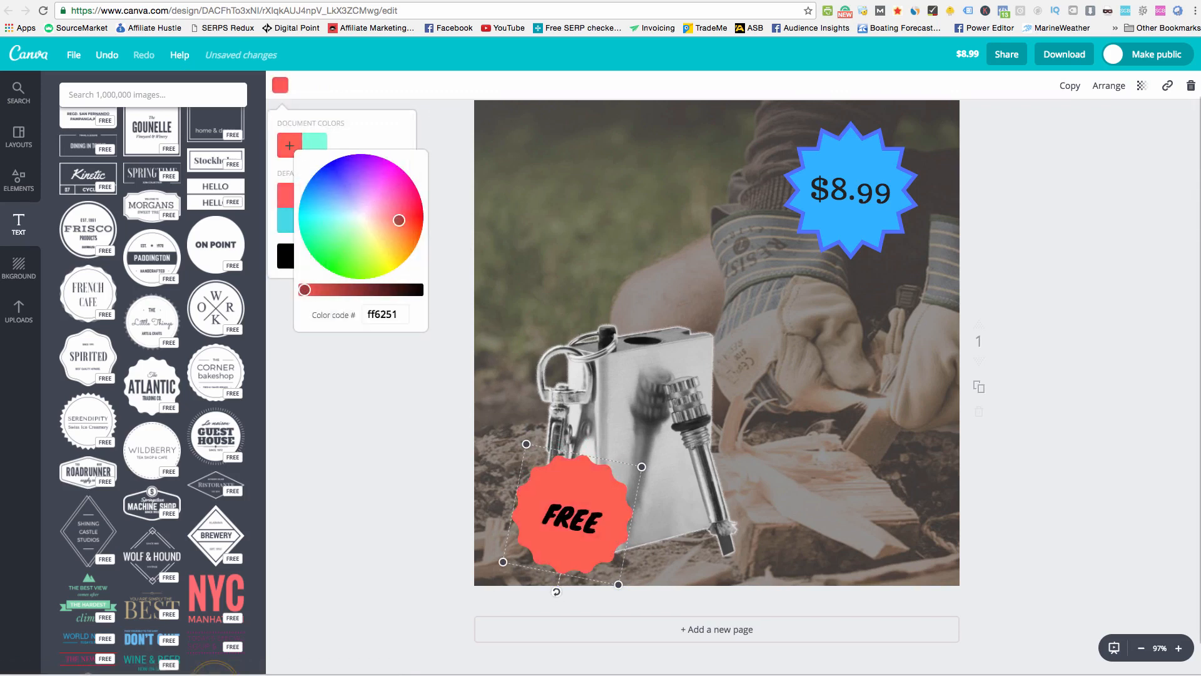
drag(398, 220, 403, 218)
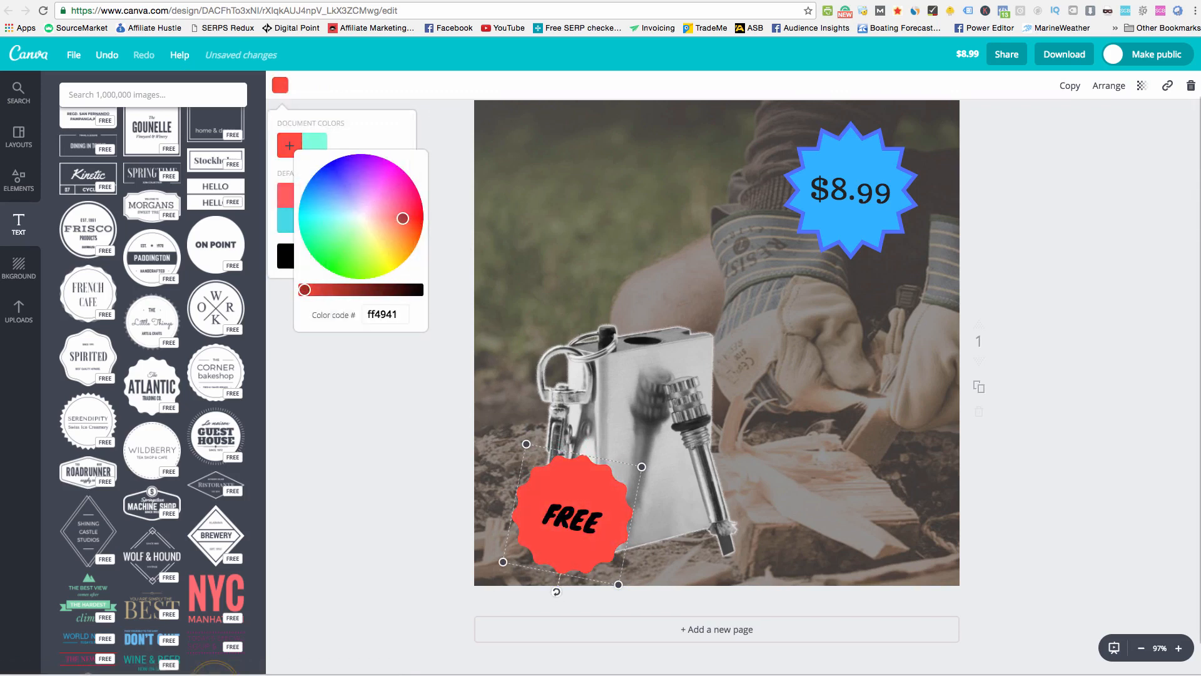
click(517, 244)
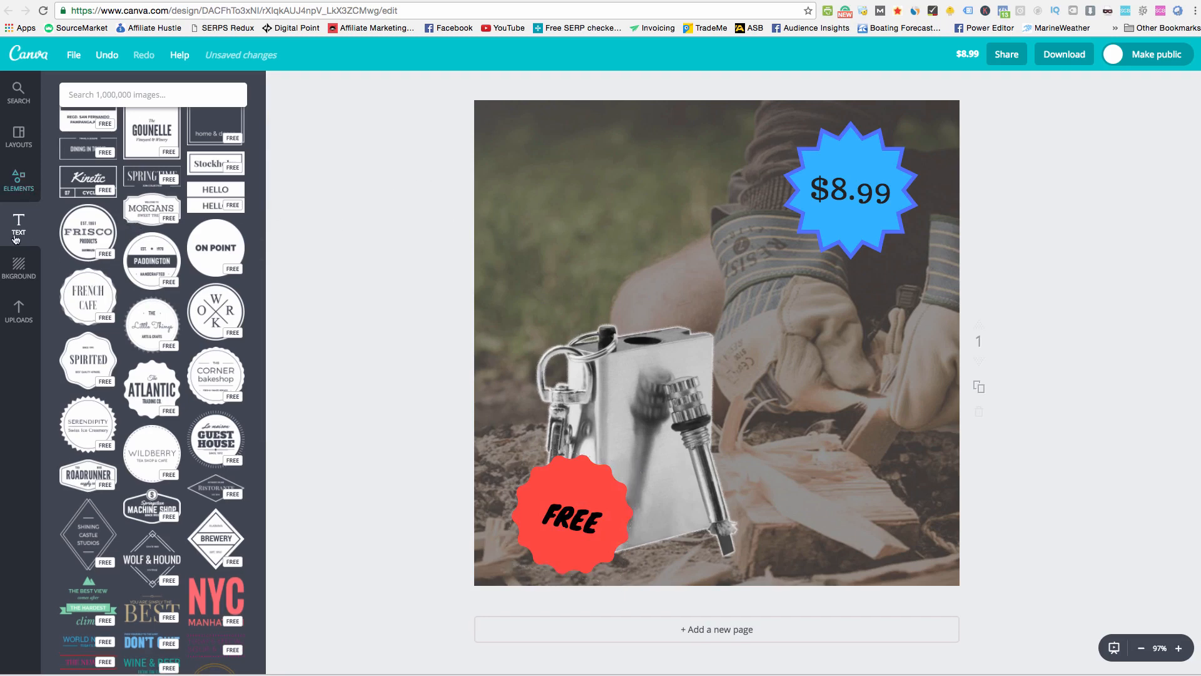
Add a 'Just Pay Shipping' heading at the top and make it white
click(19, 224)
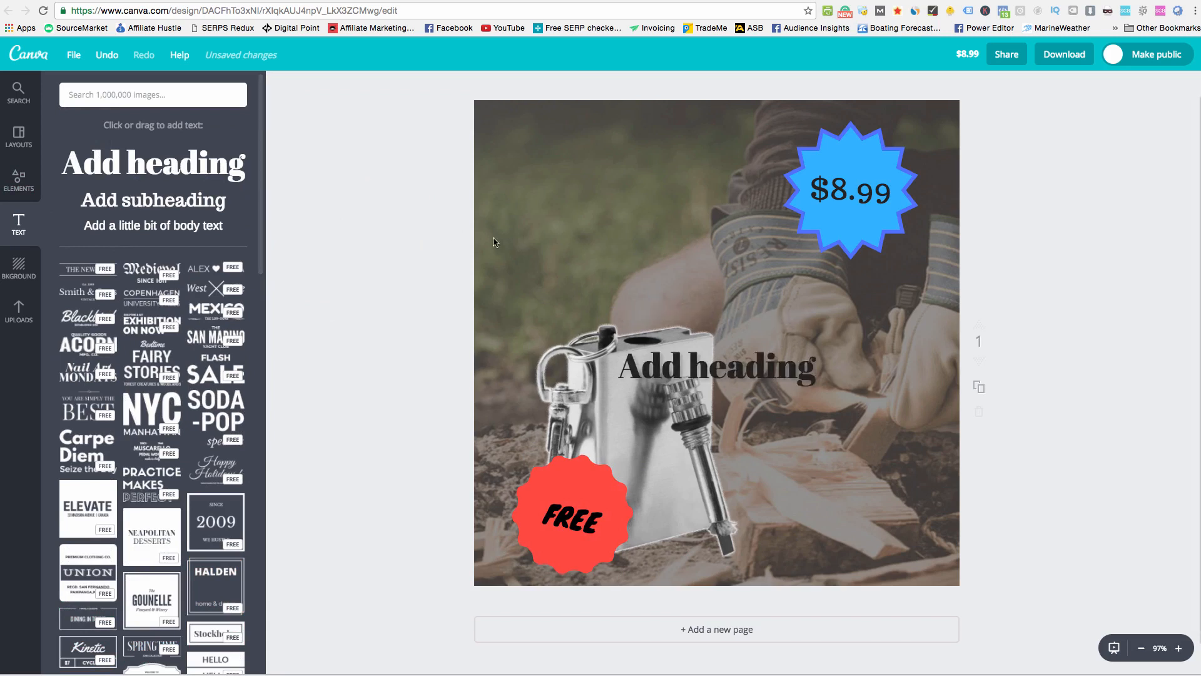
click(715, 366)
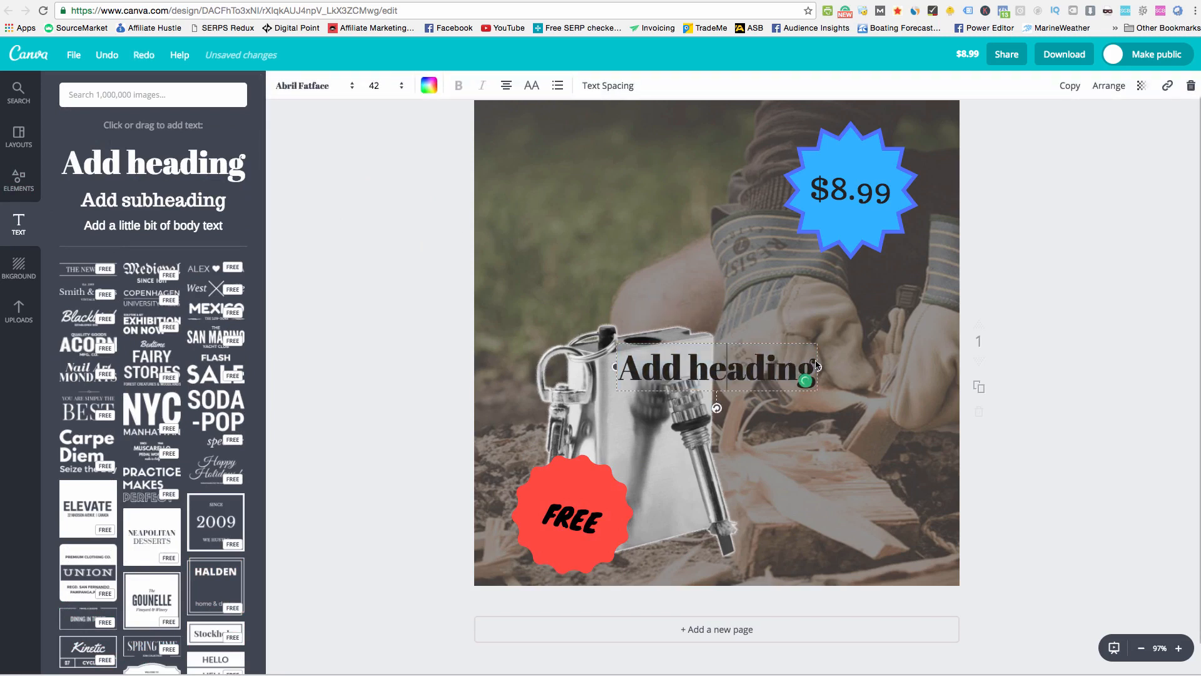
triple_click(716, 368)
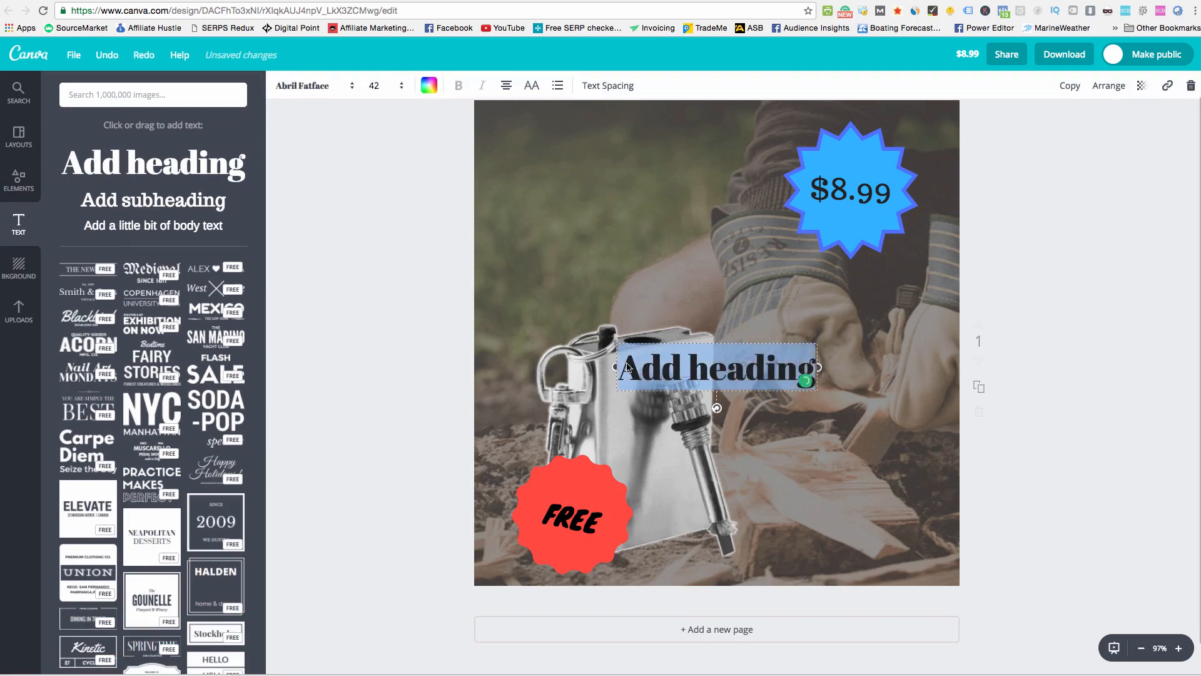
text(Just Pay Shipping)
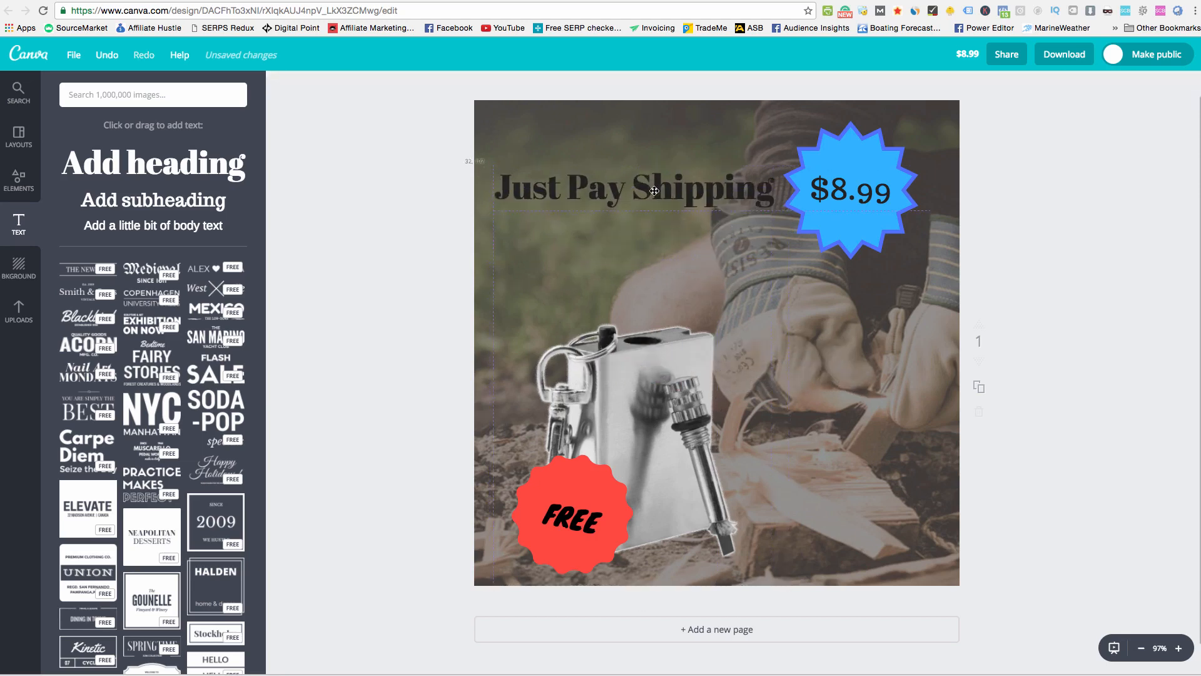
click(631, 187)
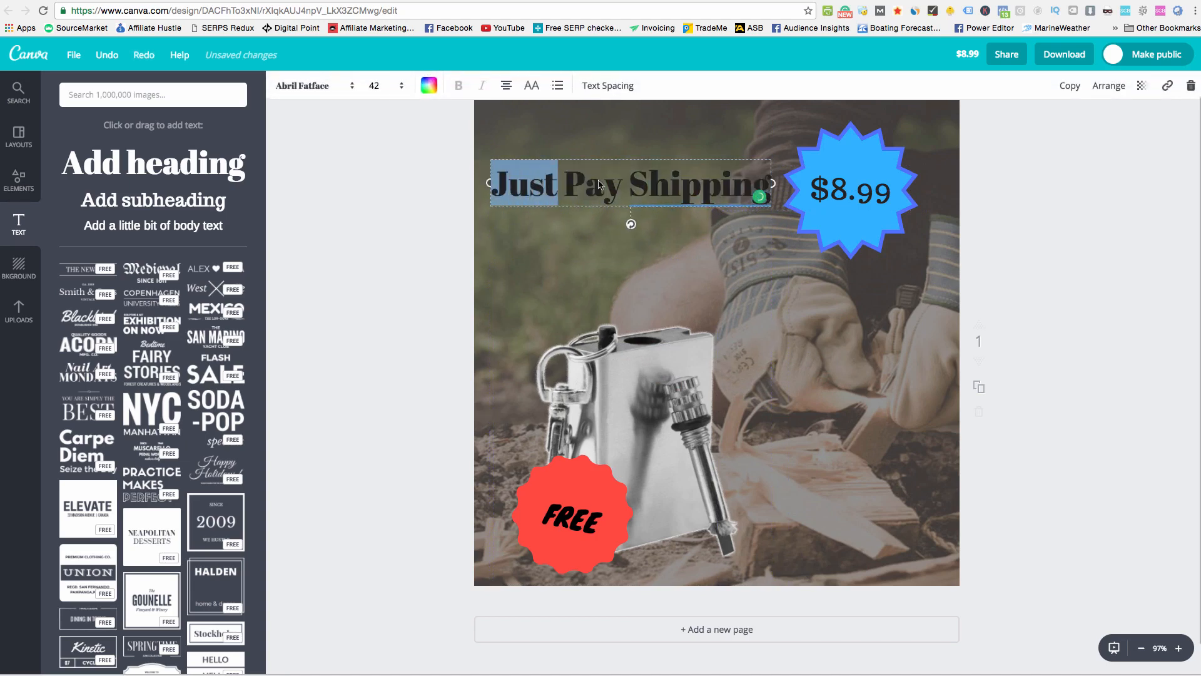
click(428, 85)
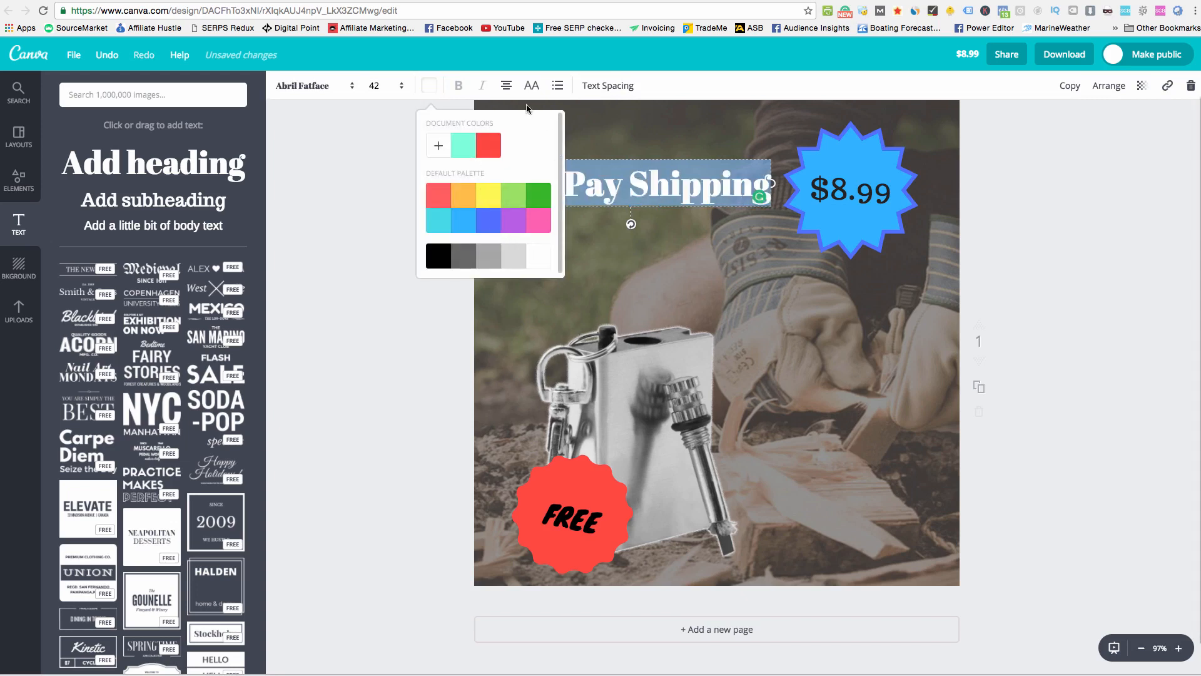
Set the heading in Lilita One after trying League Gothic
click(303, 85)
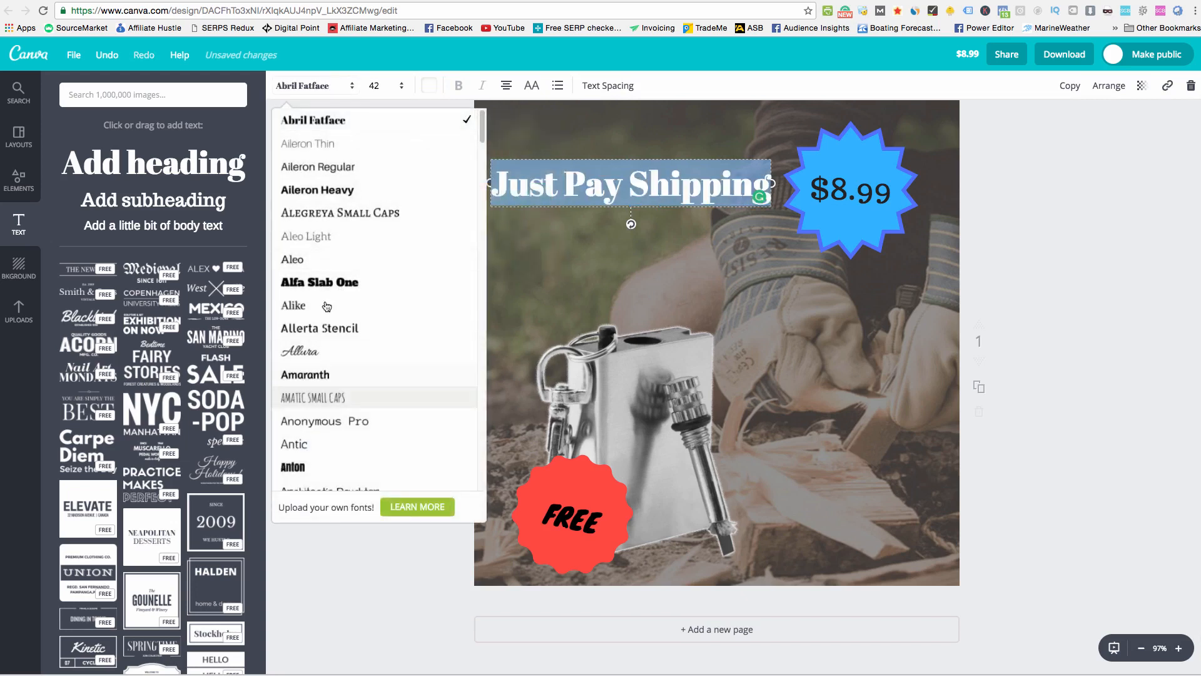
scroll(down, 3)
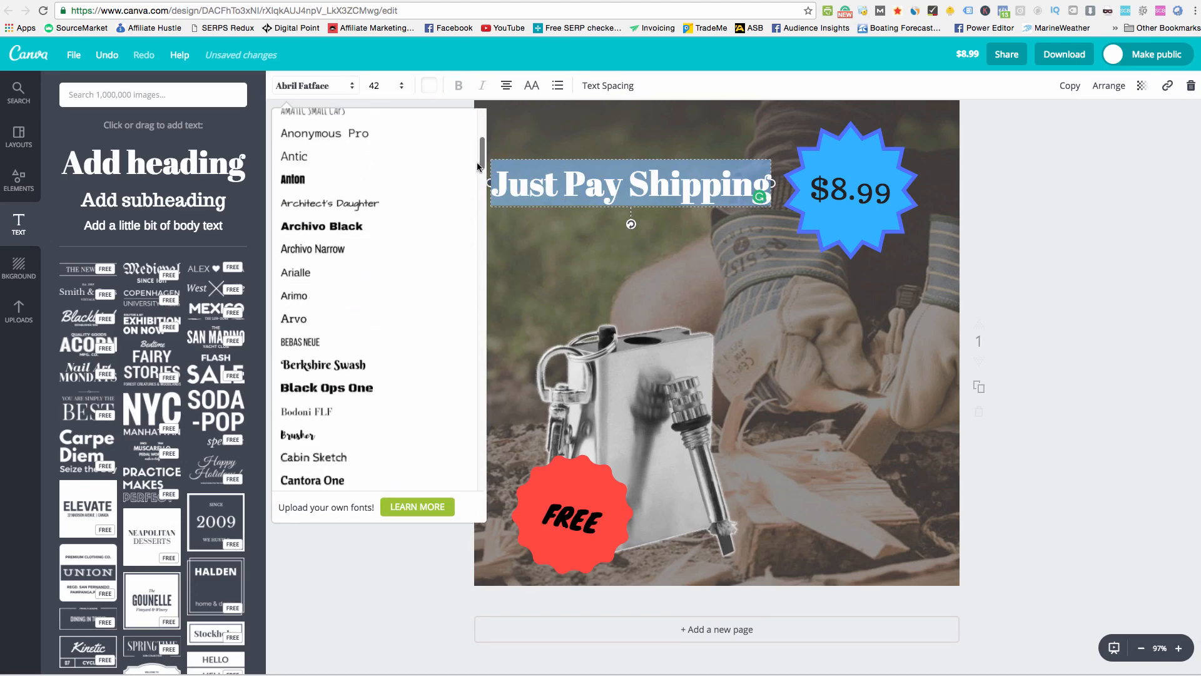
scroll(down, 3)
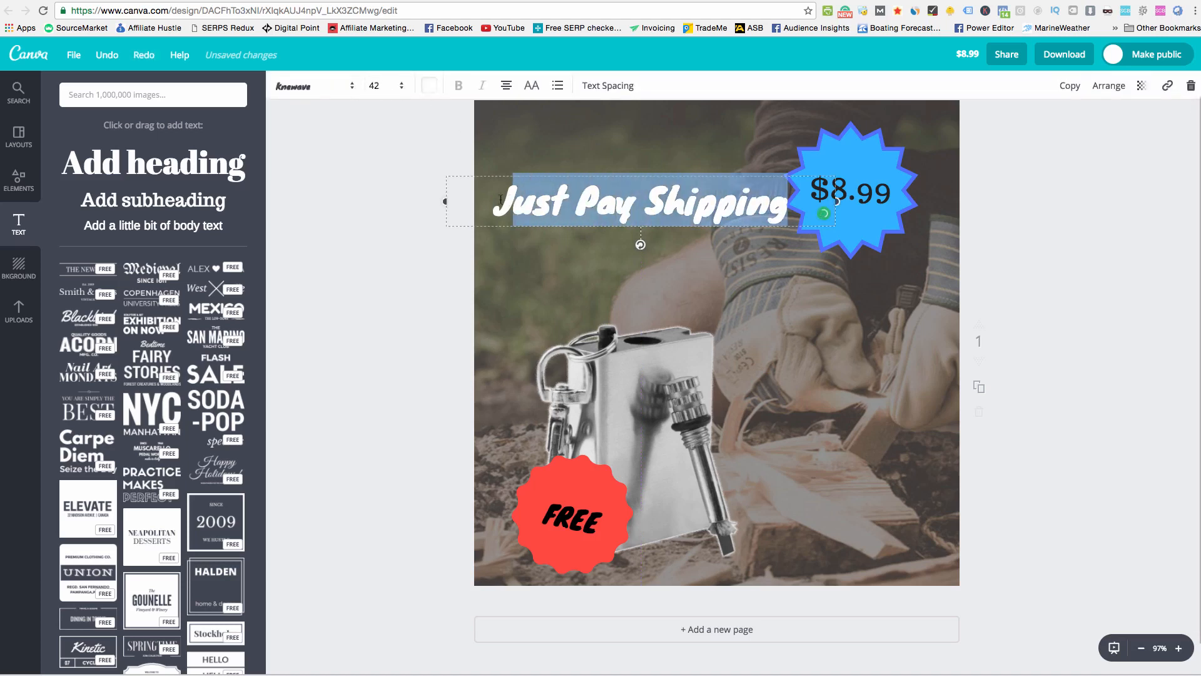
click(315, 86)
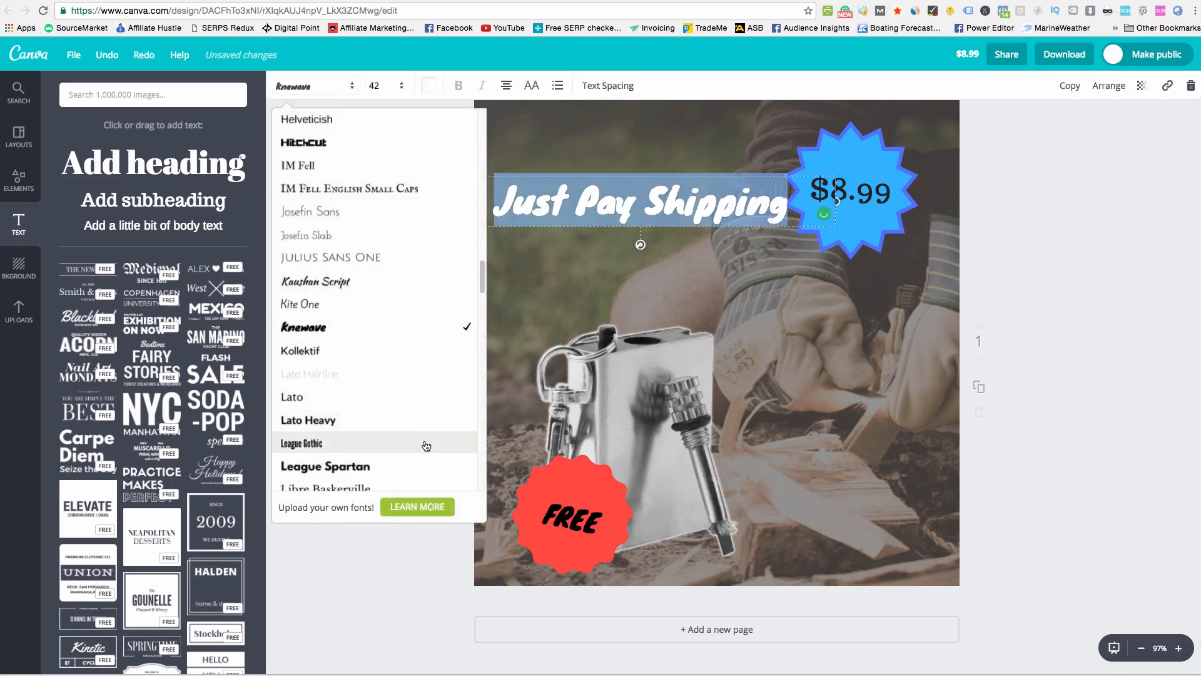
click(302, 442)
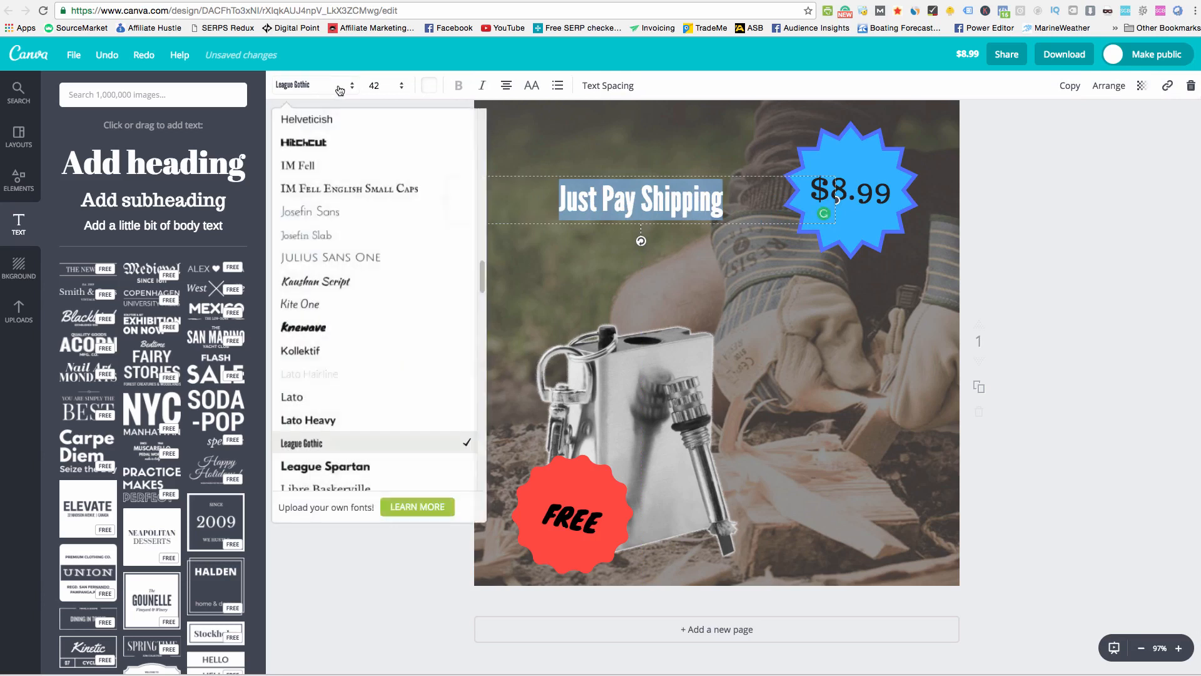
scroll(down, 3)
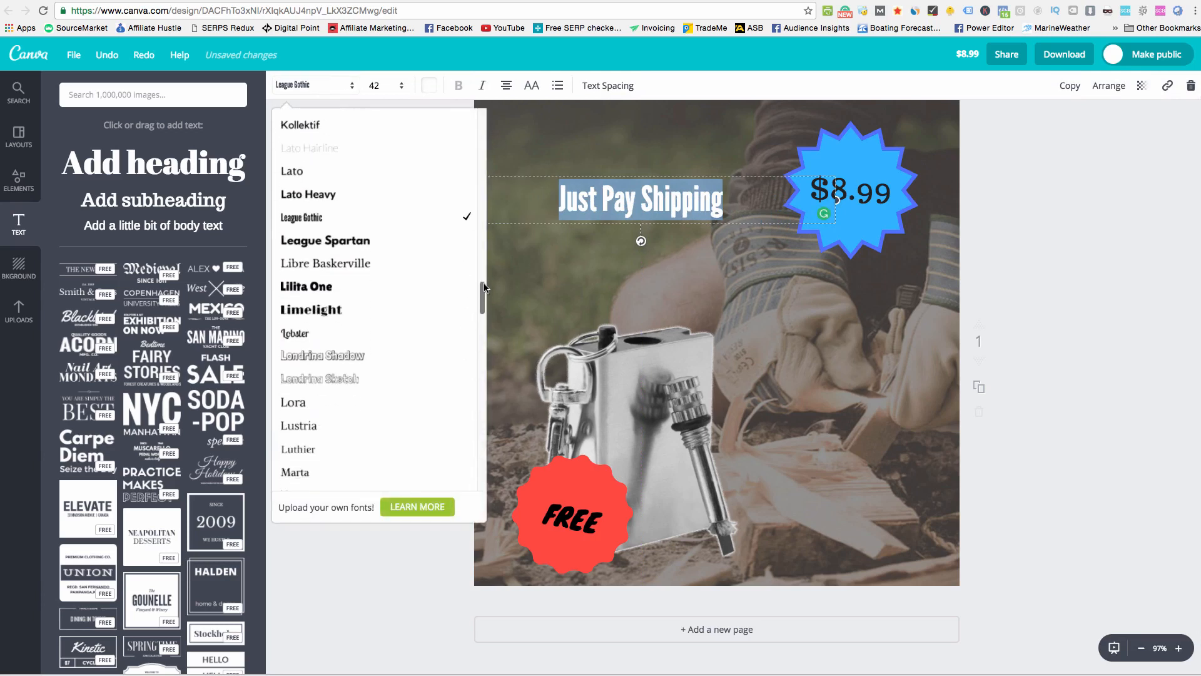
click(305, 285)
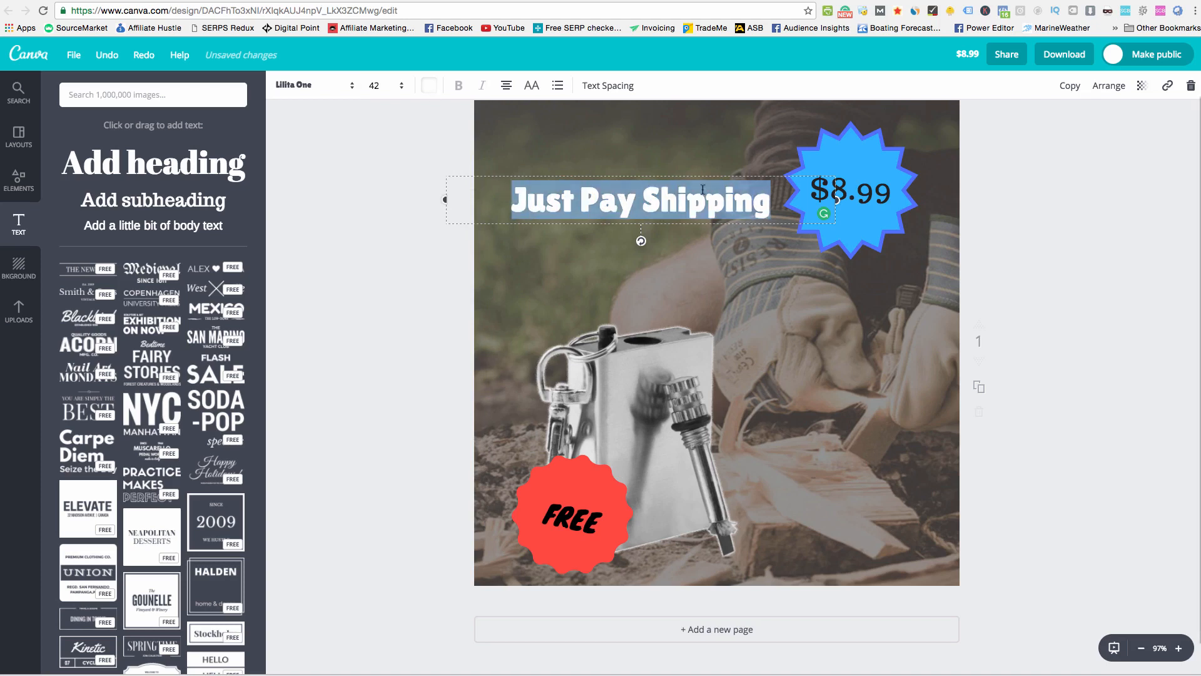
Pick a larger font size for the Just Pay Shipping heading
click(401, 85)
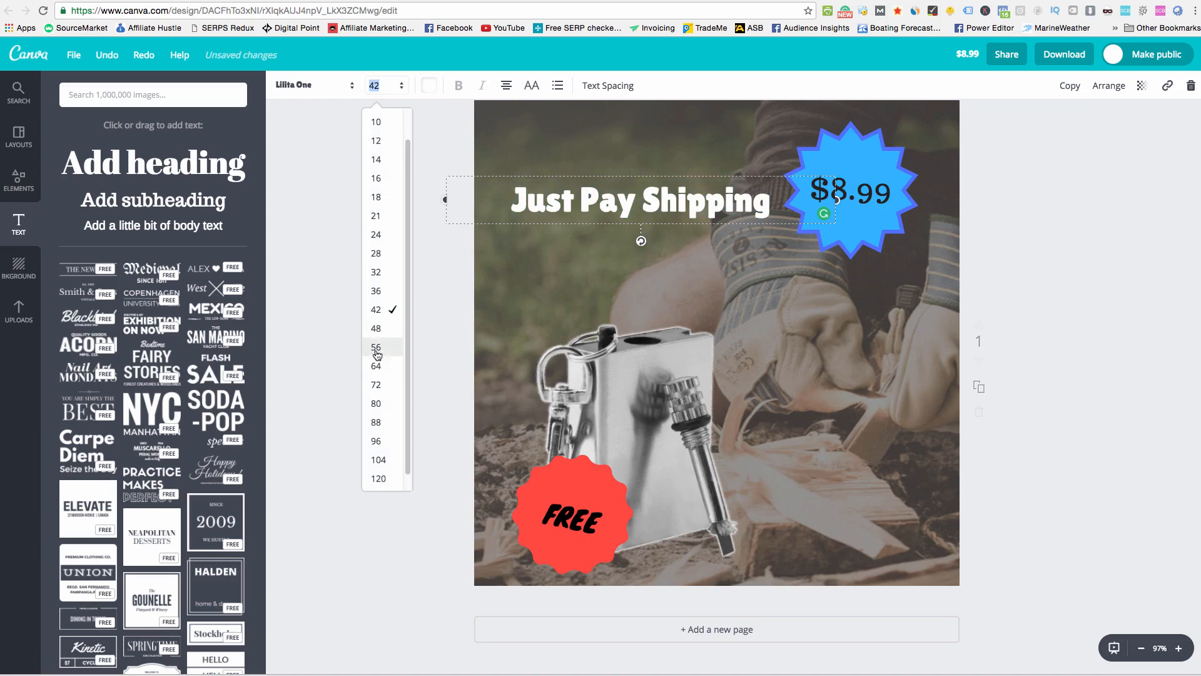
click(375, 347)
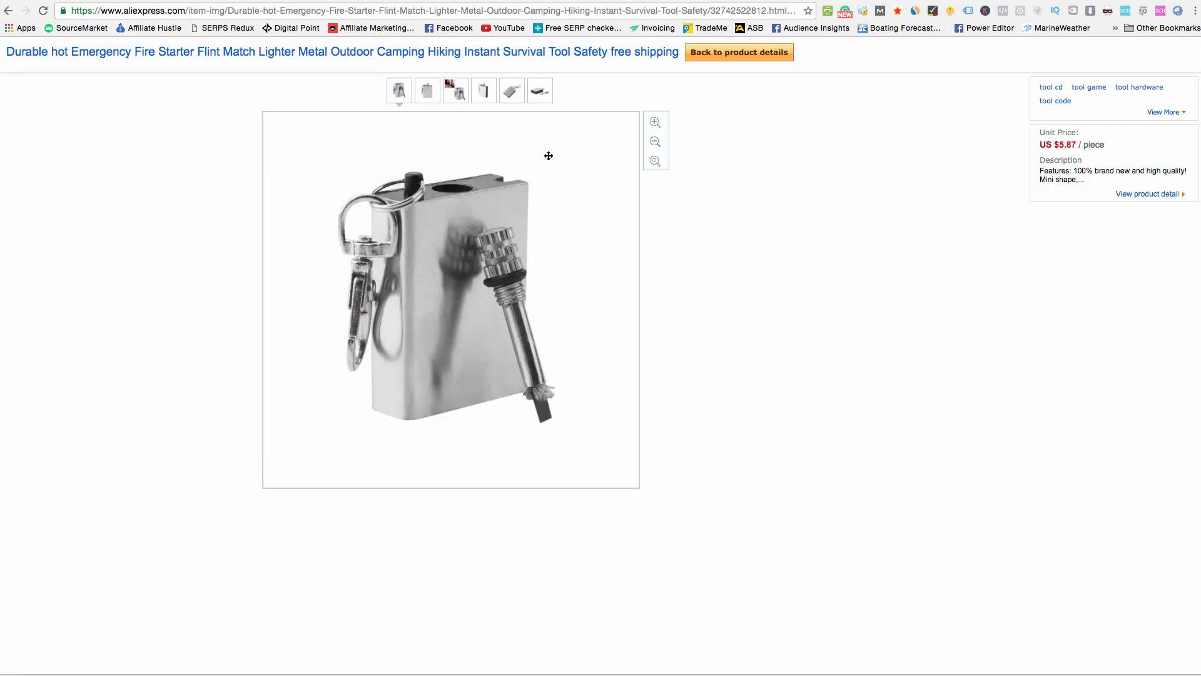
Switch from the AliExpress photo back to the Canva ad editor
click(426, 90)
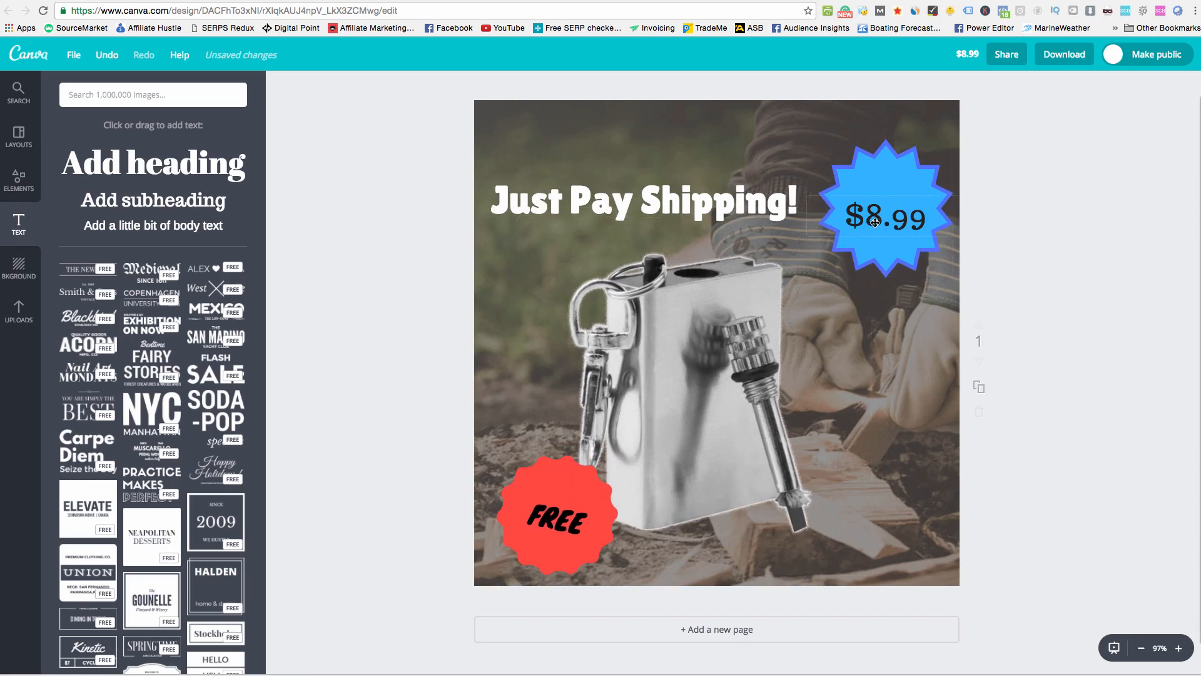
Recolour the price starburst to a yellow fill with a red outline
click(884, 210)
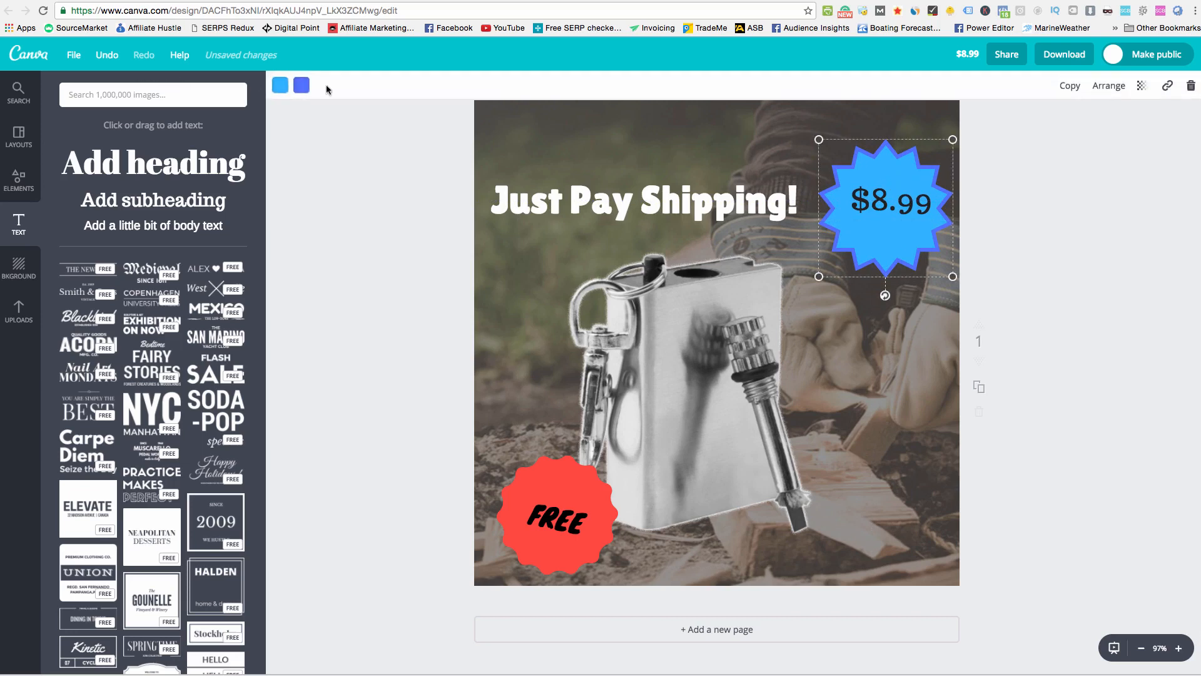
click(280, 85)
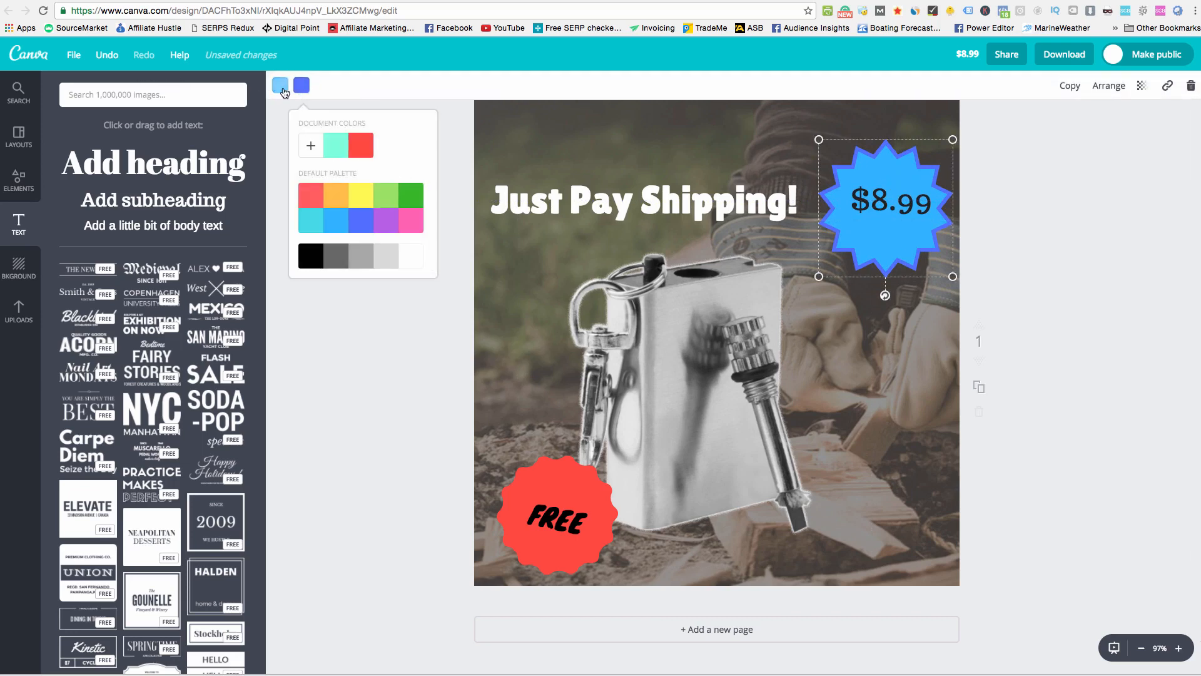
click(360, 145)
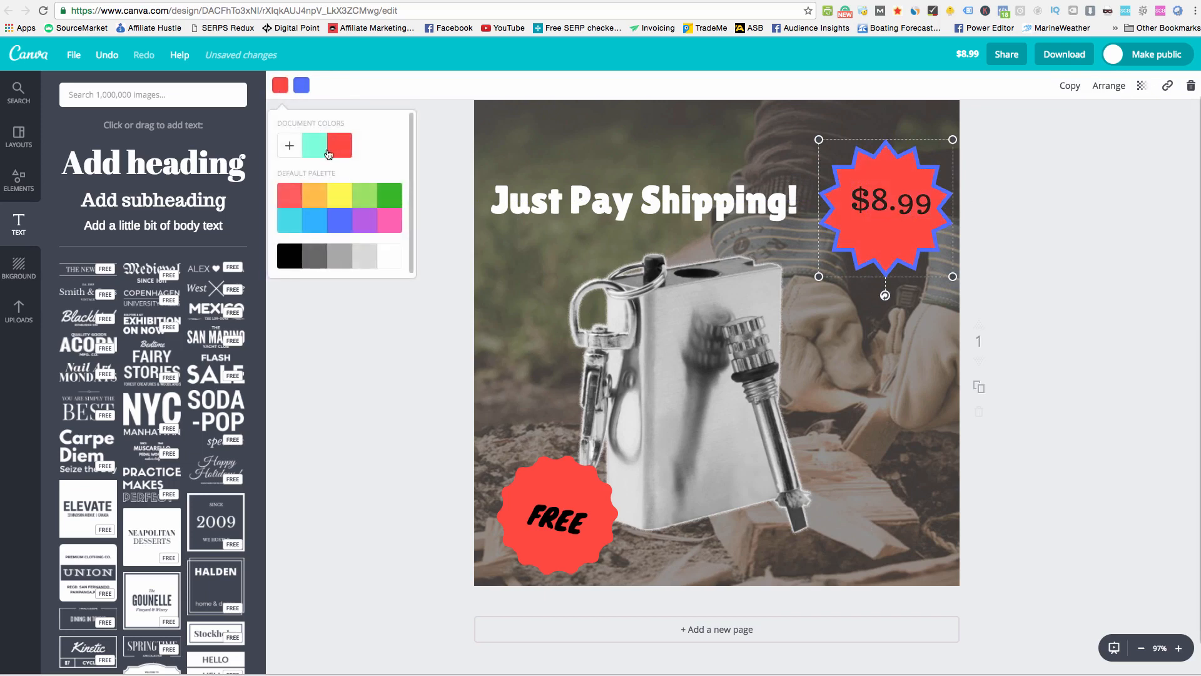
click(340, 145)
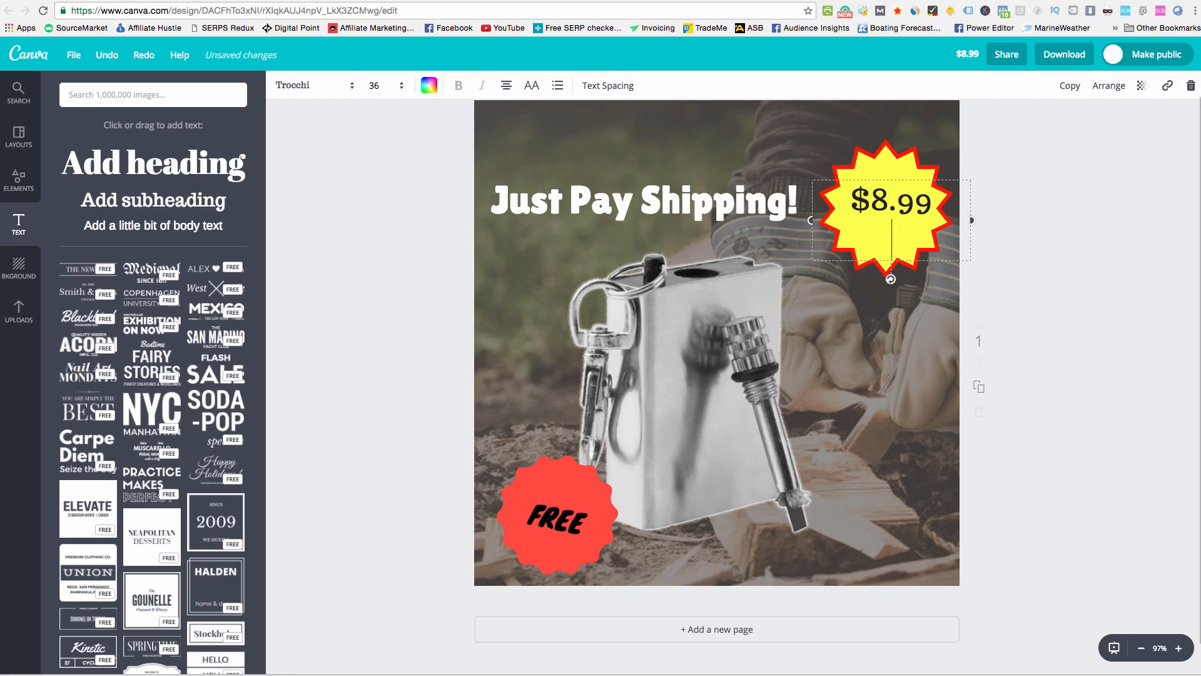
Add a 'PH' line under $8.99 and shrink it to a smaller size
text(P)
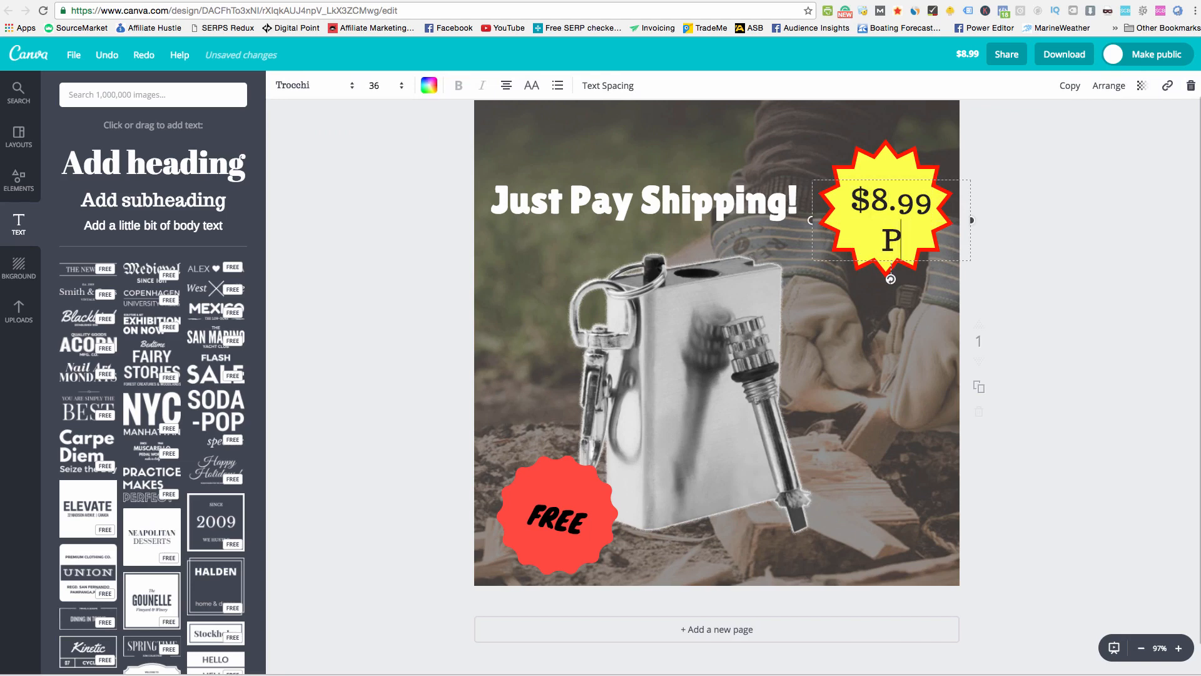
text(H)
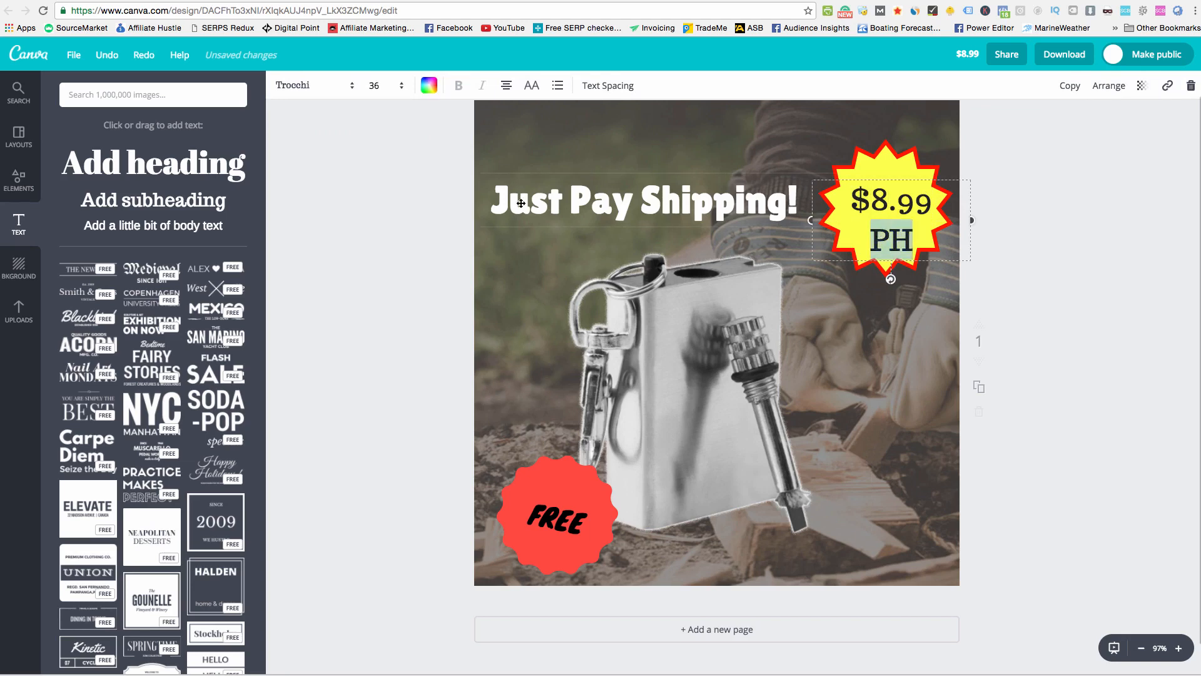
click(401, 86)
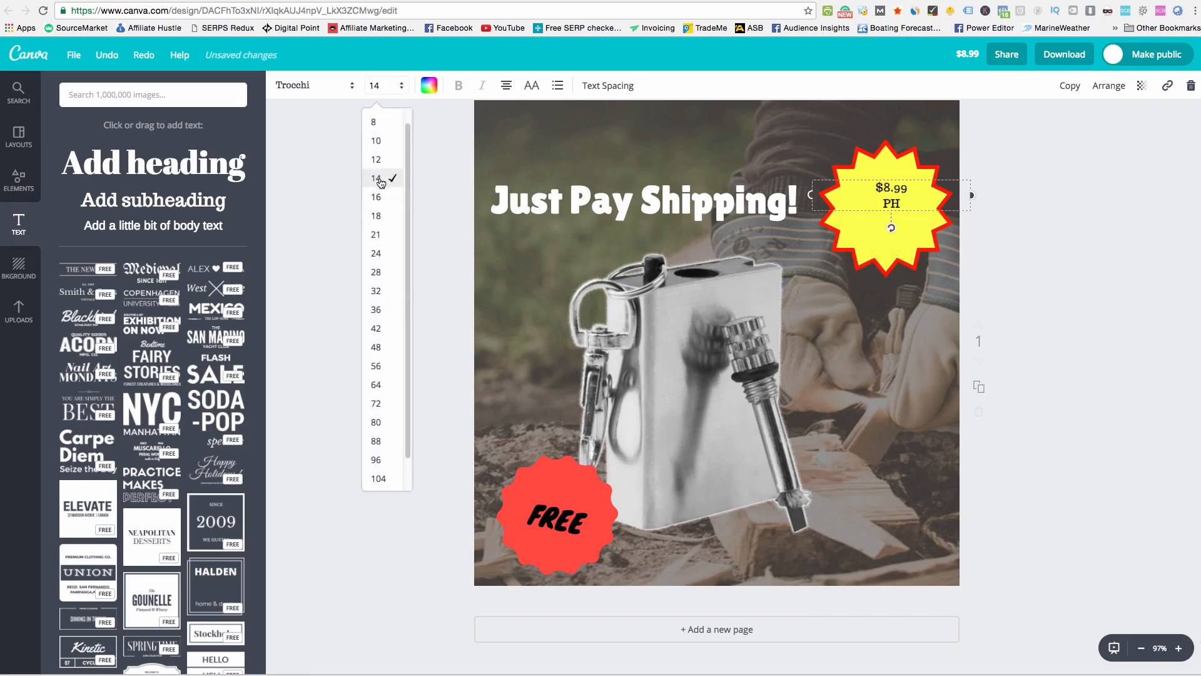
mouse_move(383, 203)
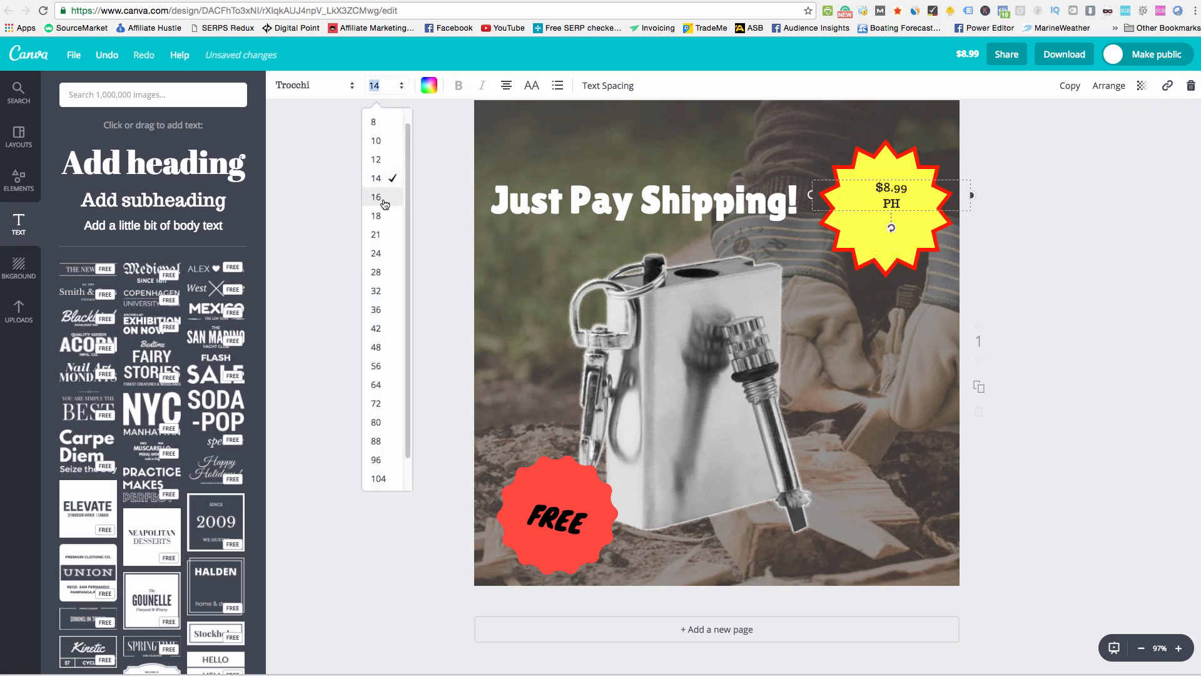
click(375, 293)
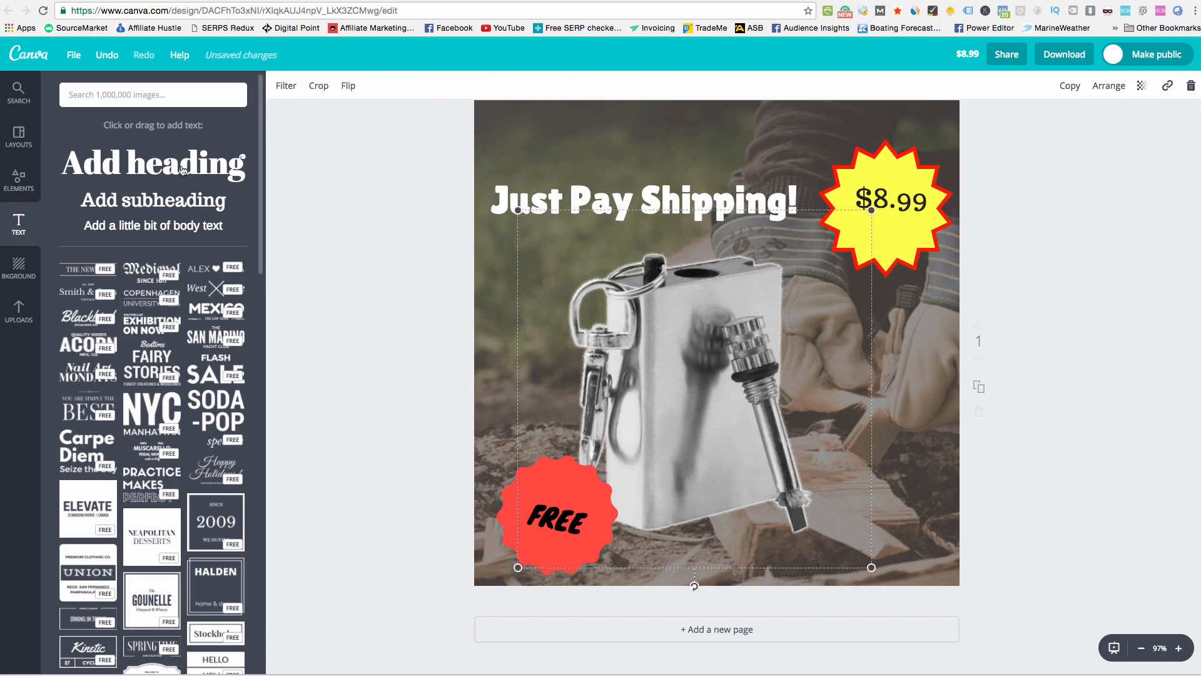
click(153, 200)
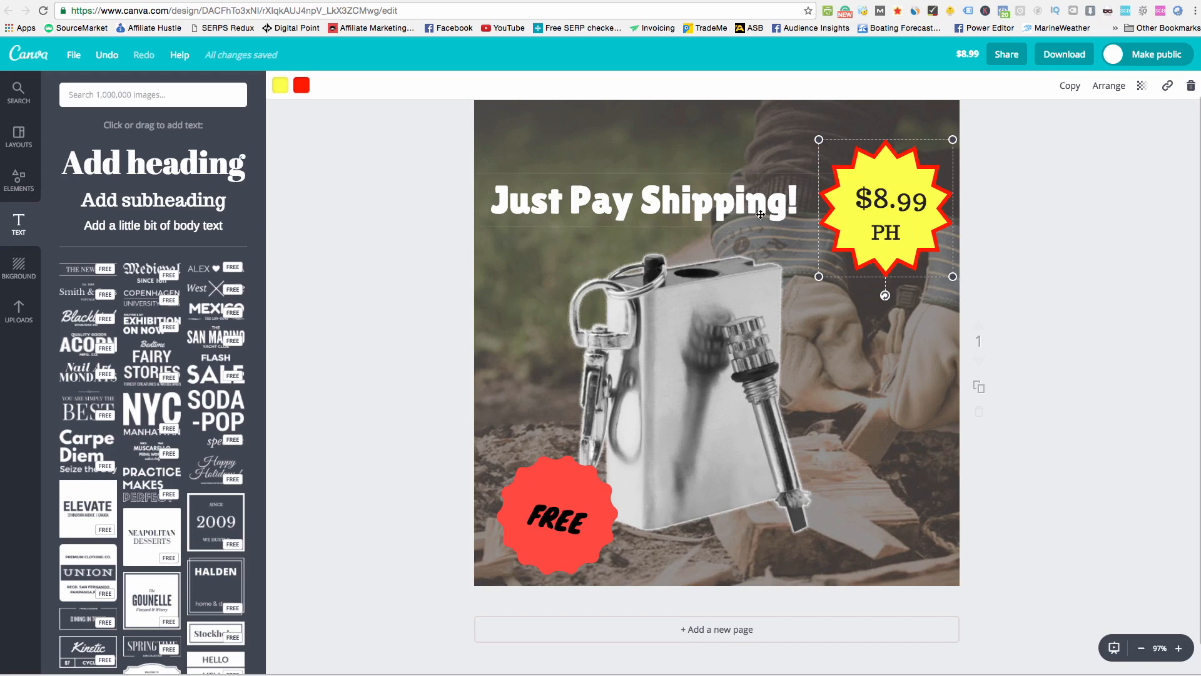
mouse_move(917, 462)
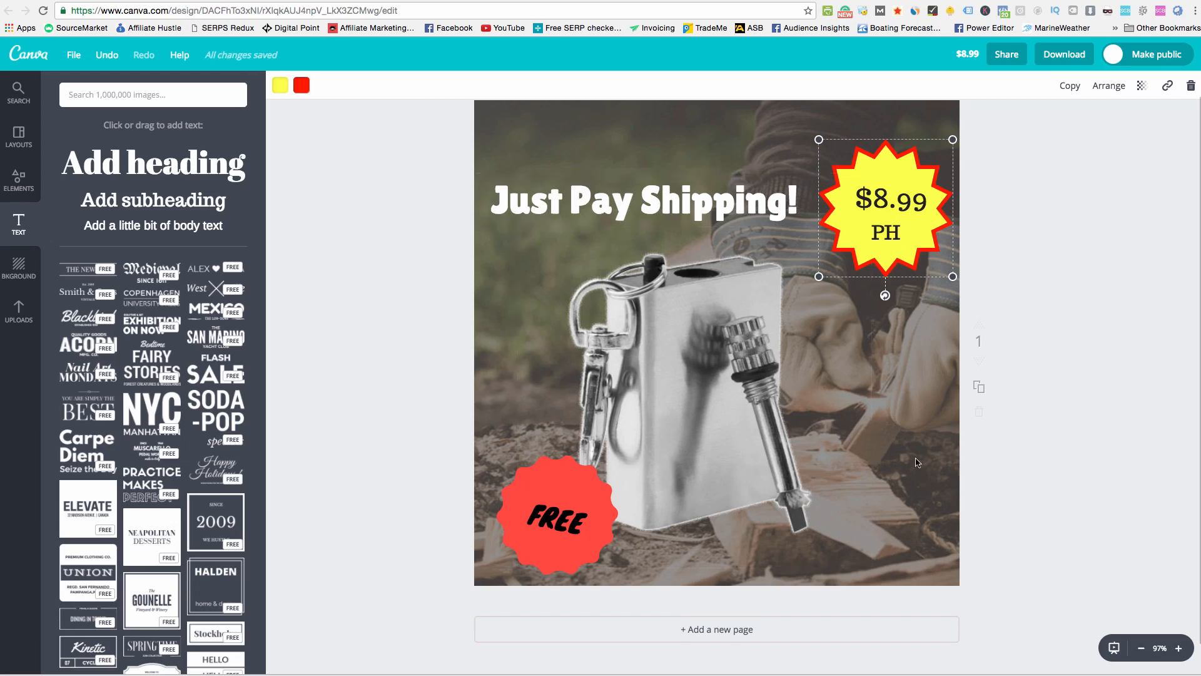
mouse_move(606, 152)
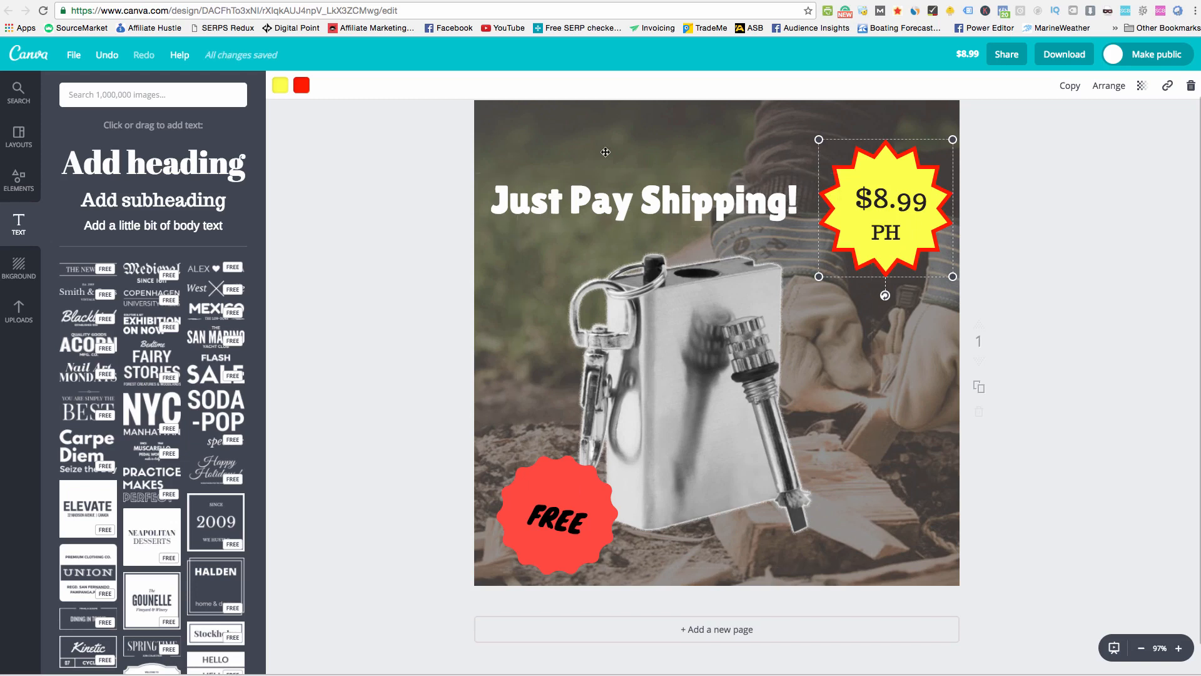
mouse_move(371, 244)
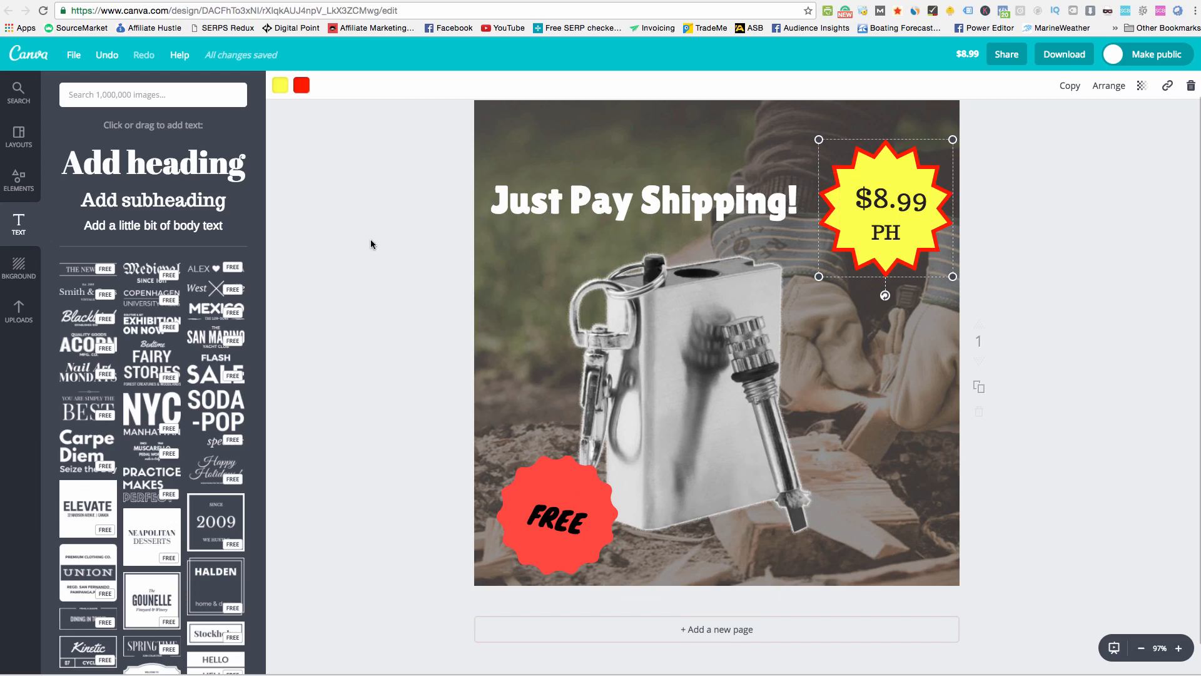
scroll(down, 3)
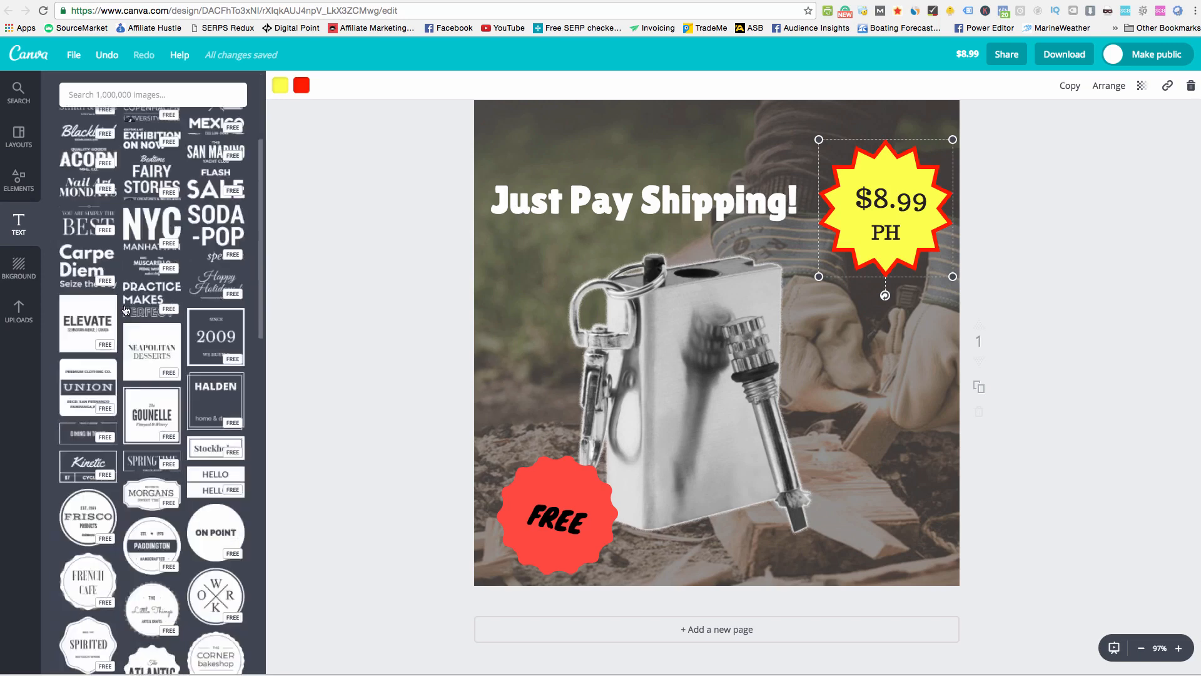
scroll(down, 3)
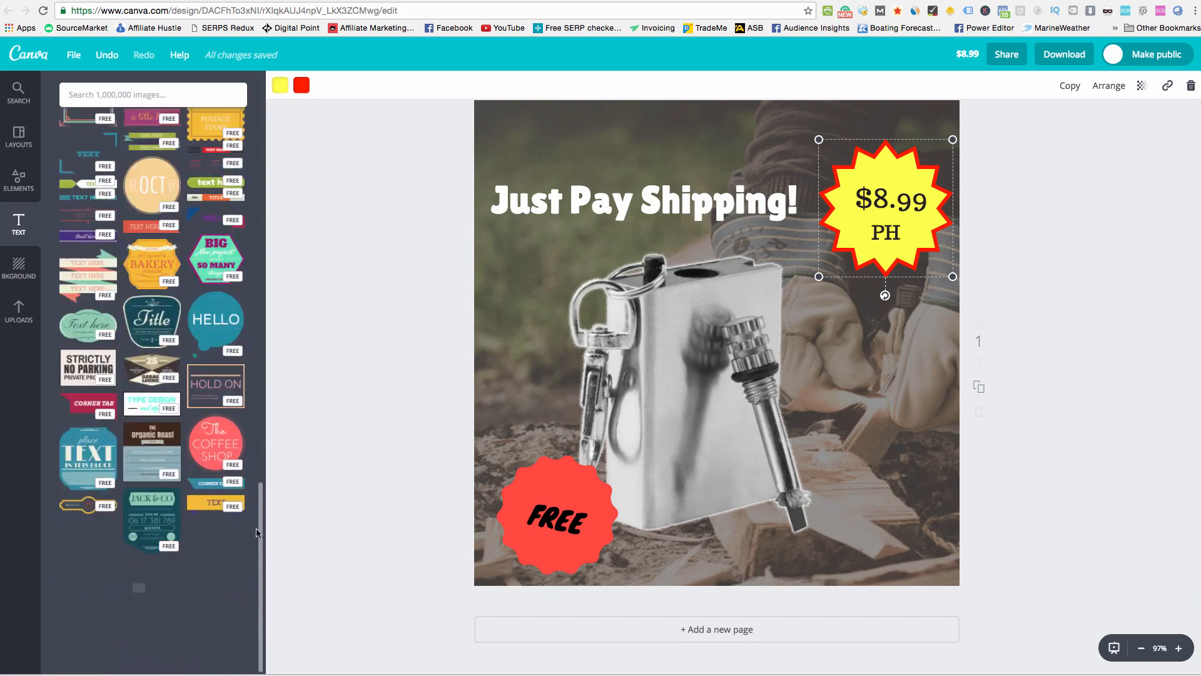
scroll(down, 3)
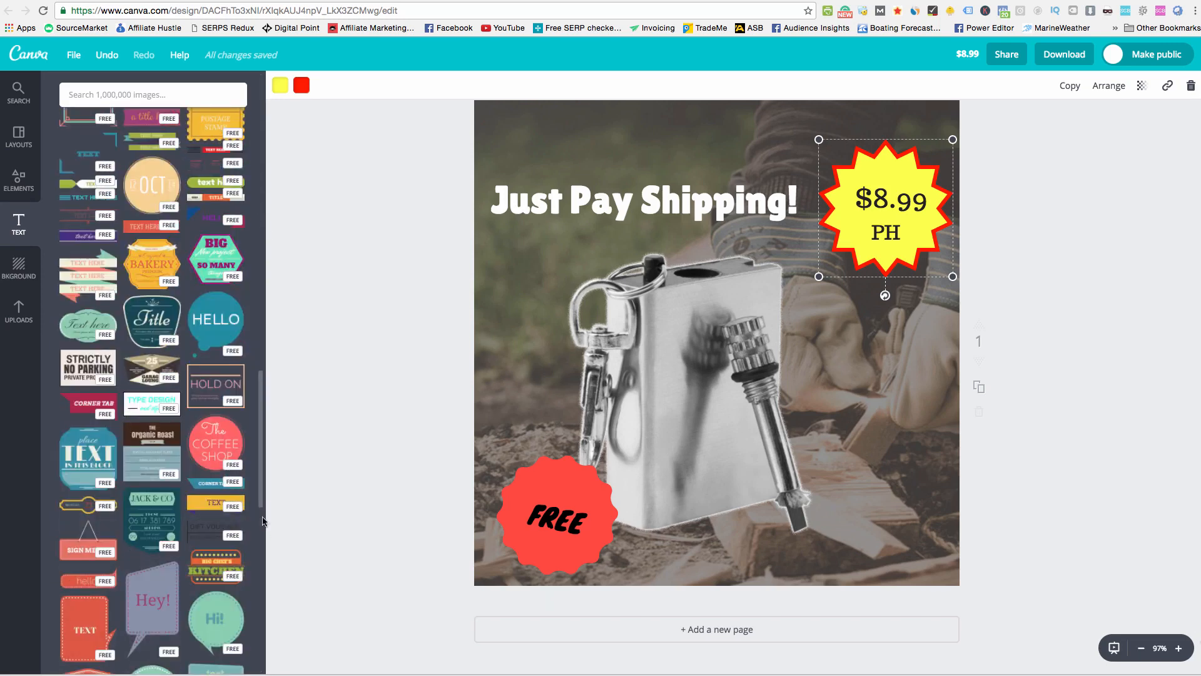
scroll(down, 3)
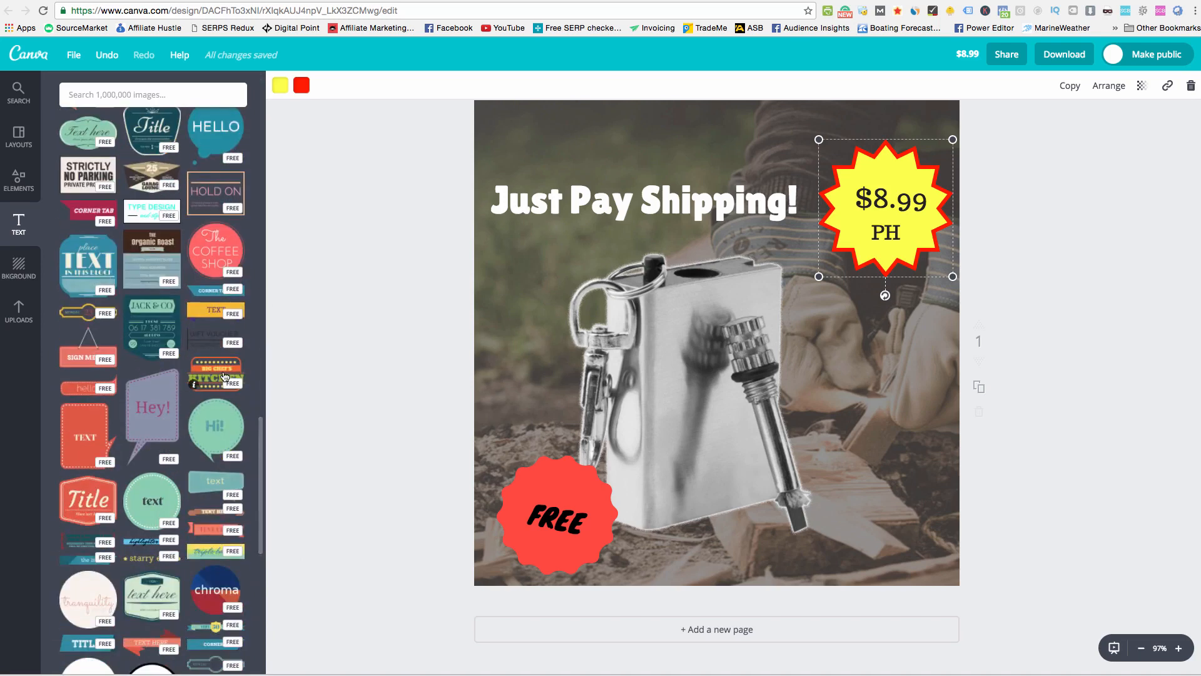
click(715, 345)
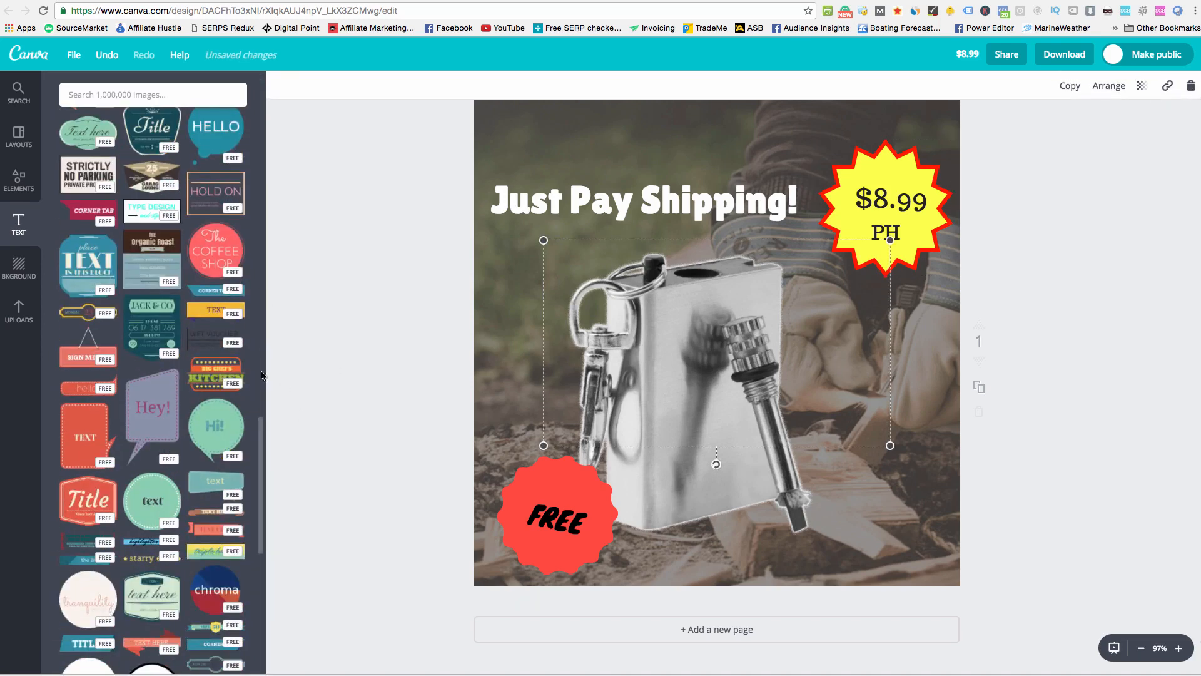
click(215, 373)
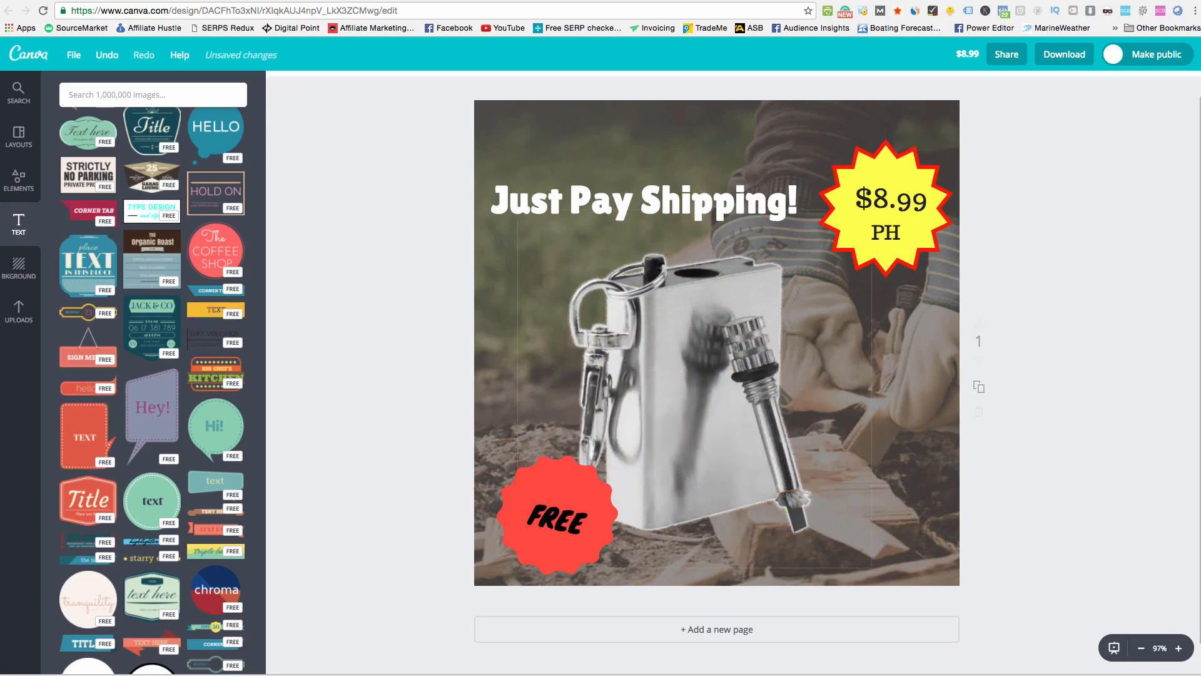
scroll(down, 3)
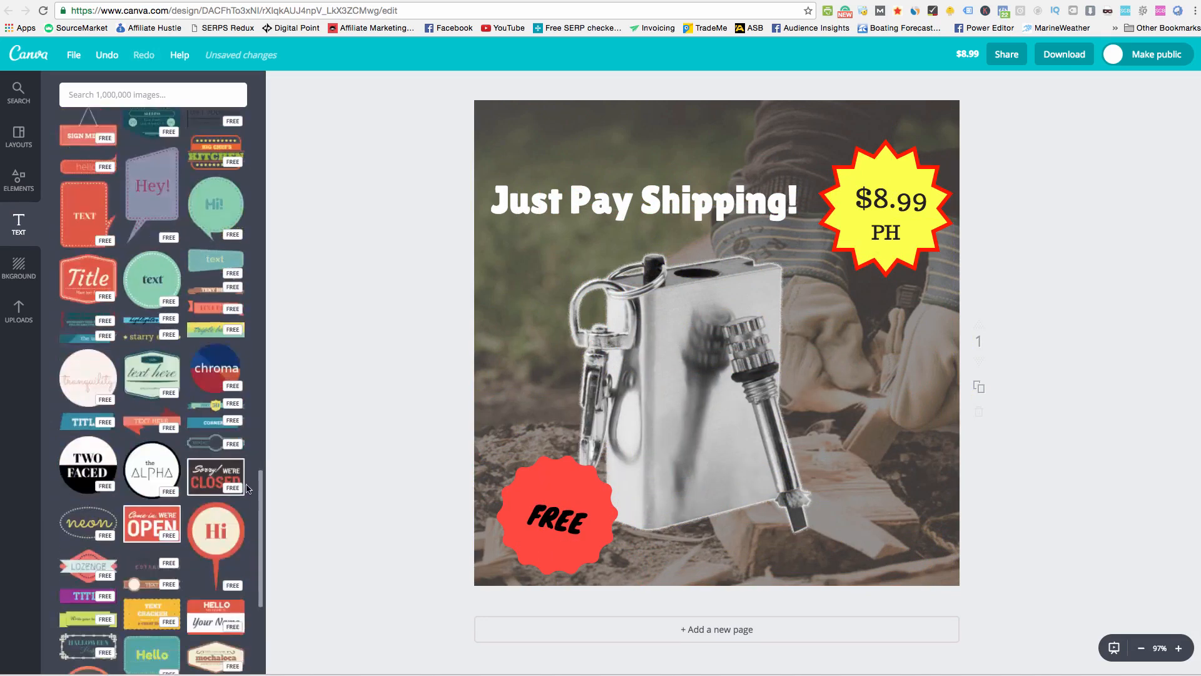
scroll(down, 3)
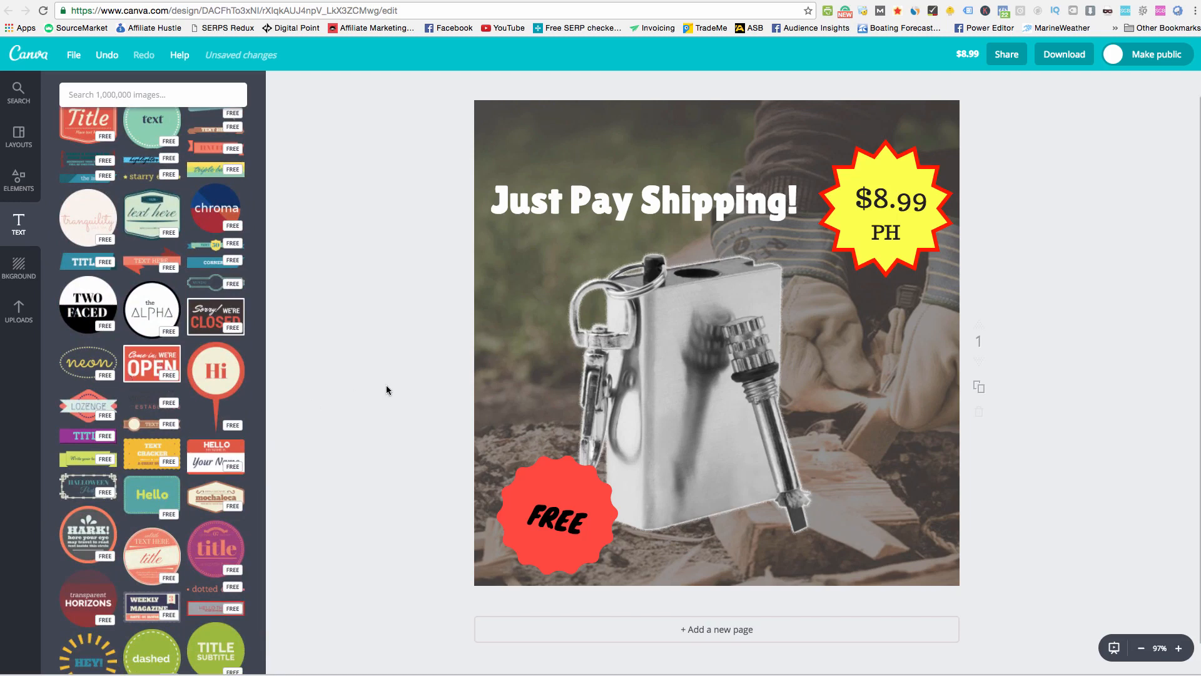
Add the red 'Come in, We're Open' sign opposite the FREE badge at the lower right
click(151, 363)
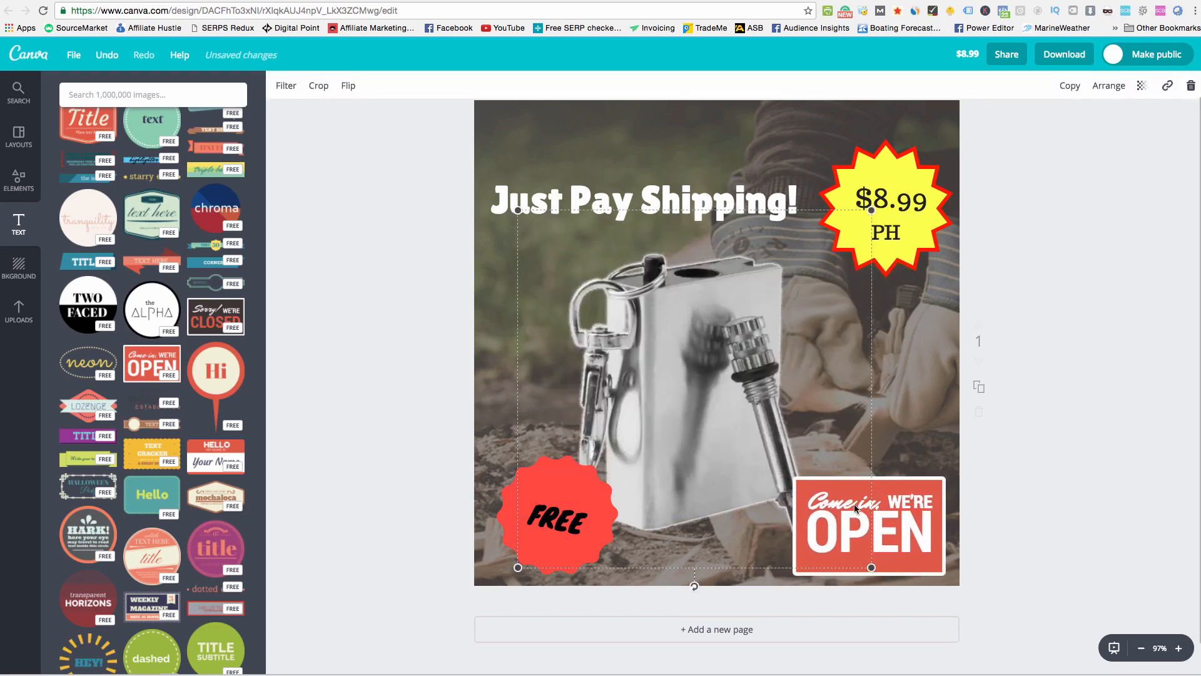
click(344, 465)
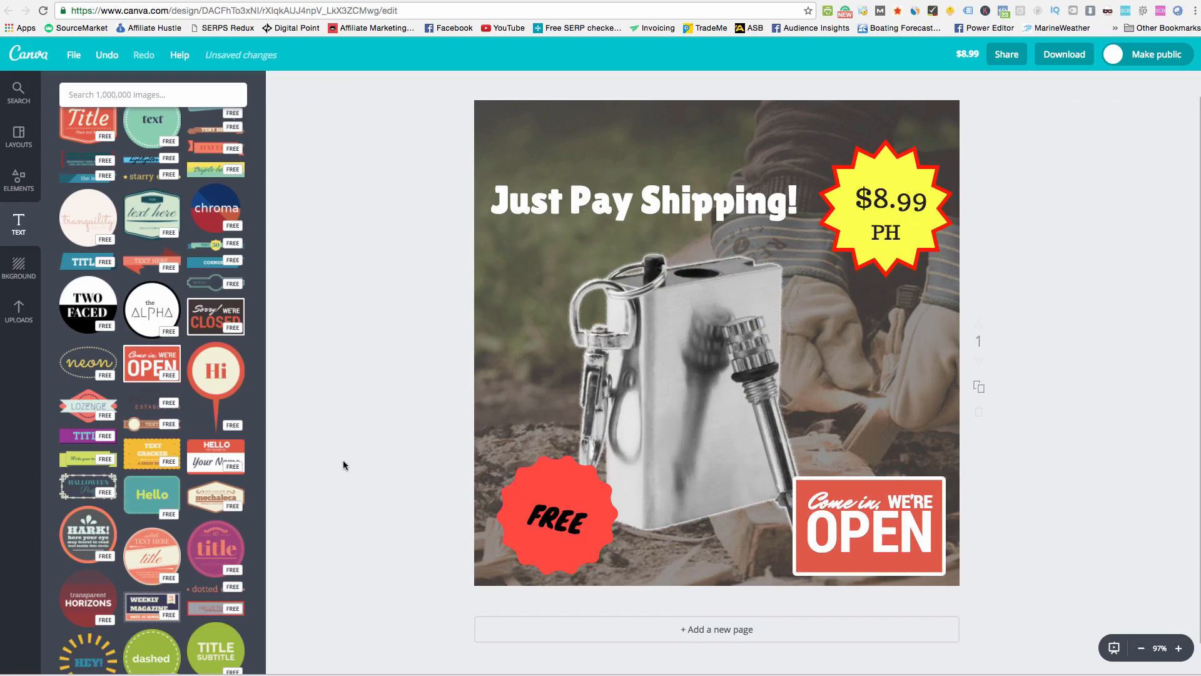
scroll(down, 3)
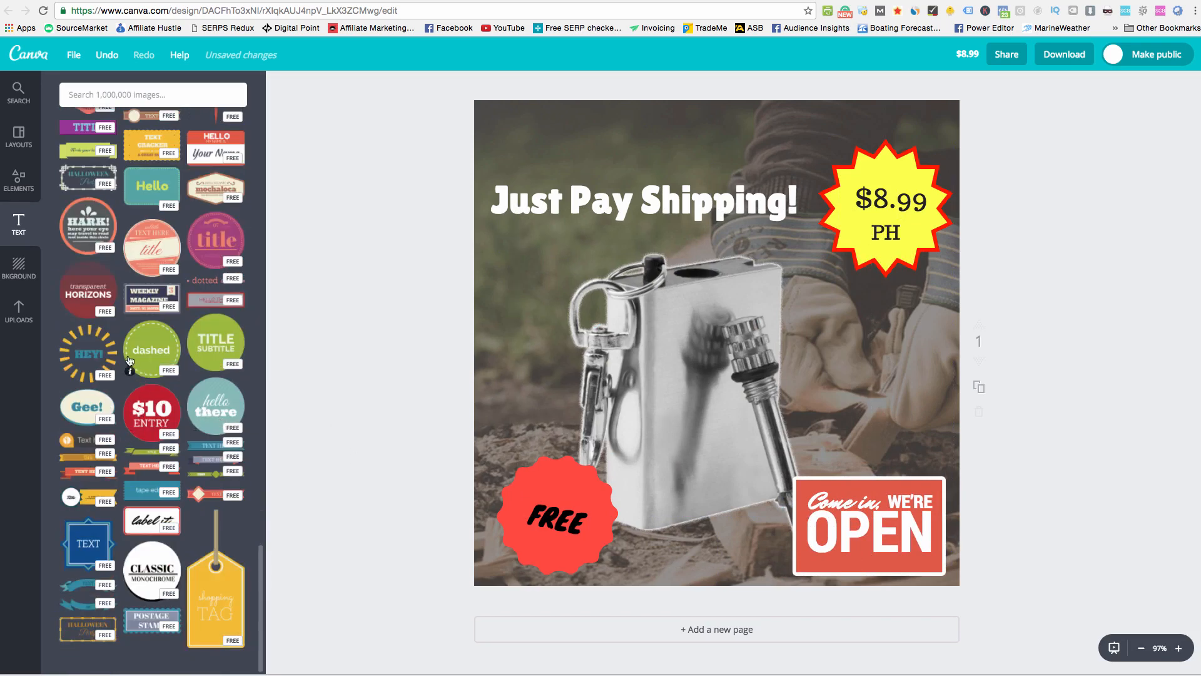
mouse_move(279, 589)
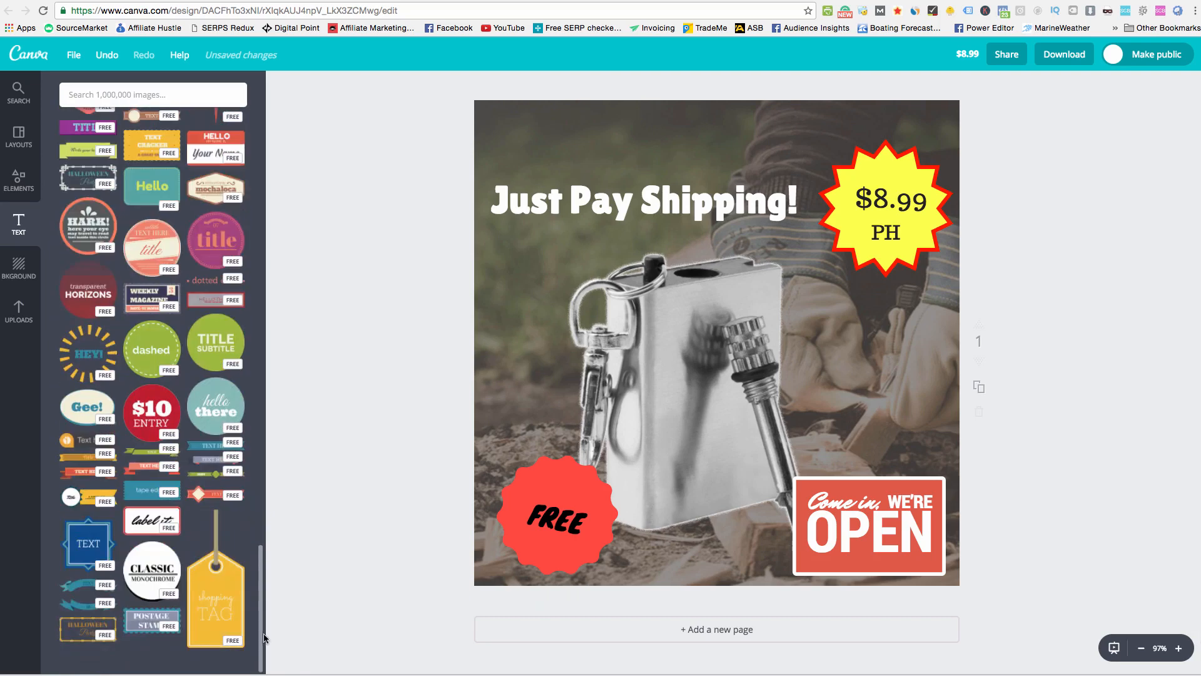
click(217, 593)
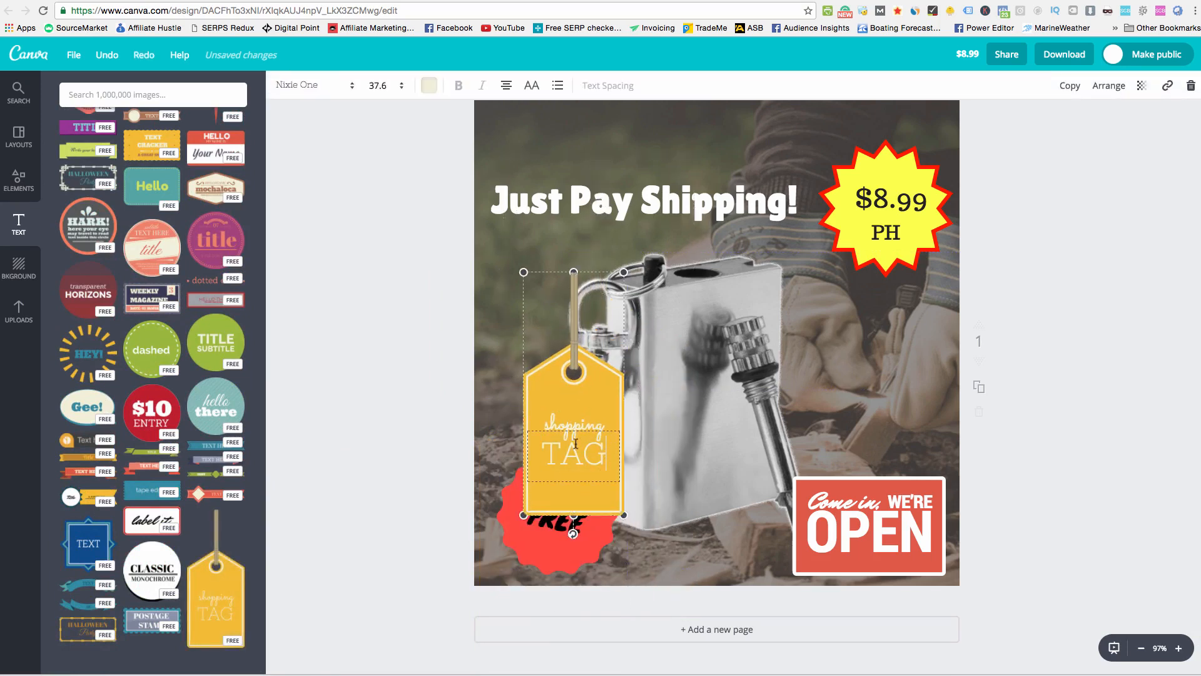
text(50% off)
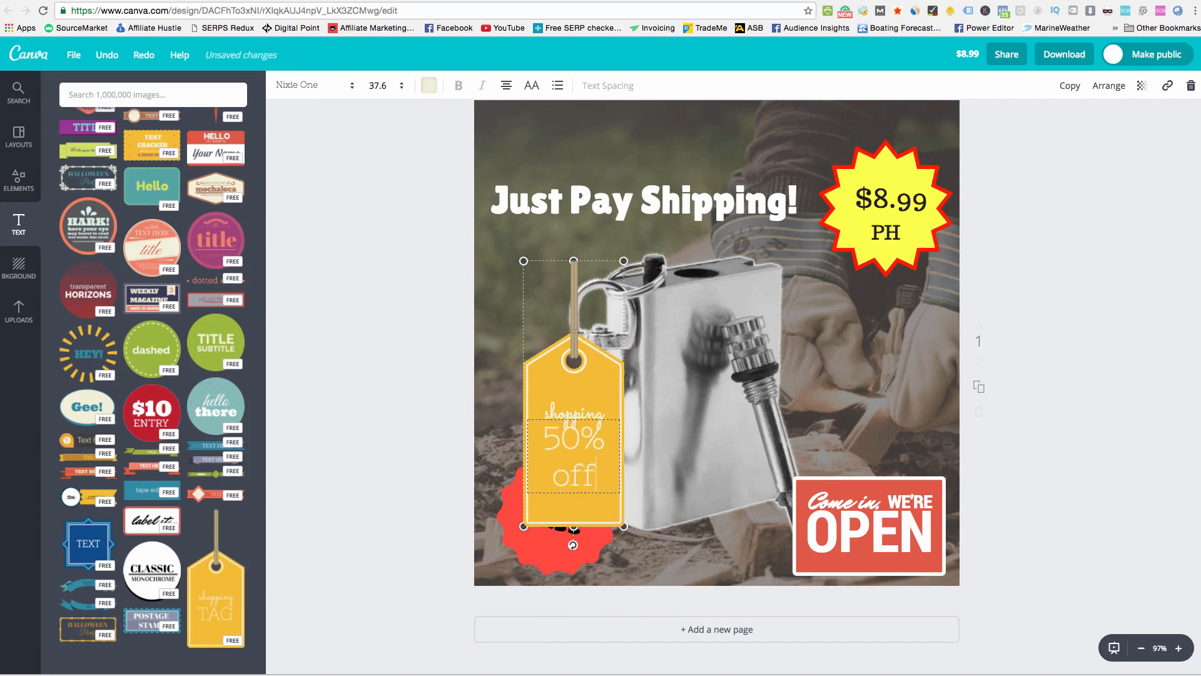
text(PO)
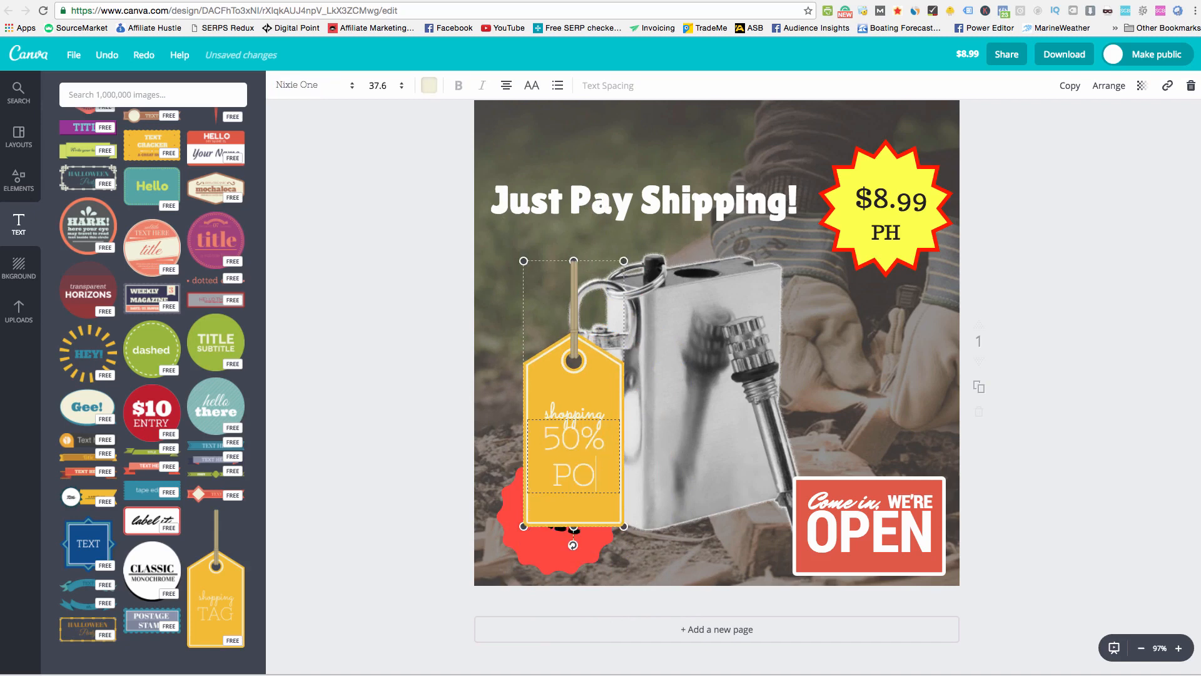
key(Backspace)
text(FF)
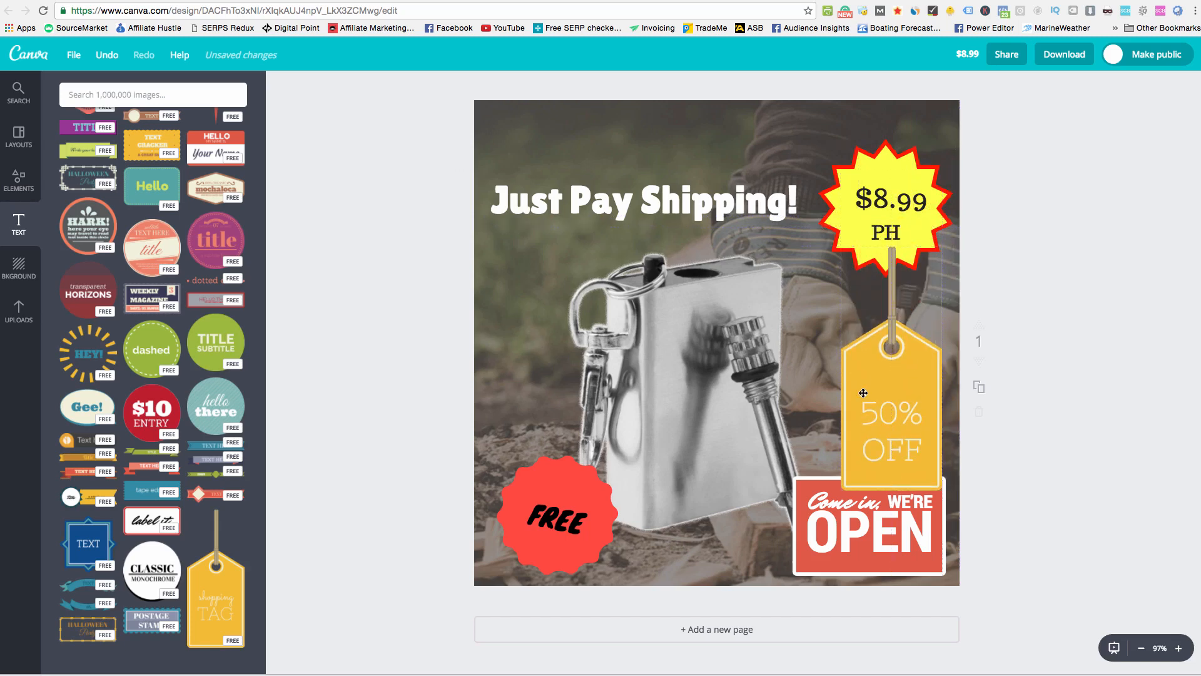
key(Delete)
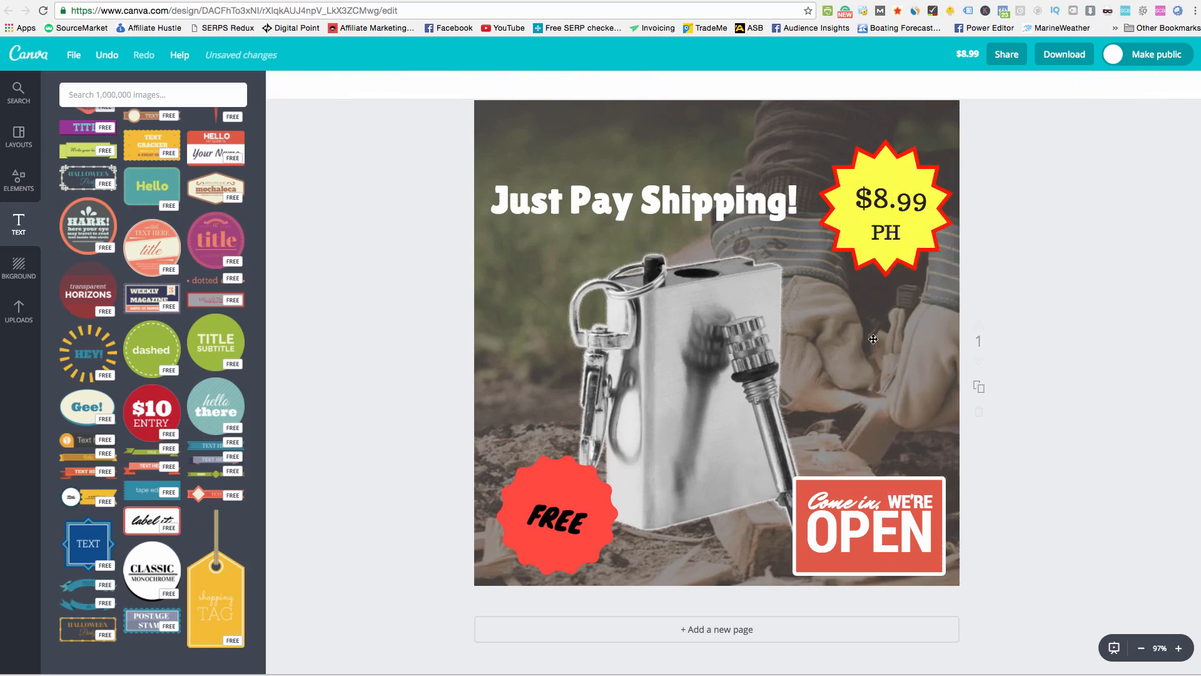